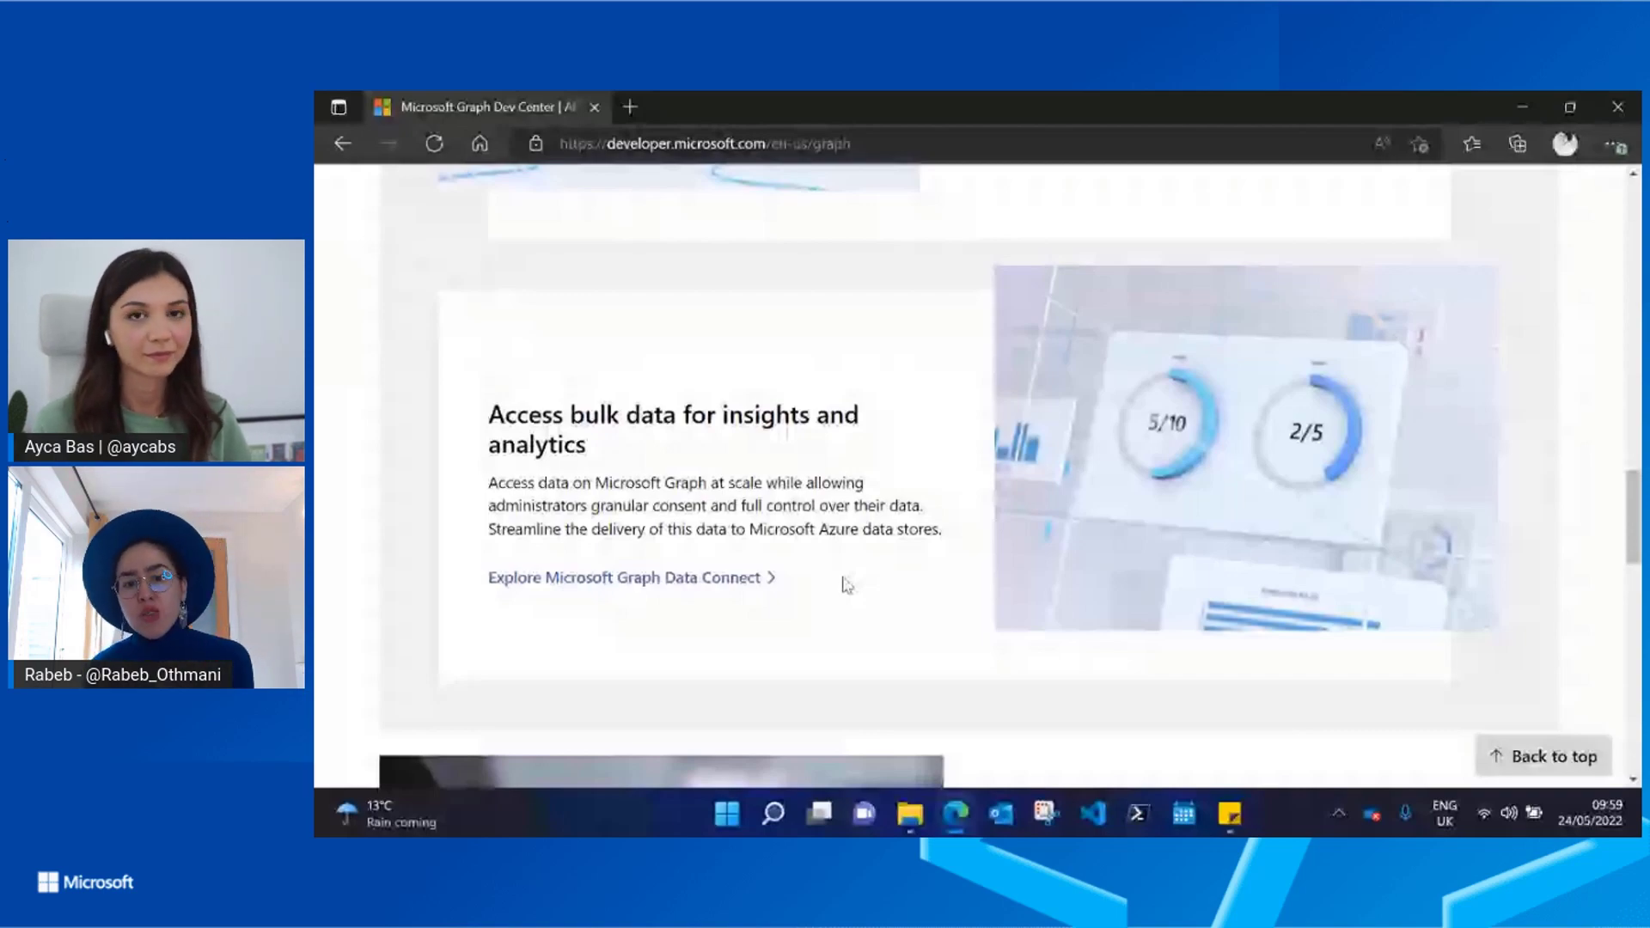
Scroll through the 'What can I do with Microsoft Graph?' feature sections and back to the top.
{"action": "scroll", "scroll_direction": "up", "scroll_amount": 3}
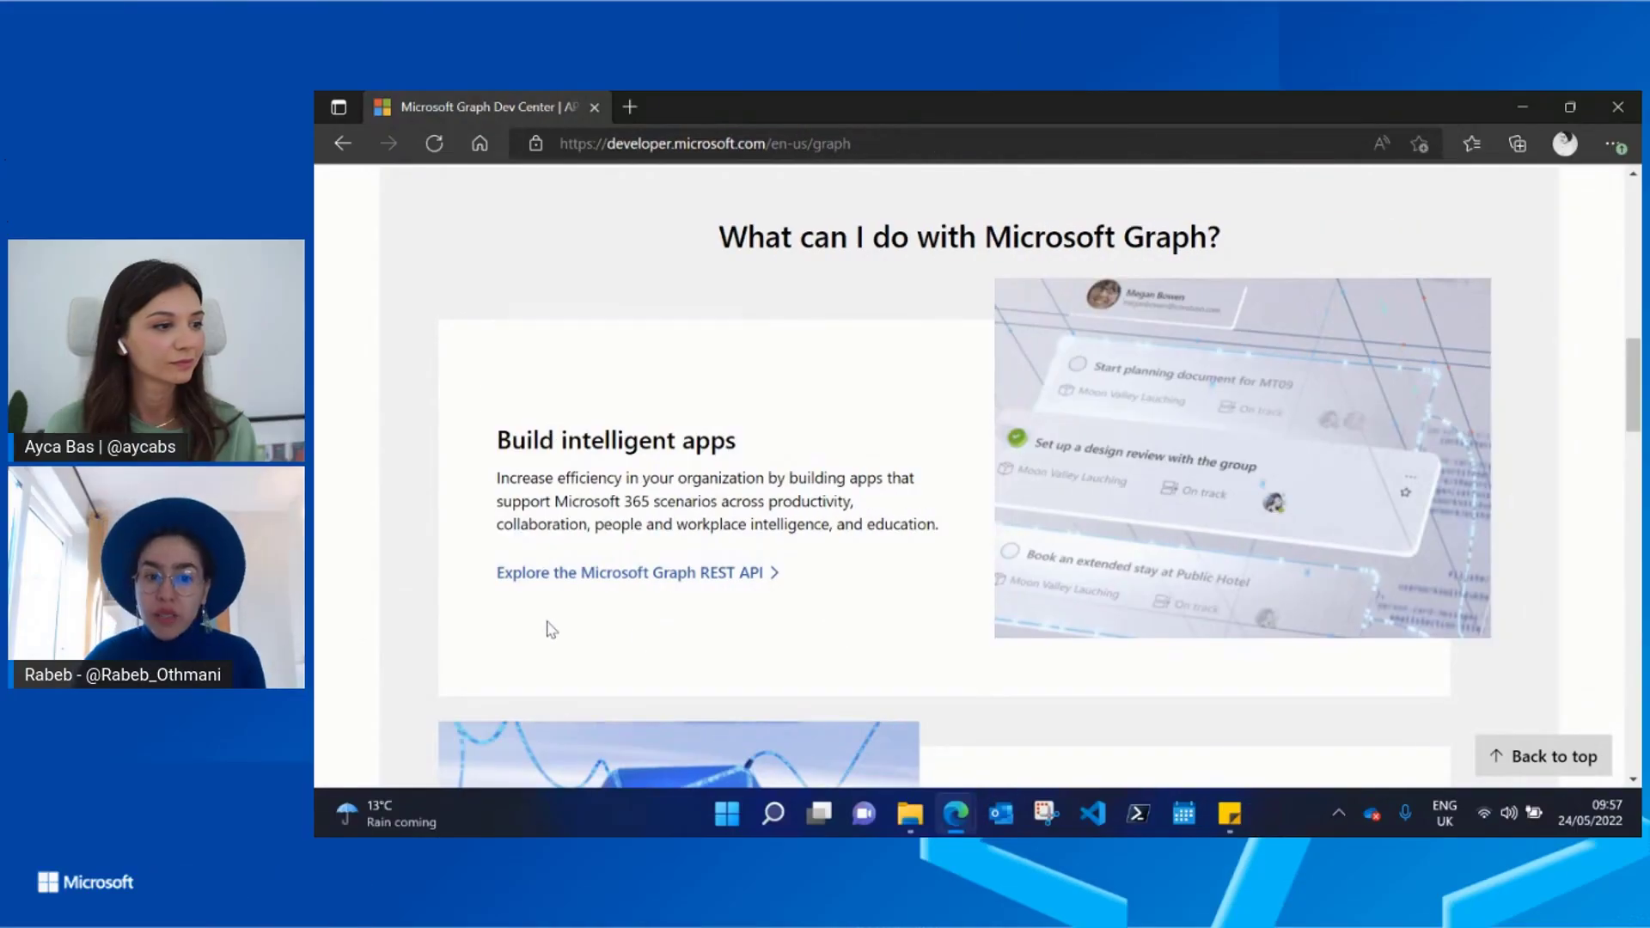
{"action": "scroll", "scroll_direction": "down", "scroll_amount": 3}
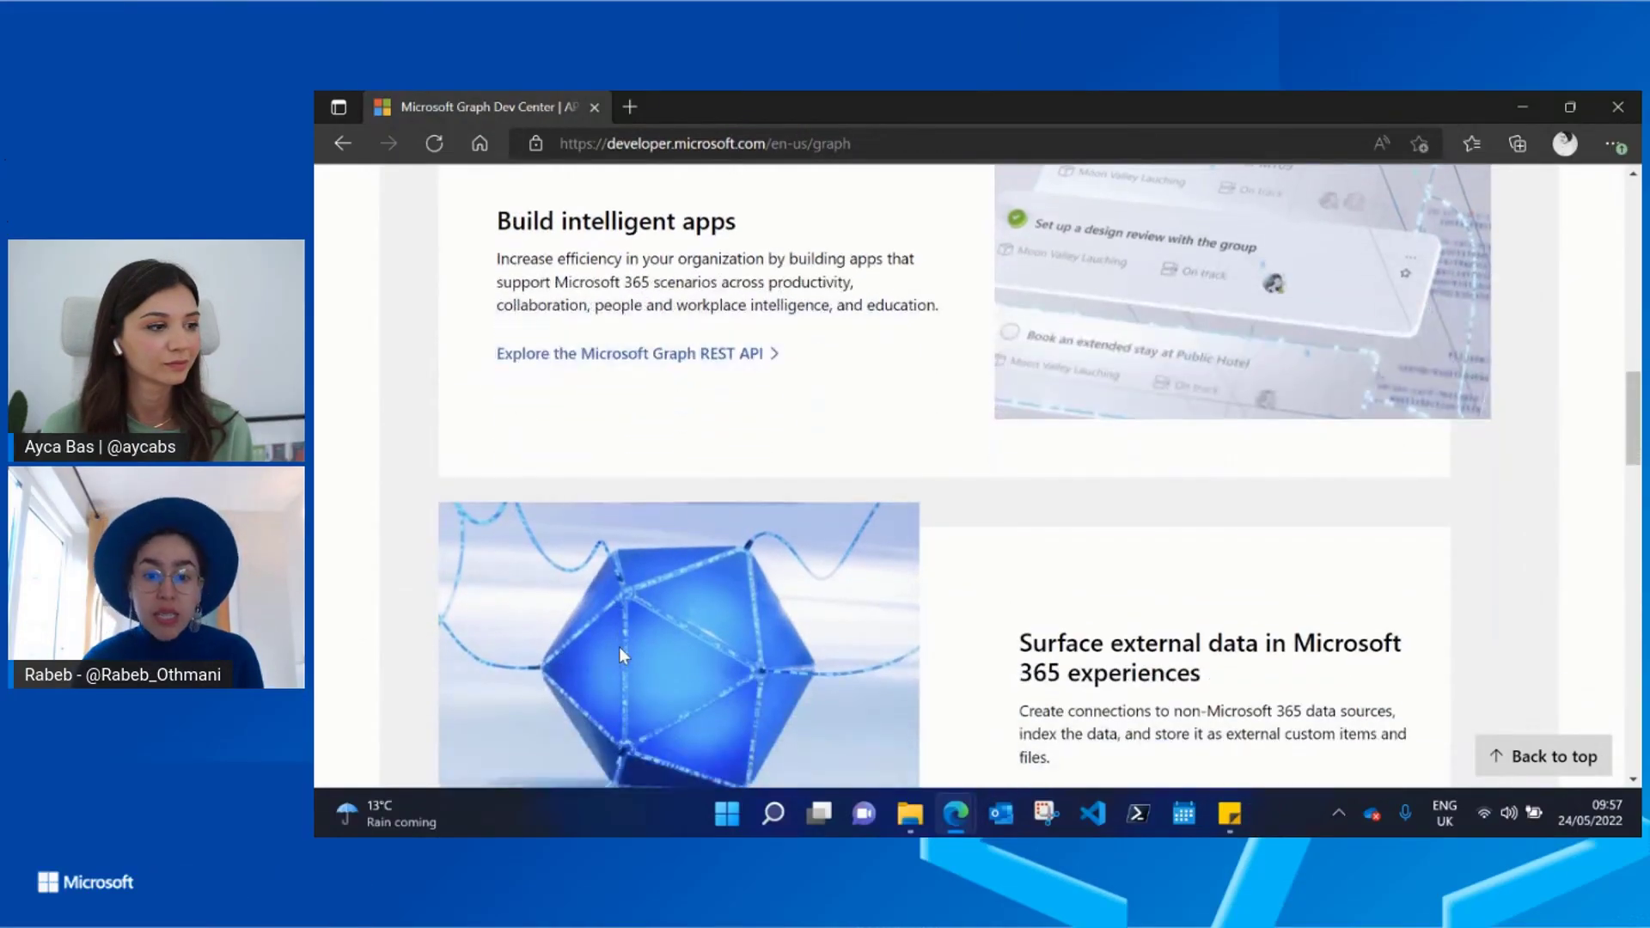
{"action": "scroll", "scroll_direction": "down", "scroll_amount": 3}
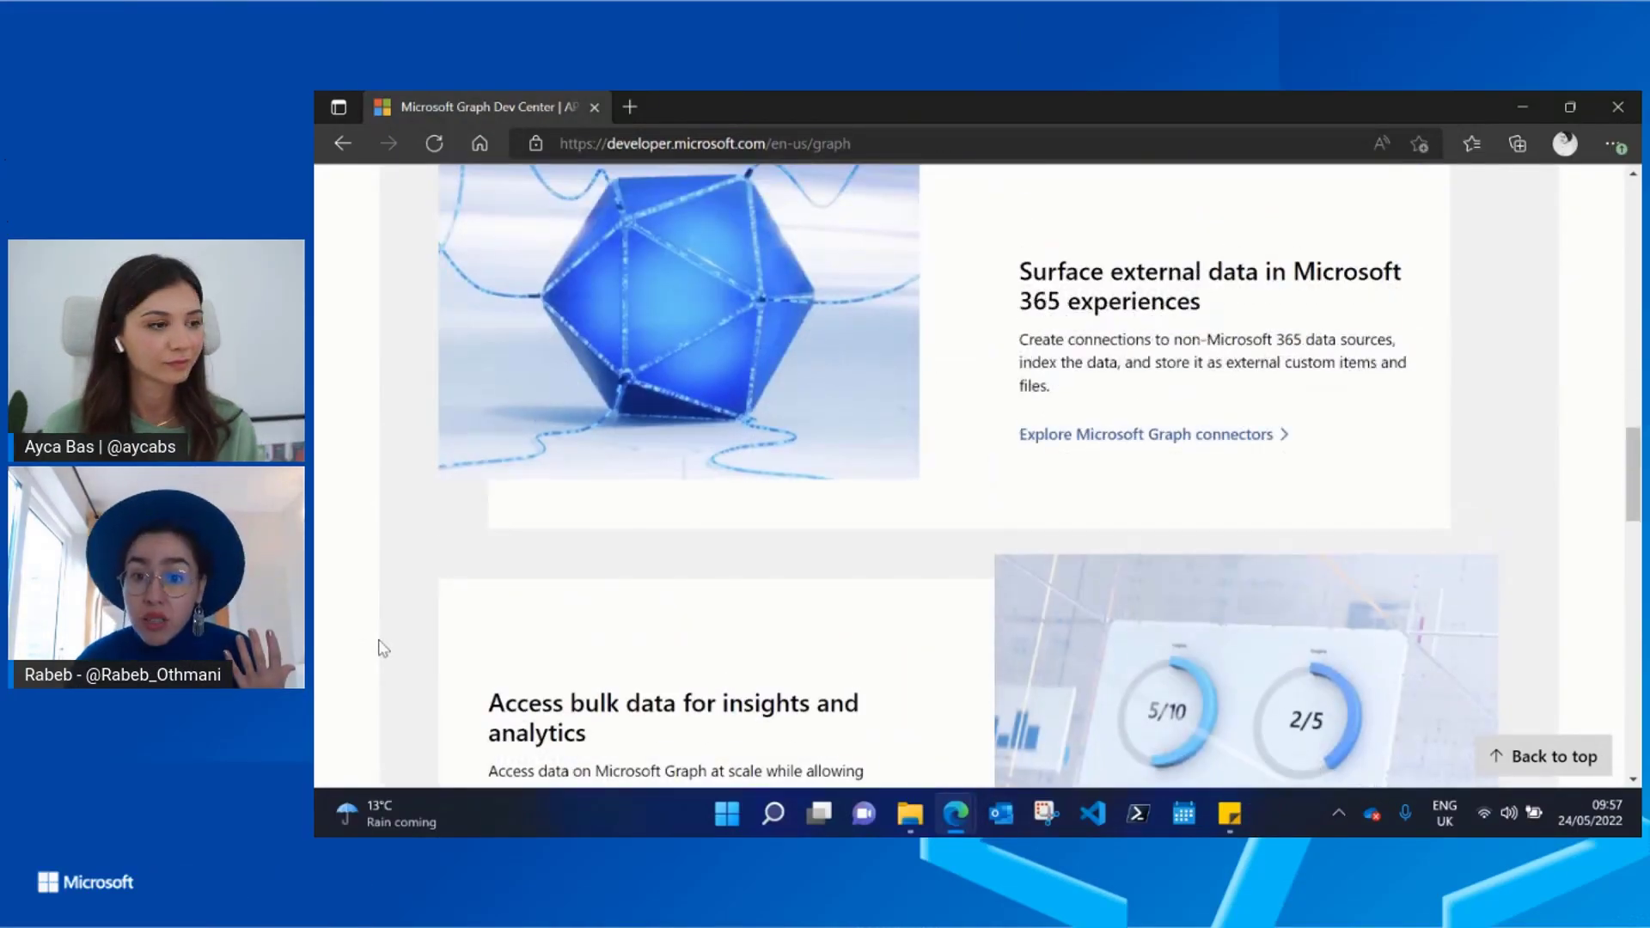
{"action": "scroll", "scroll_direction": "up", "scroll_amount": 3}
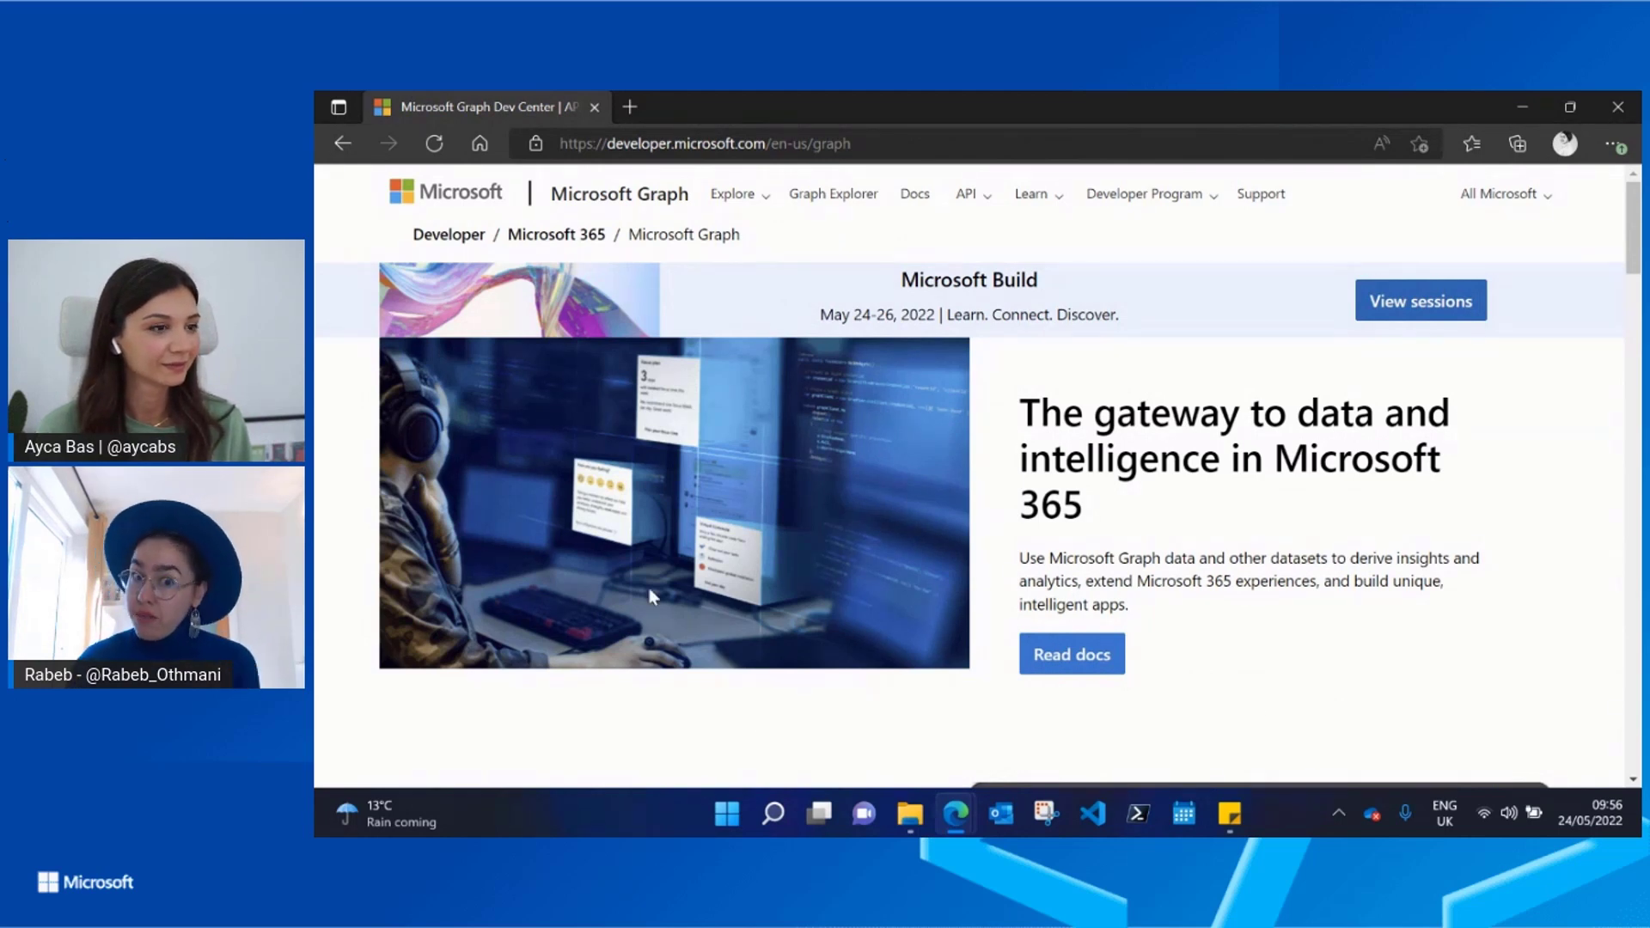
{"action": "mouse_move", "coordinate": [720, 717]}
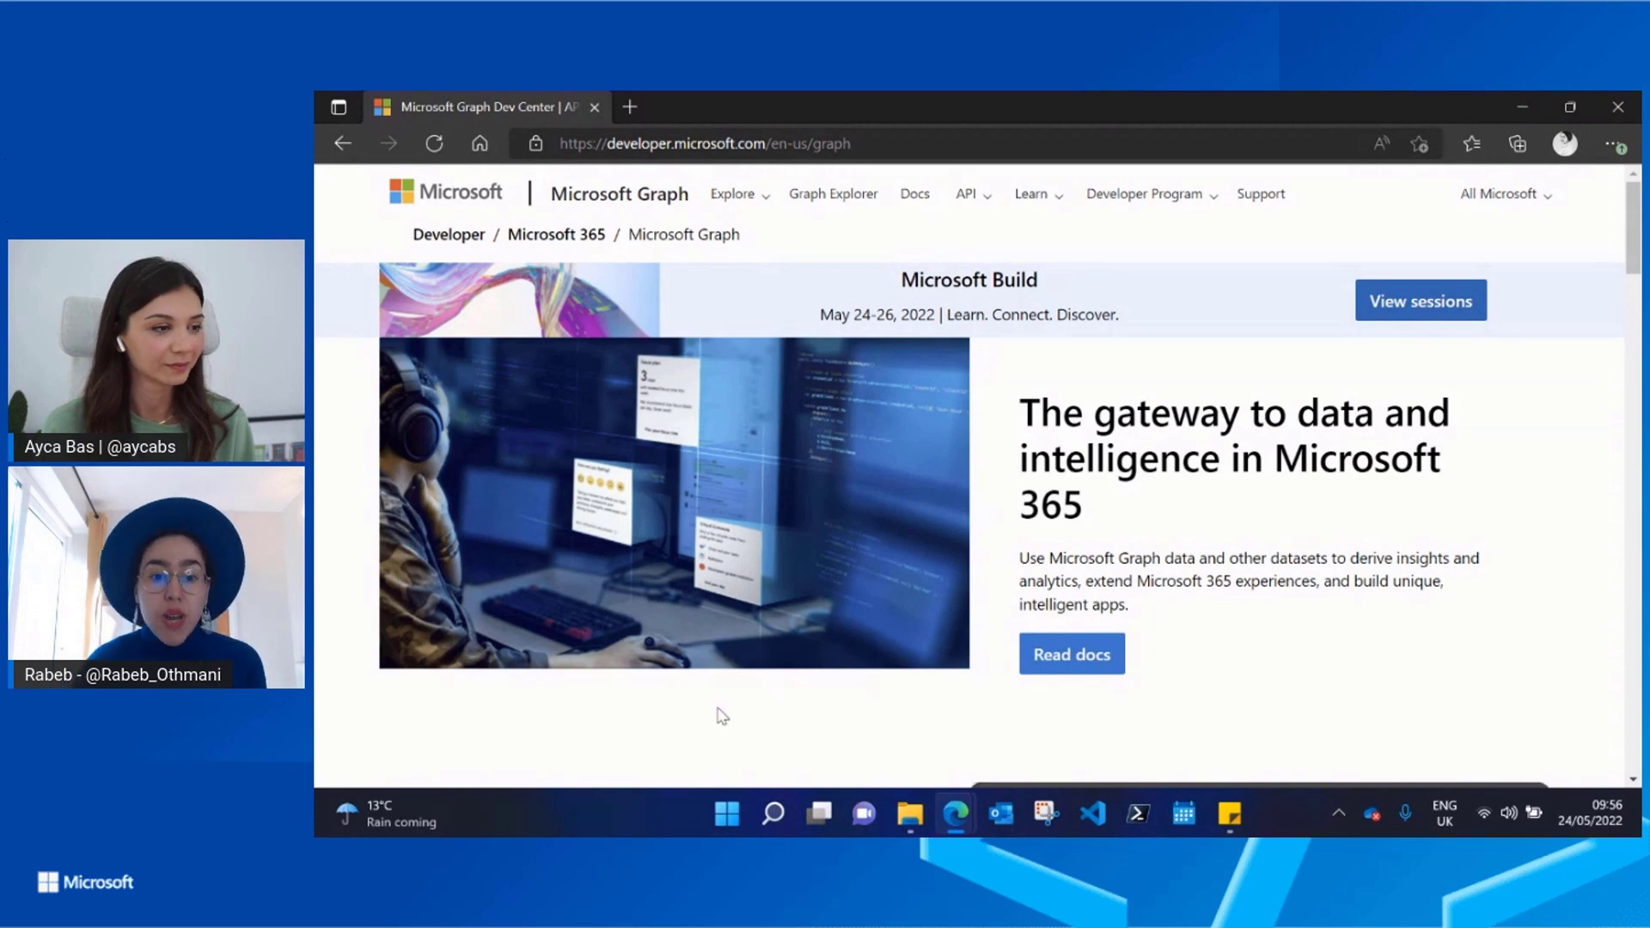
{"action": "mouse_move", "coordinate": [838, 724]}
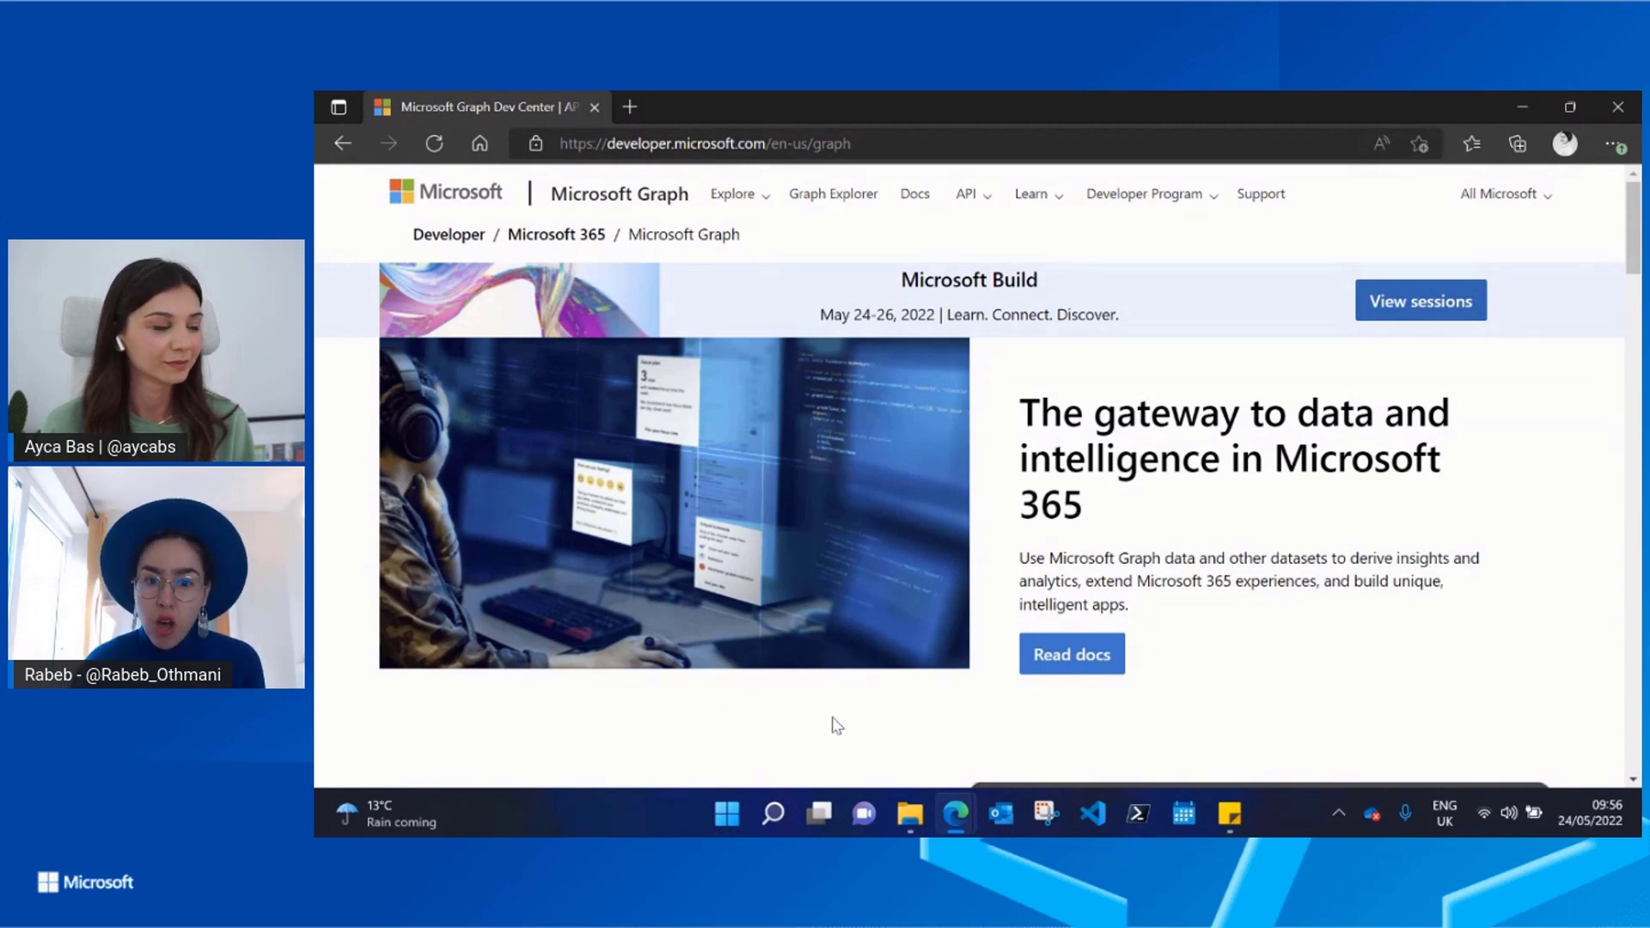
Scroll past the hero banner to the Try the API section.
{"action": "scroll", "scroll_direction": "down", "scroll_amount": 3}
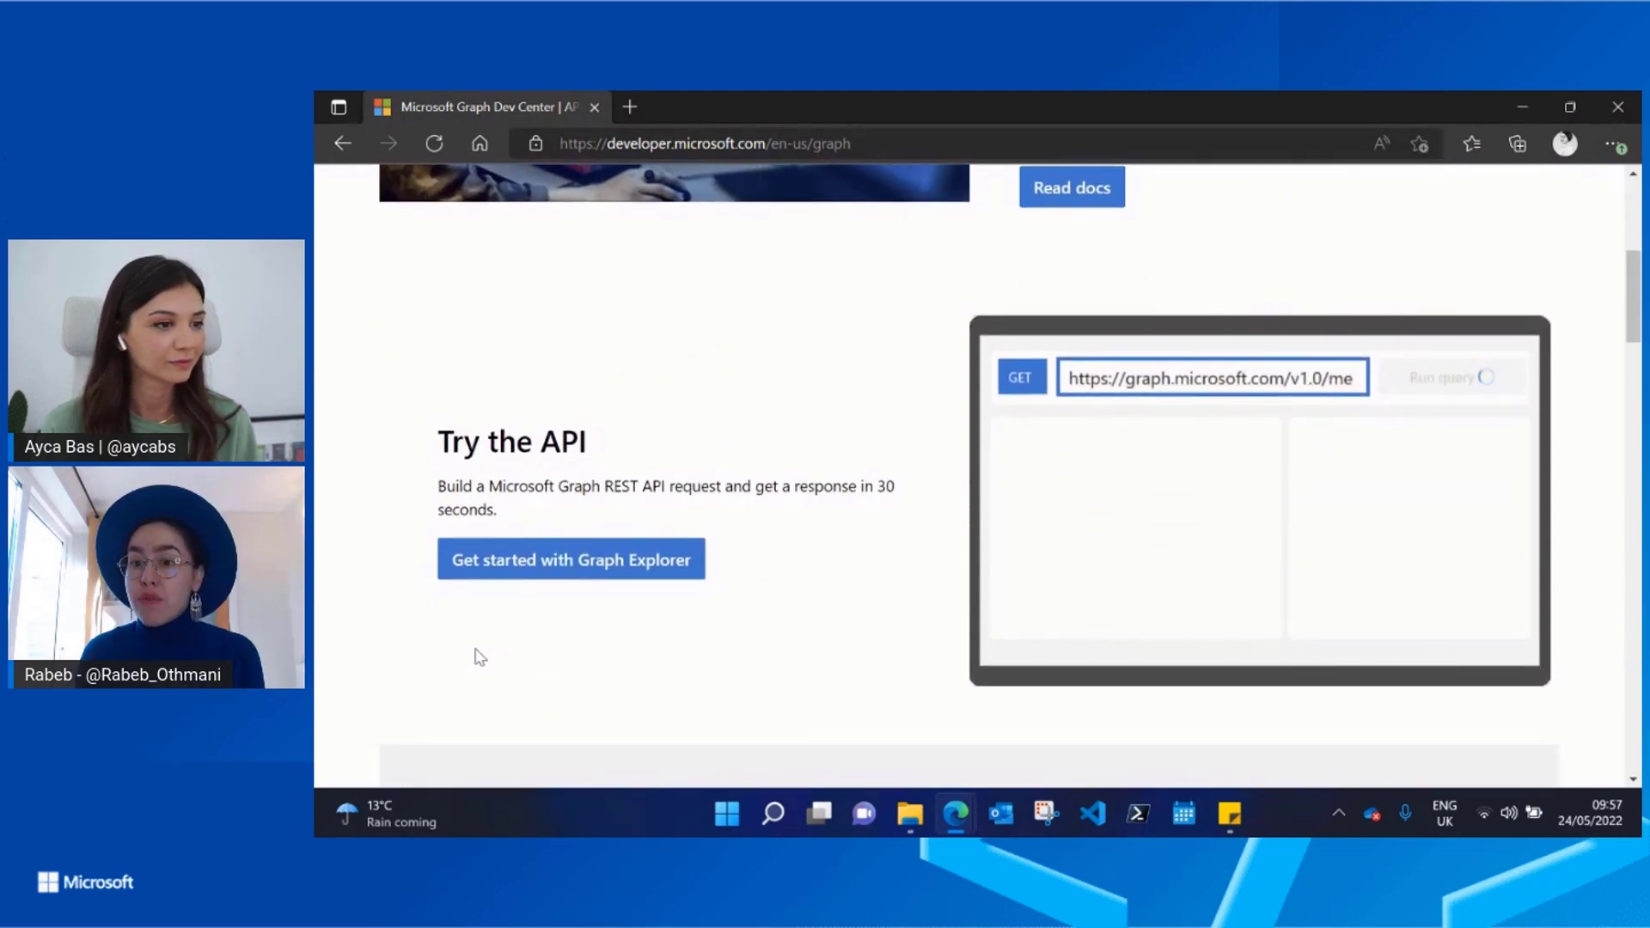
{"action": "left_click", "coordinate": [1451, 376]}
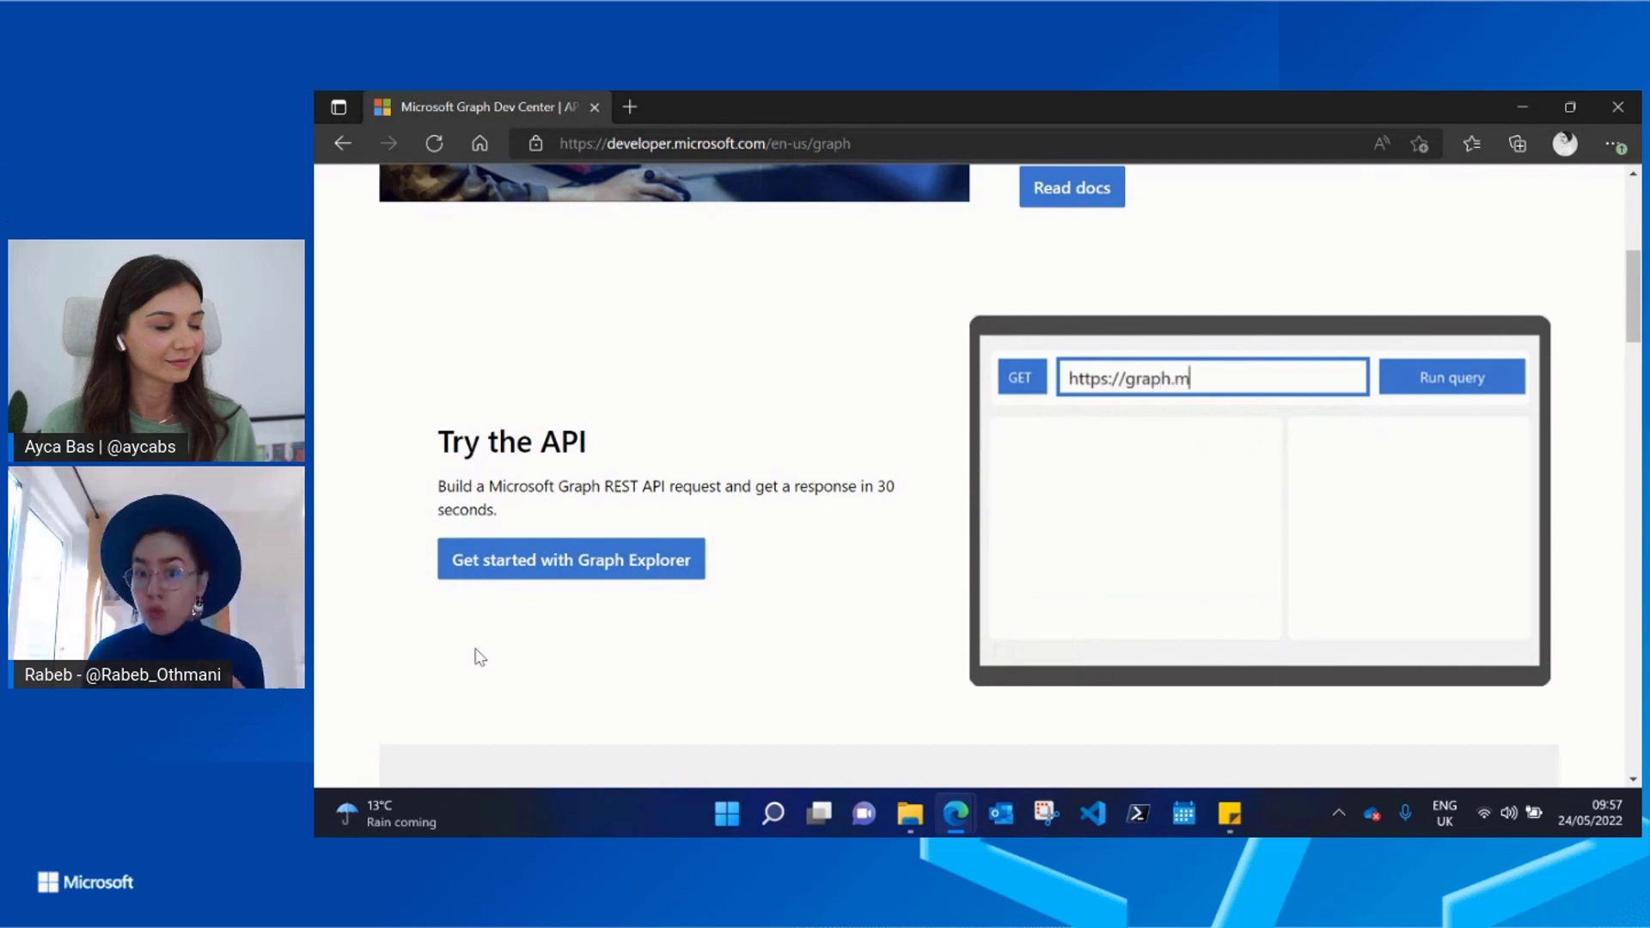
{"action": "type", "text": "icrosoft.com"}
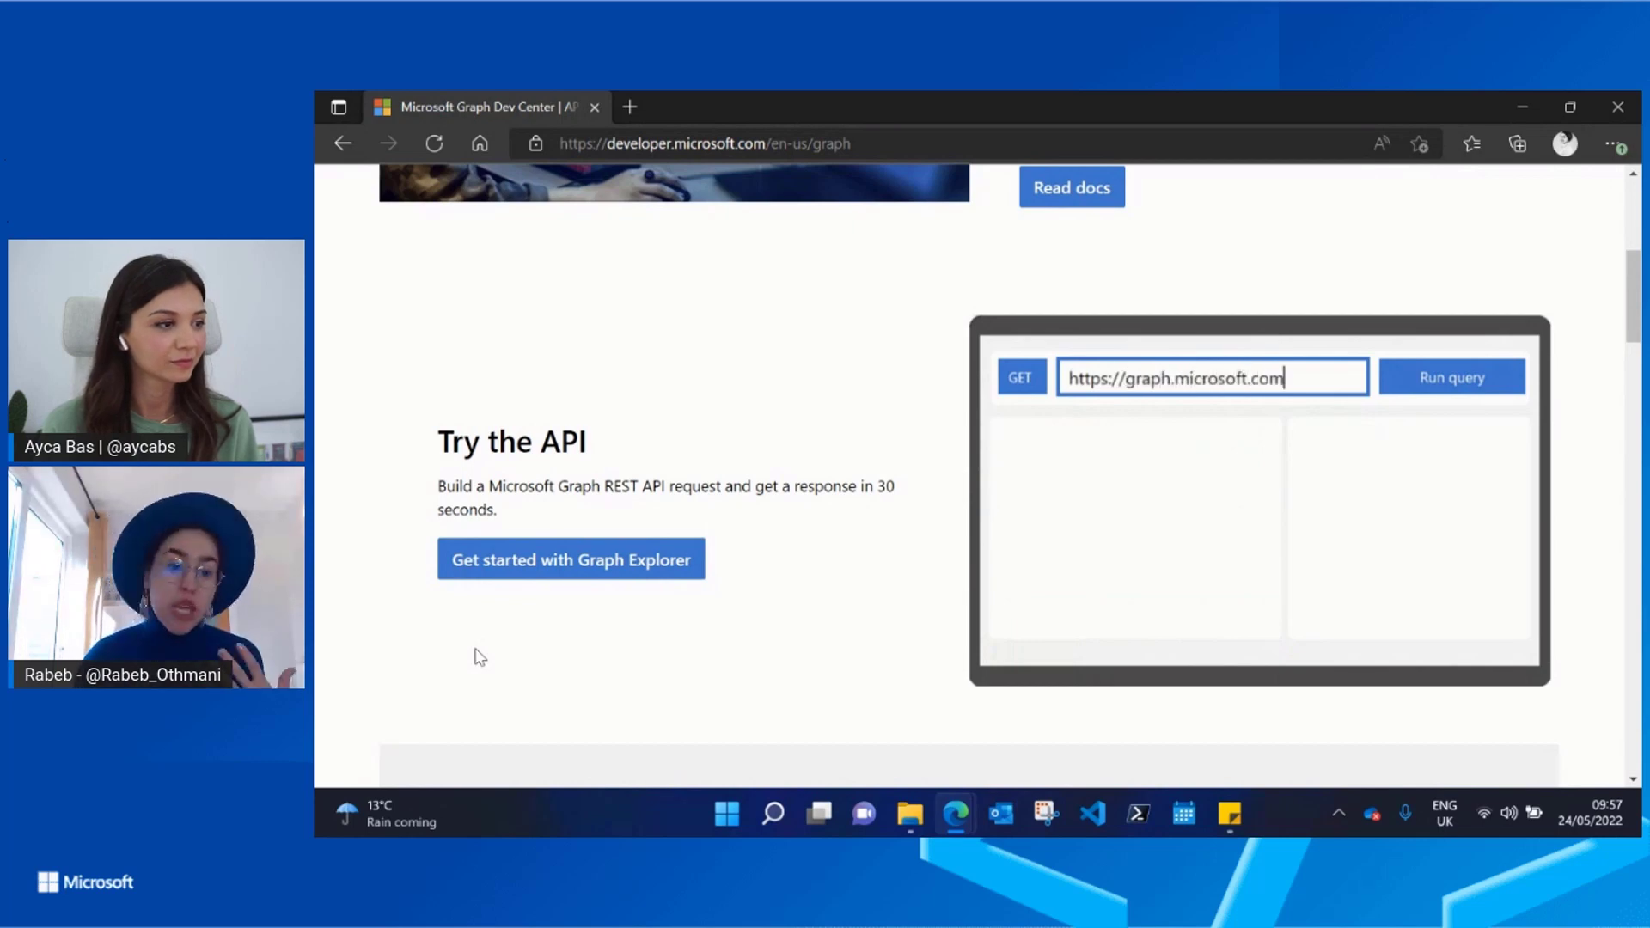
{"action": "type", "text": "/v1.0/me"}
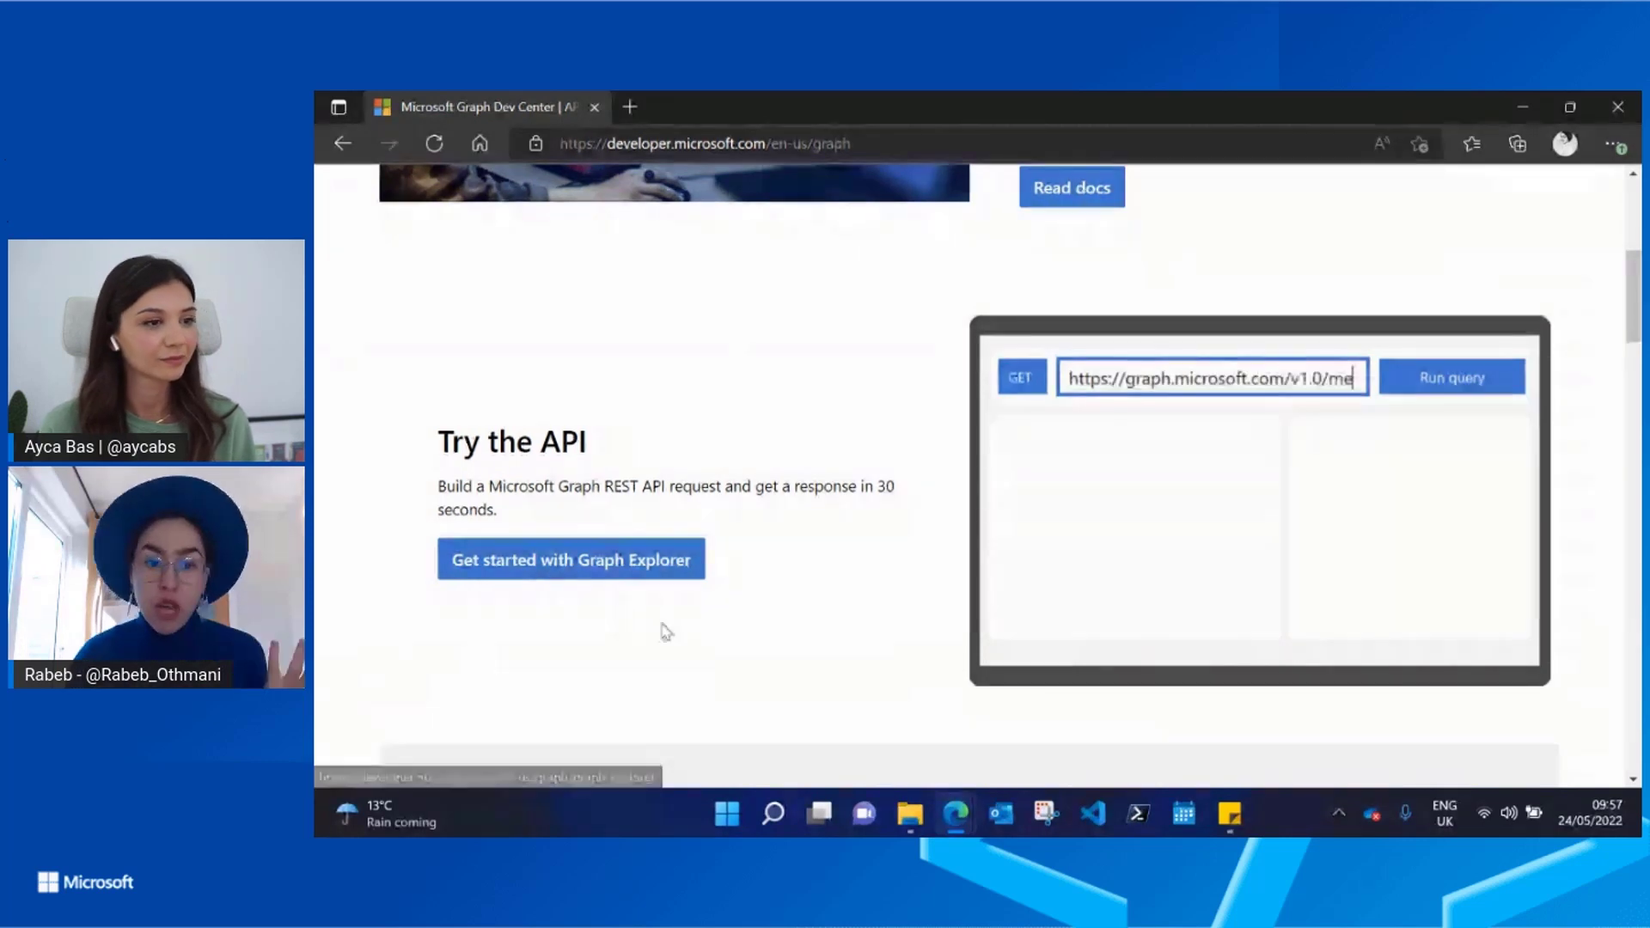
{"action": "left_click", "coordinate": [1451, 376]}
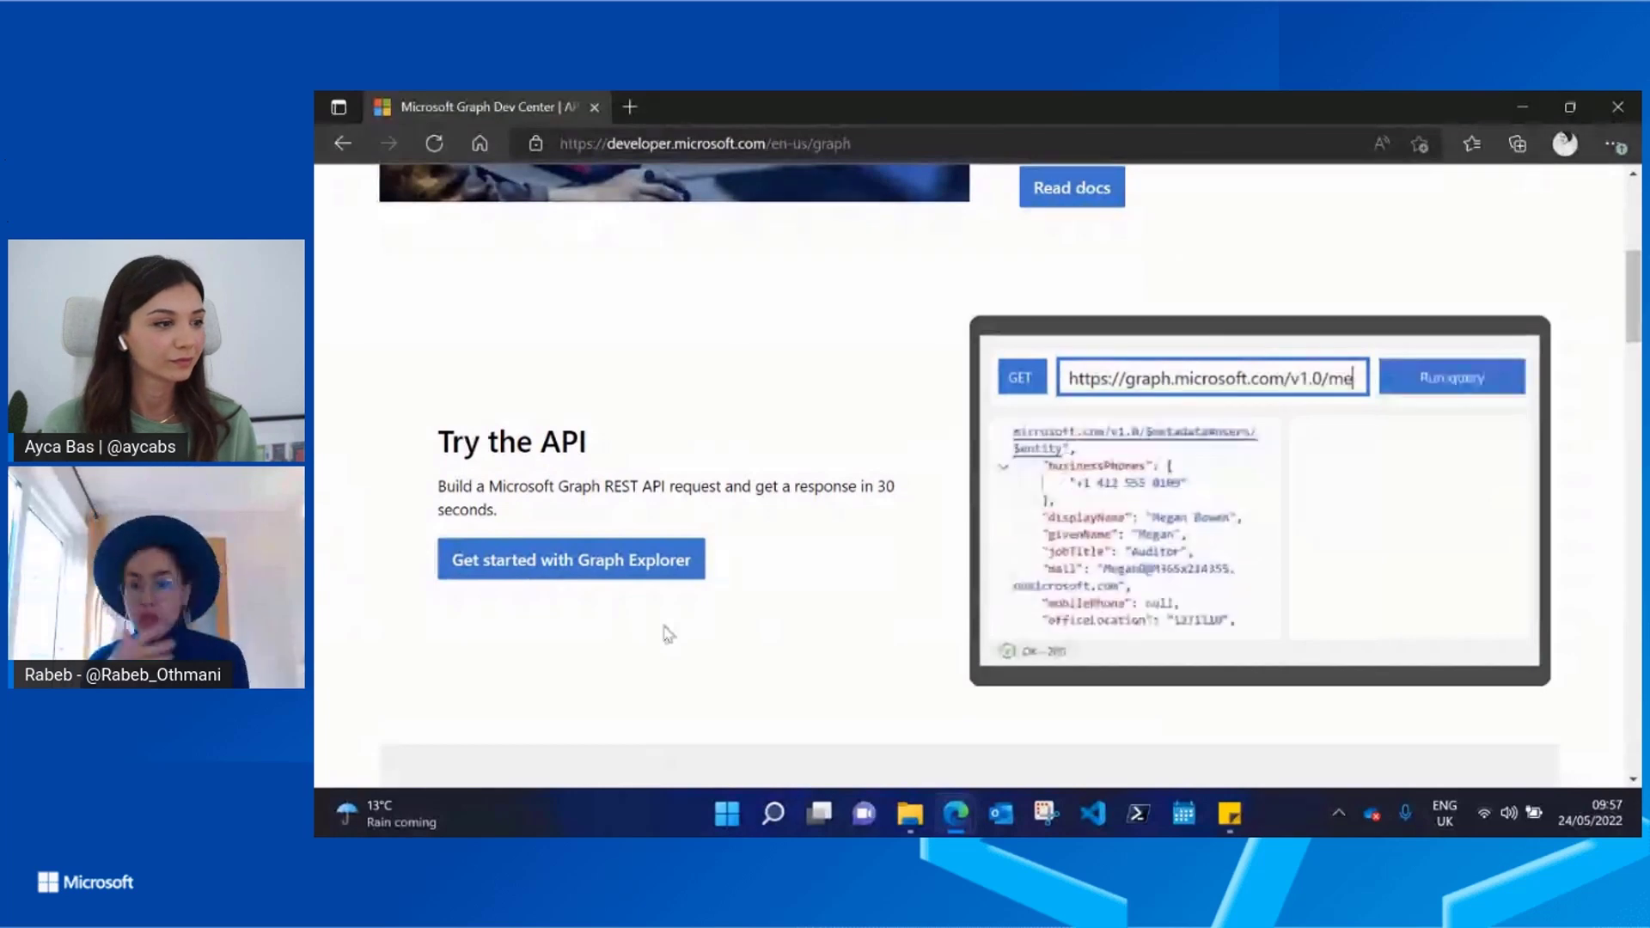
{"action": "scroll", "scroll_direction": "down", "scroll_amount": 3}
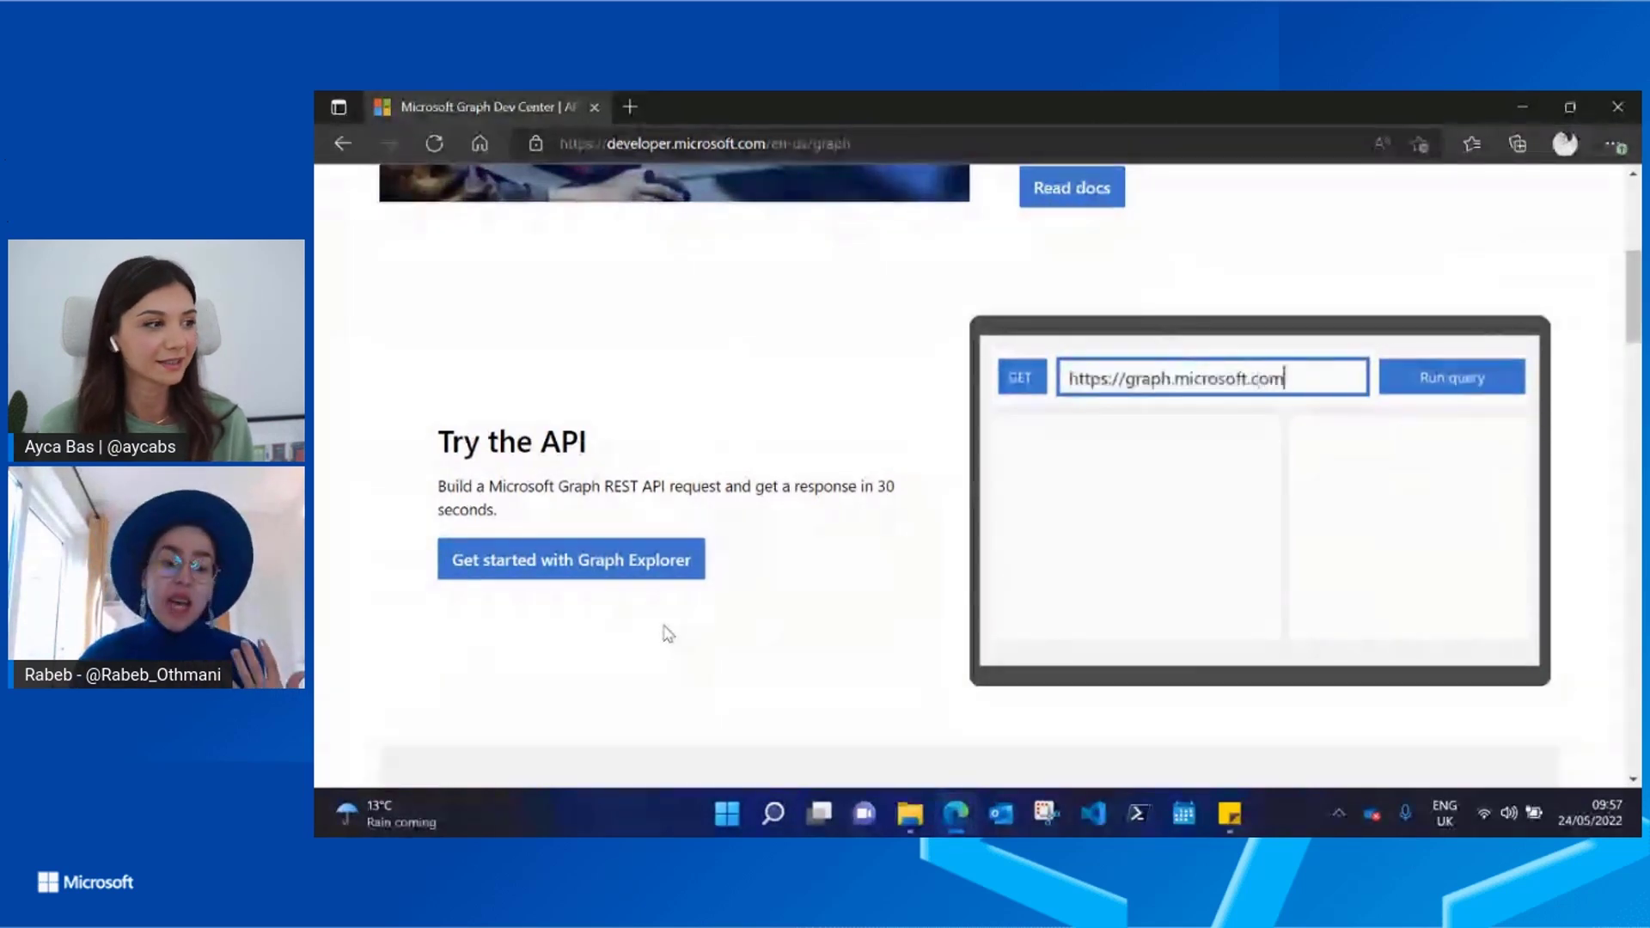
{"action": "scroll", "scroll_direction": "down", "scroll_amount": 3}
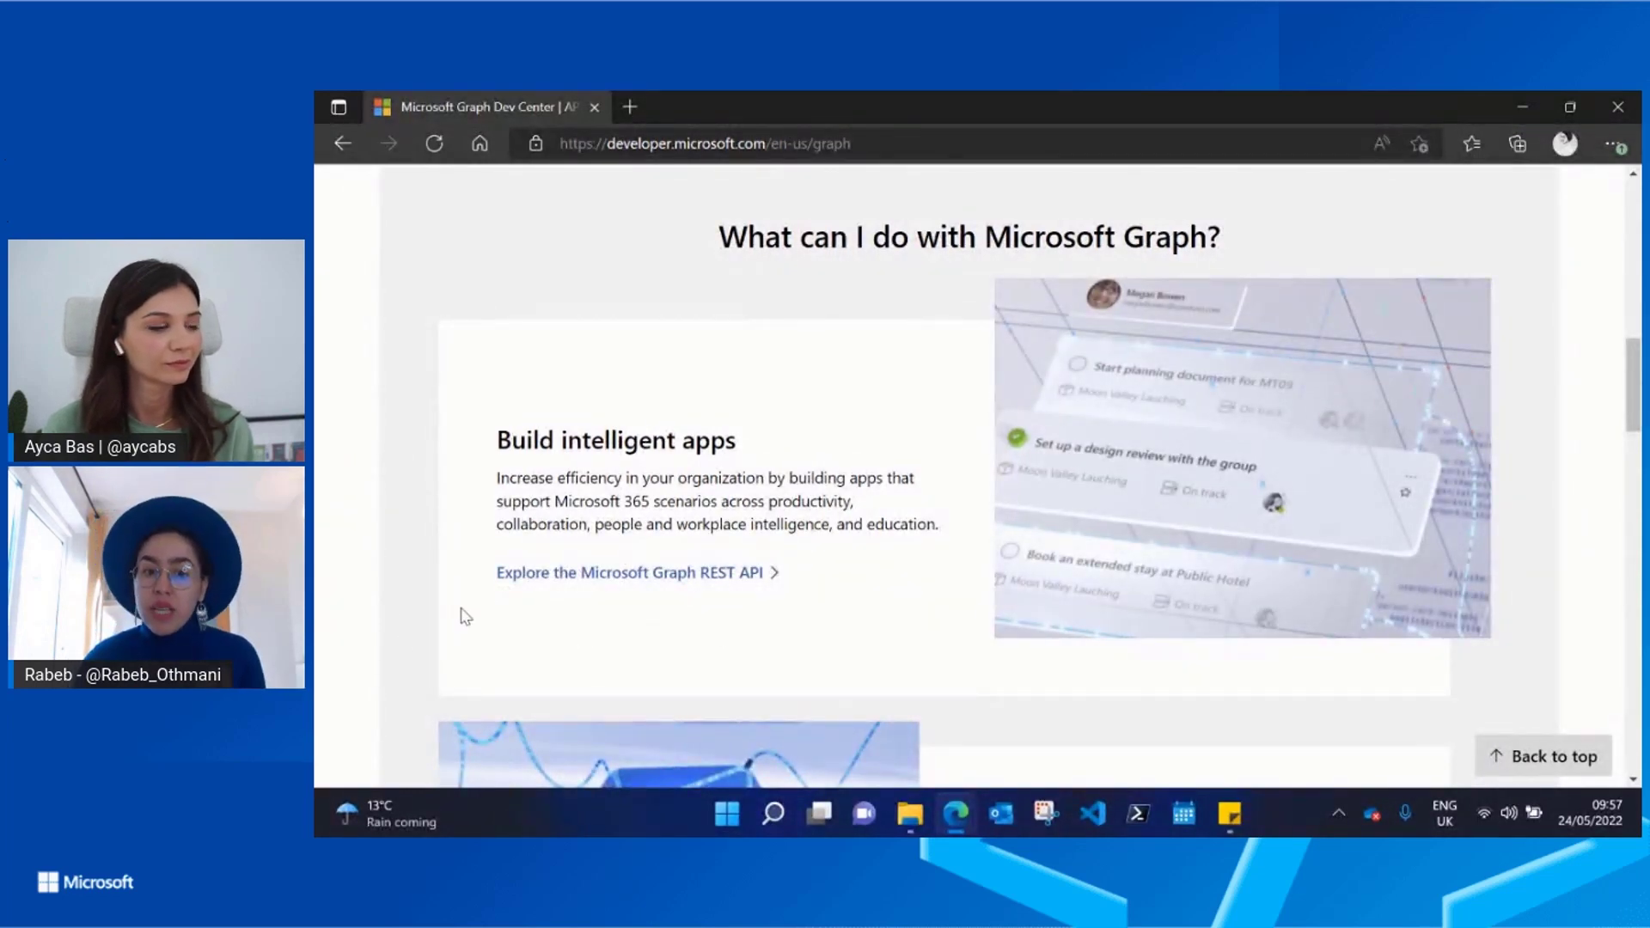
Browse down through the homepage sections below Try the API.
{"action": "scroll", "scroll_direction": "down", "scroll_amount": 3}
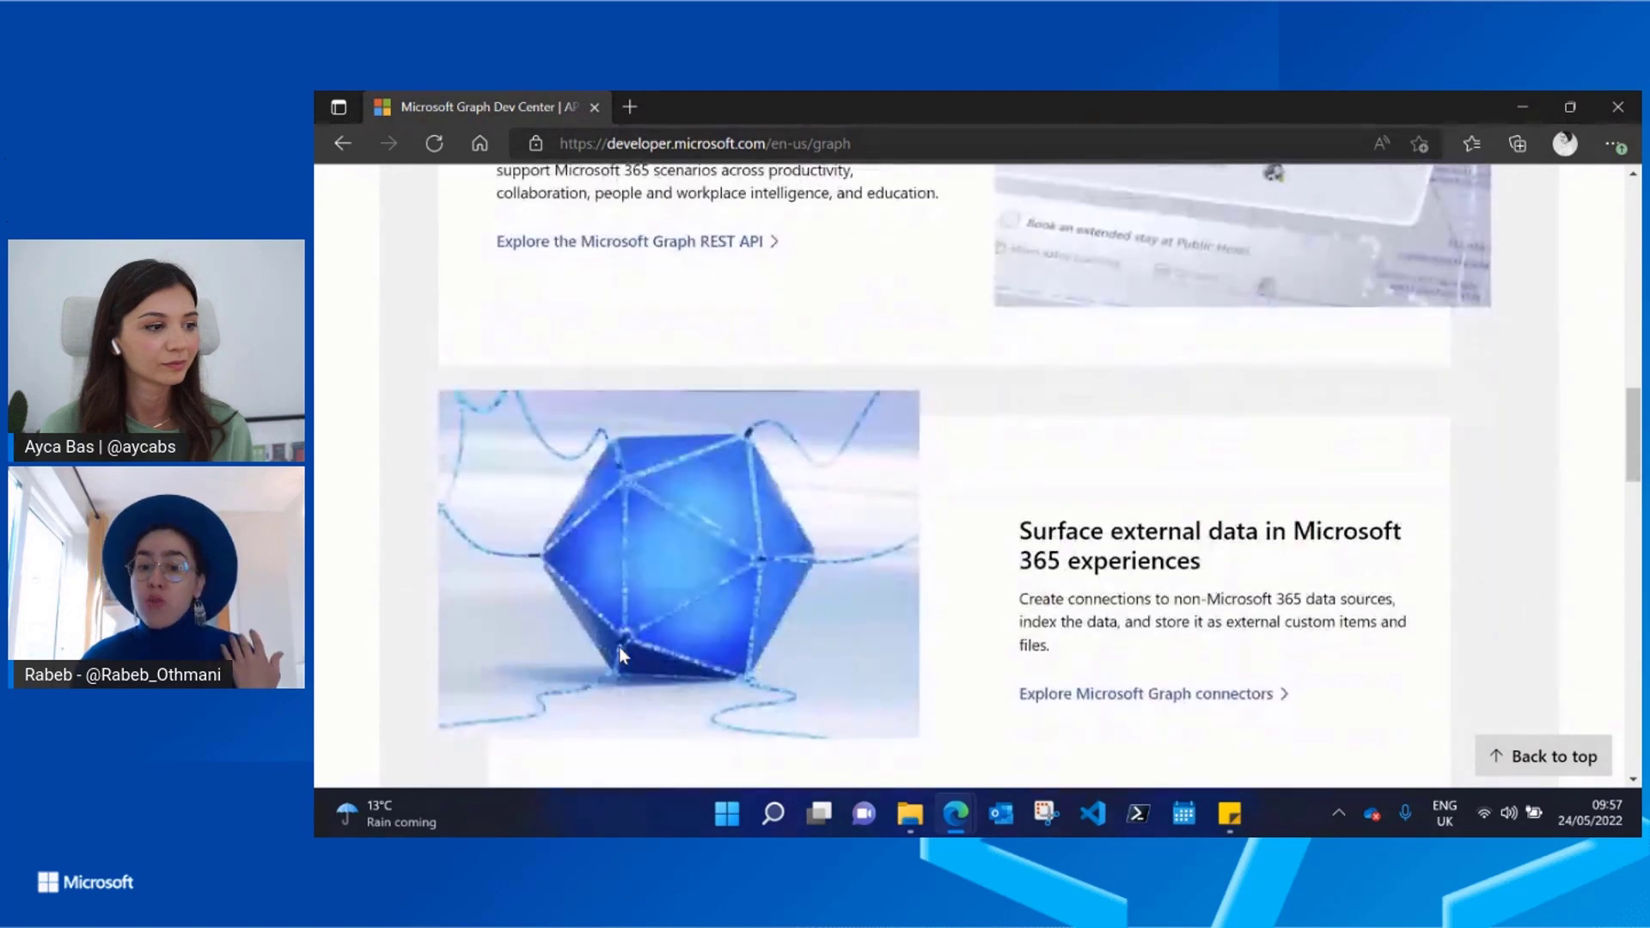
{"action": "scroll", "scroll_direction": "down", "scroll_amount": 3}
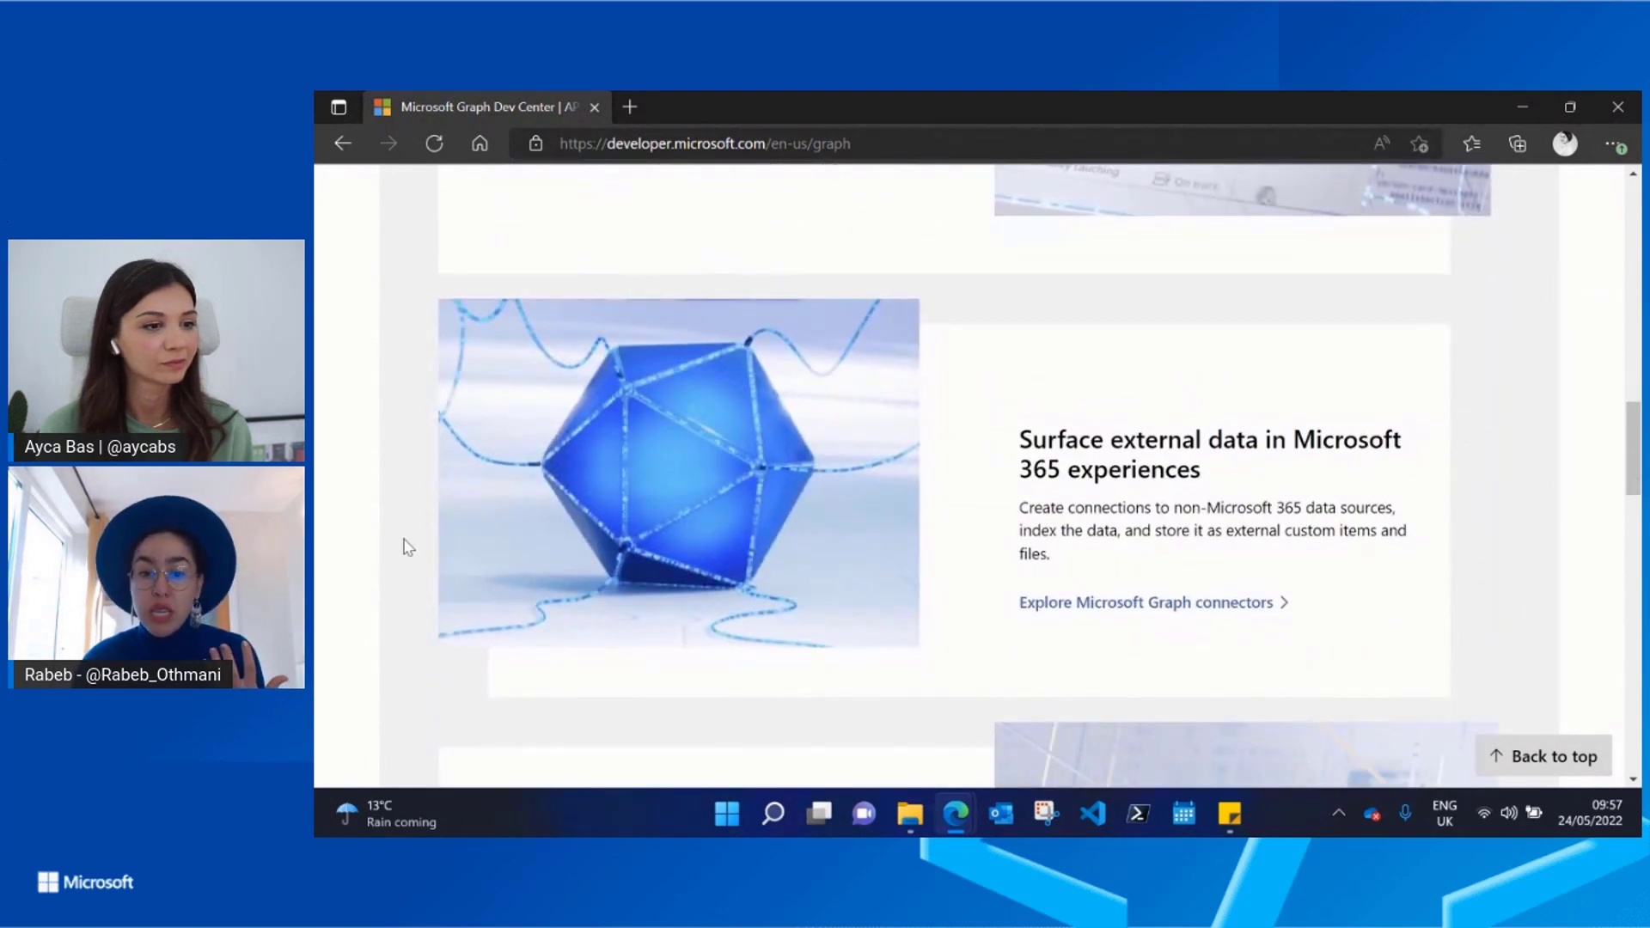
{"action": "mouse_move", "coordinate": [381, 648]}
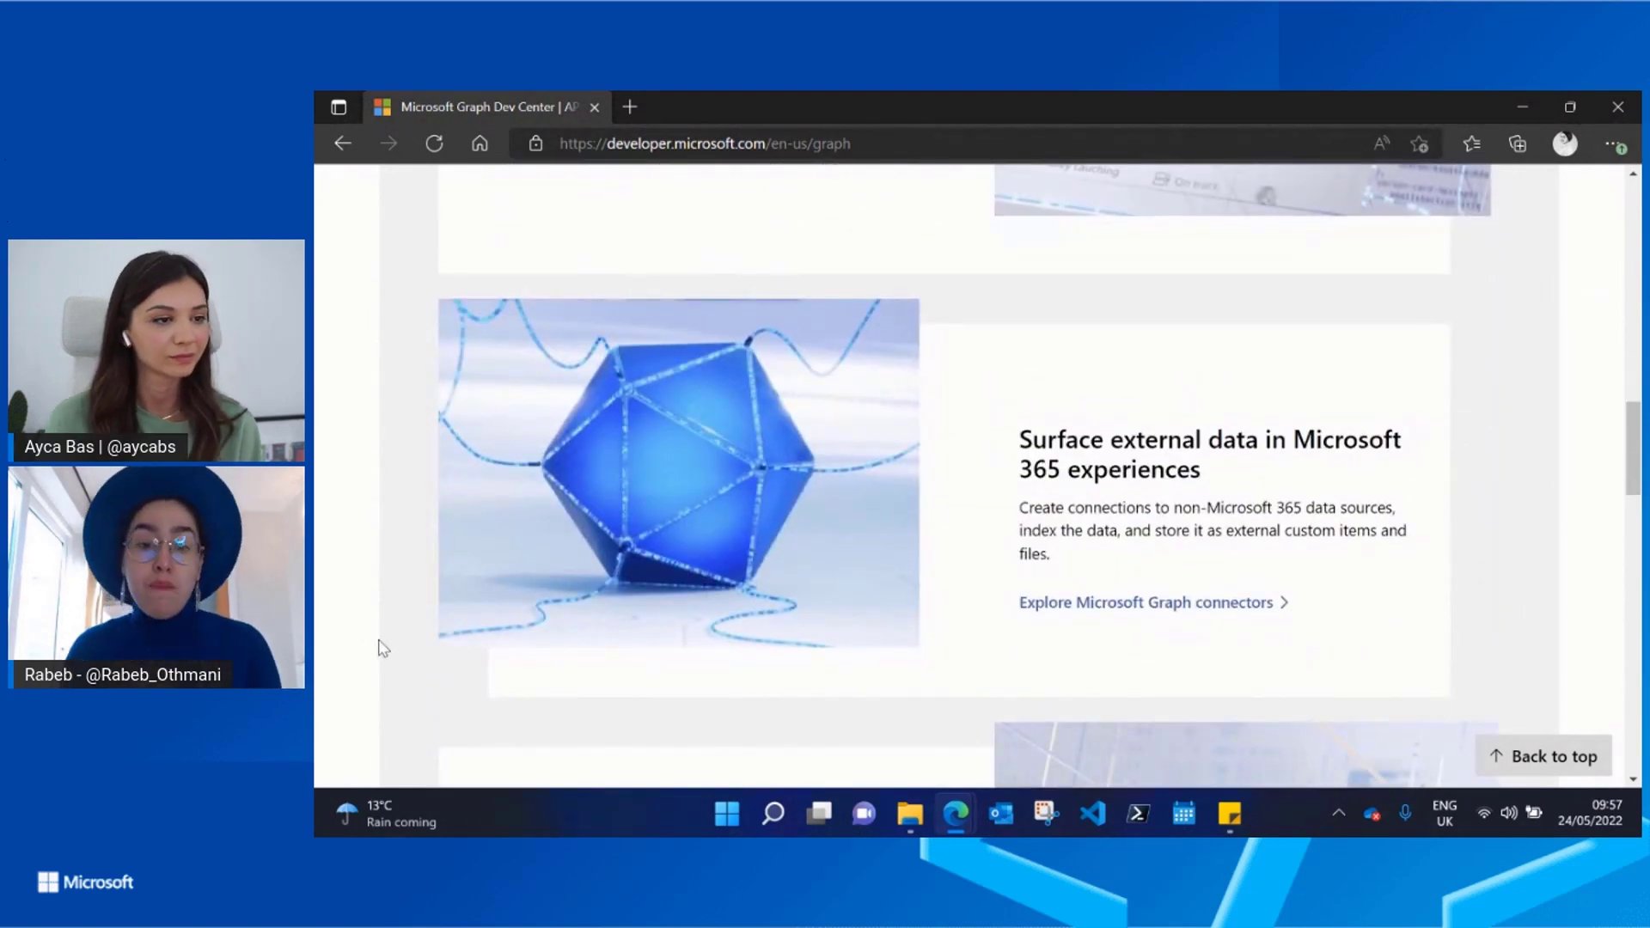
{"action": "scroll", "scroll_direction": "down", "scroll_amount": 3}
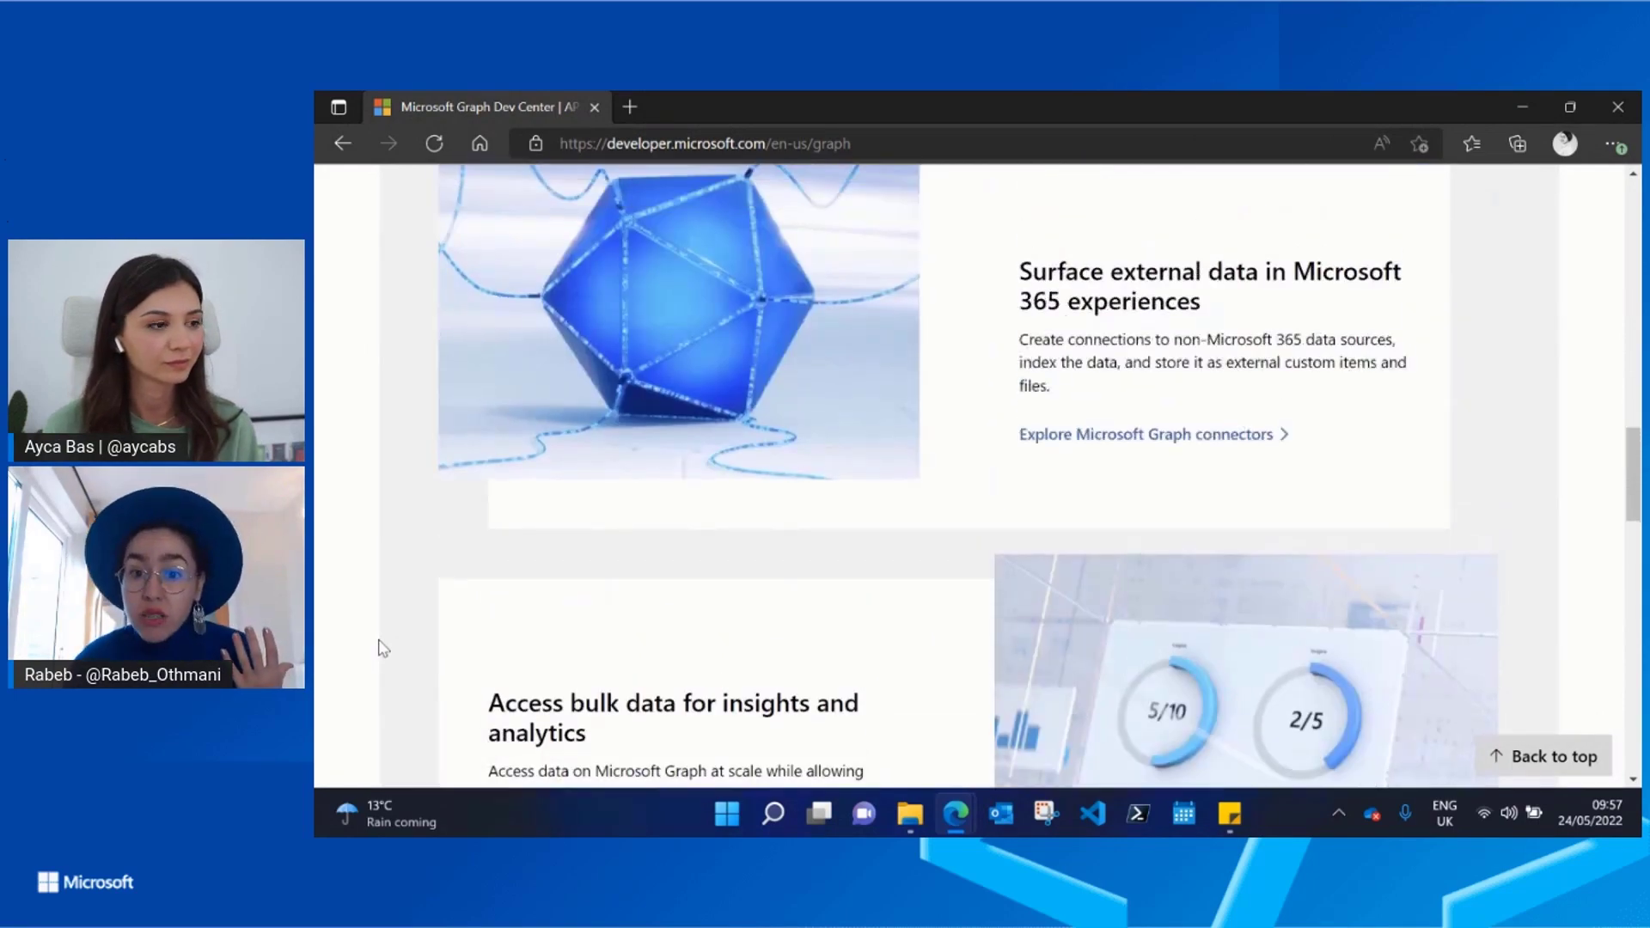
{"action": "scroll", "scroll_direction": "up", "scroll_amount": 3}
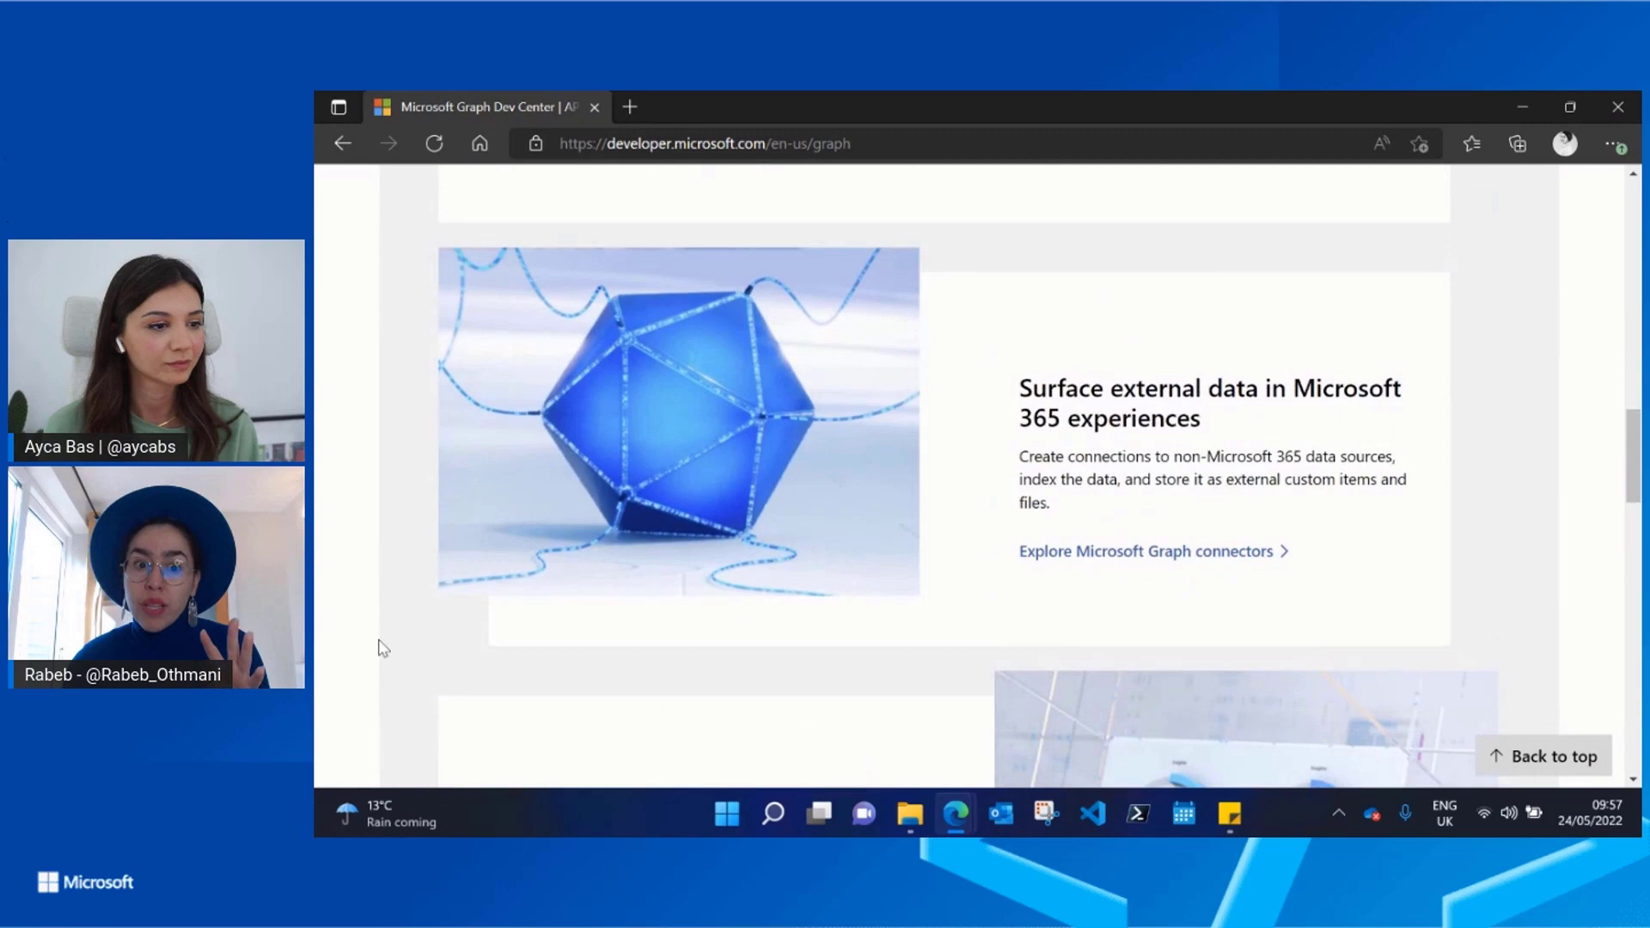
{"action": "scroll", "scroll_direction": "up", "scroll_amount": 3}
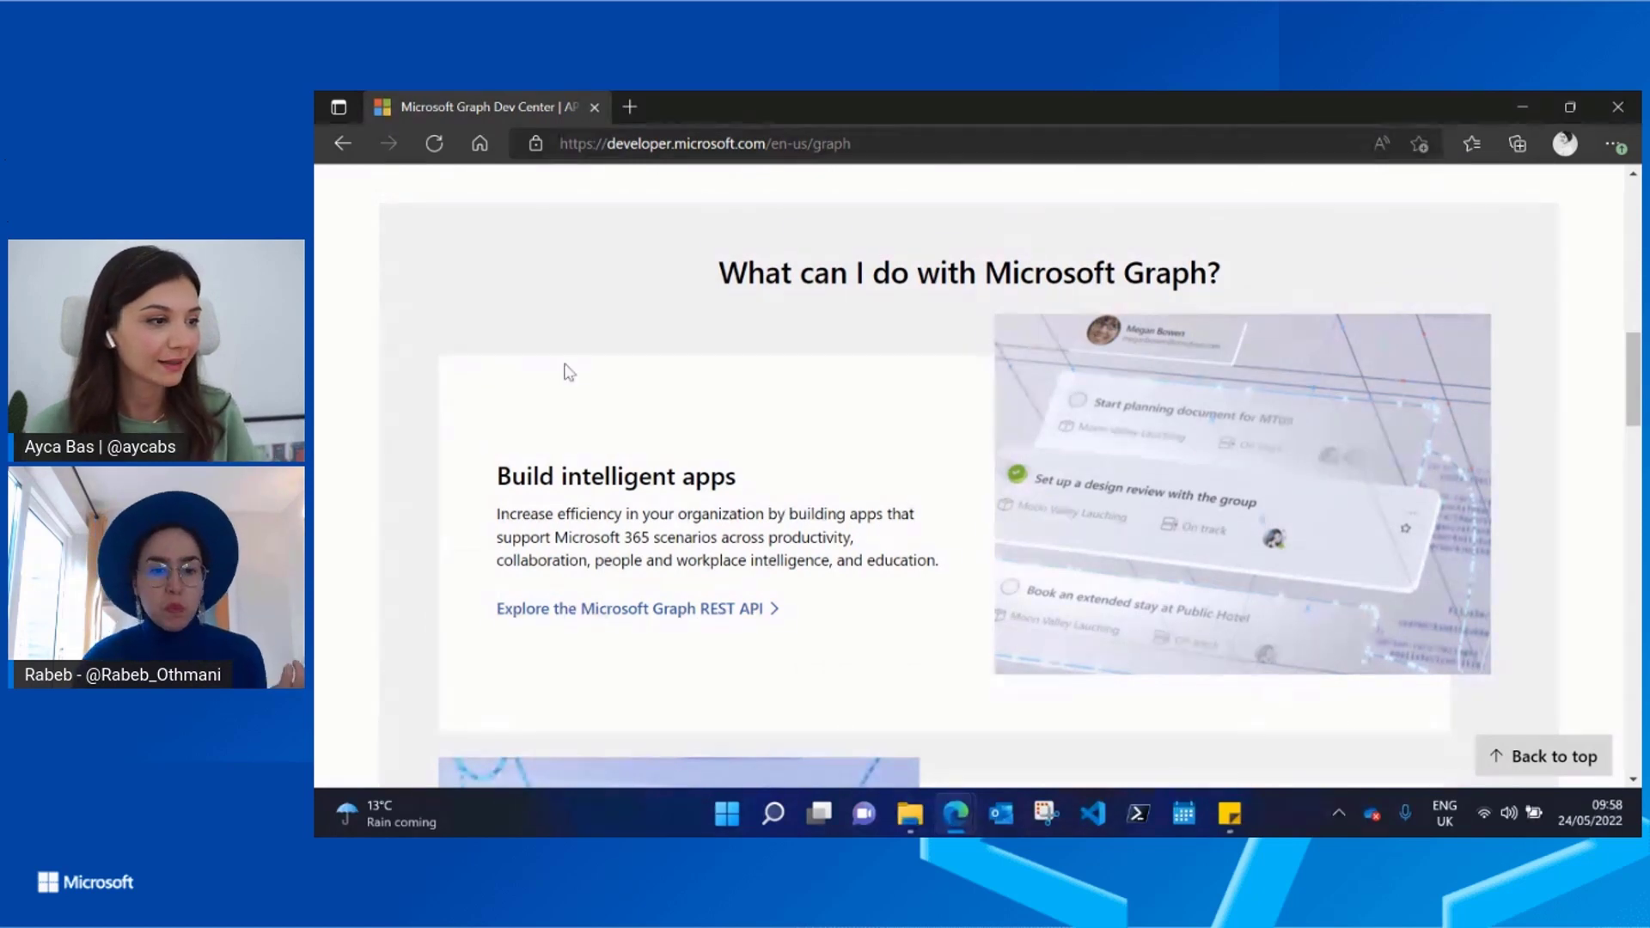
{"action": "mouse_move", "coordinate": [807, 685]}
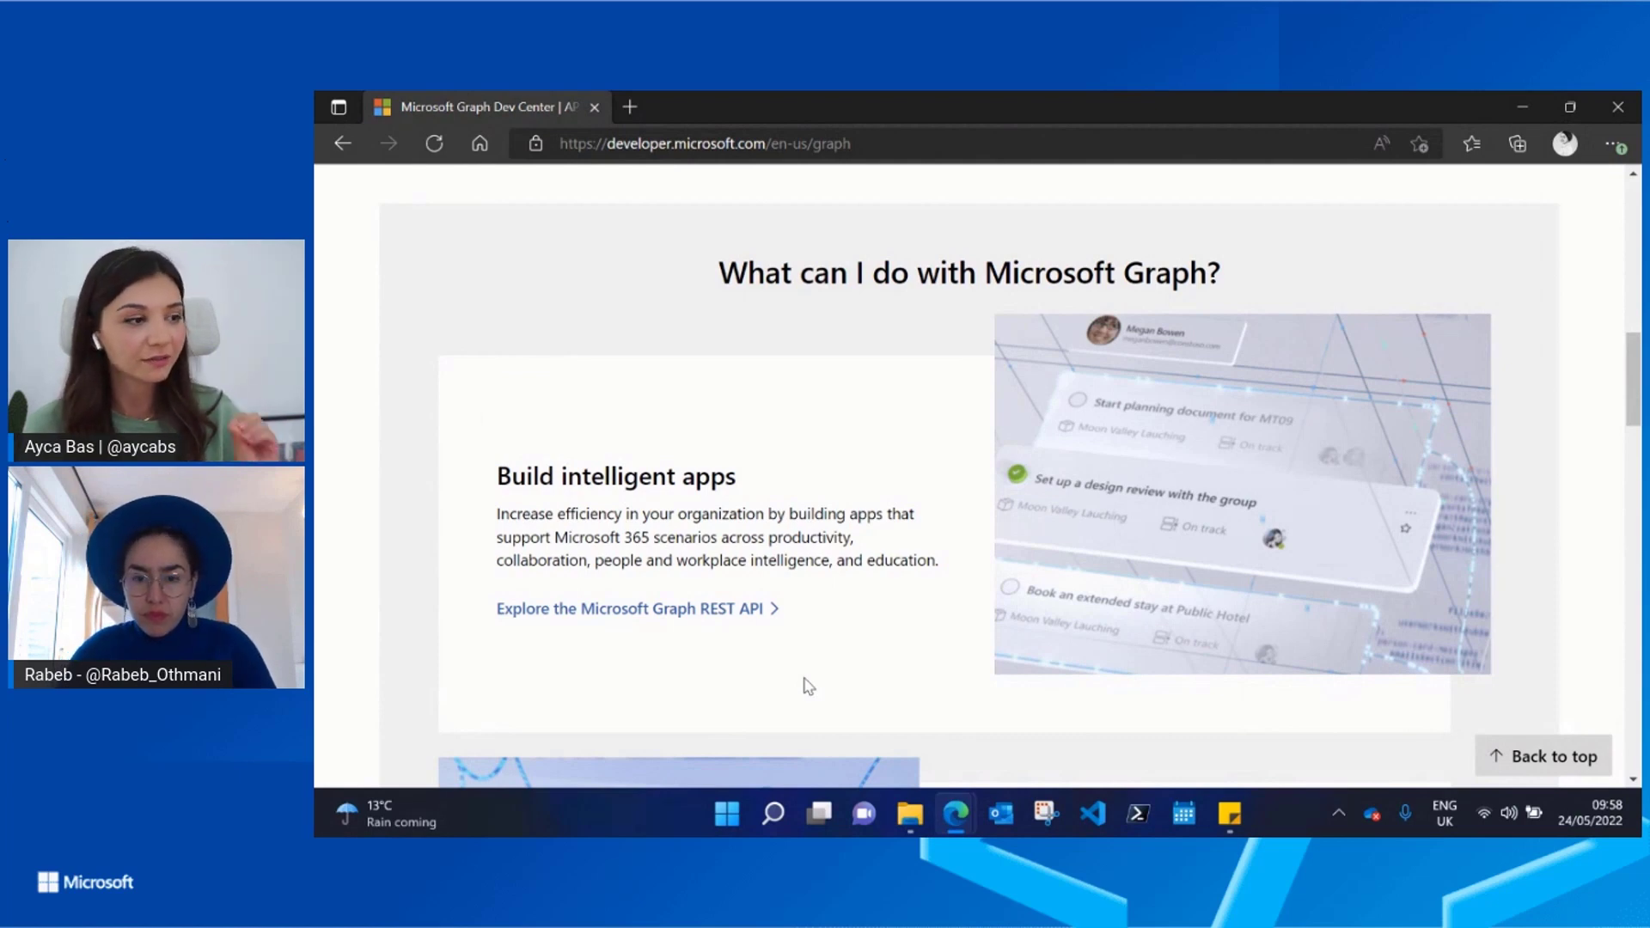
{"action": "scroll", "scroll_direction": "down", "scroll_amount": 3}
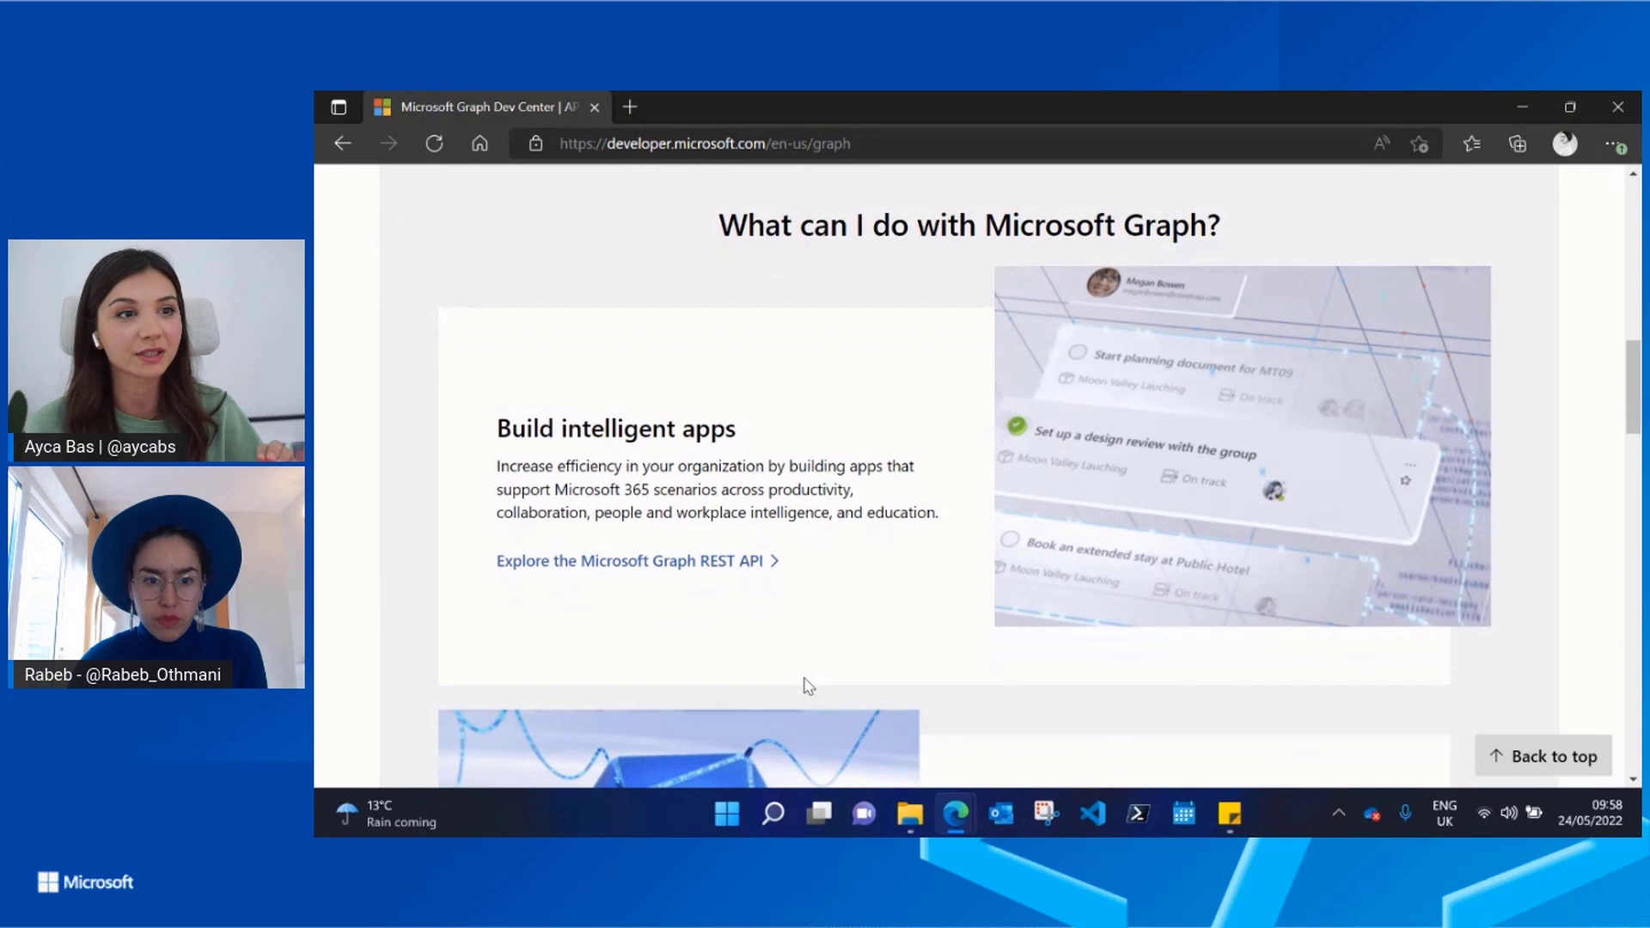
{"action": "mouse_move", "coordinate": [861, 600]}
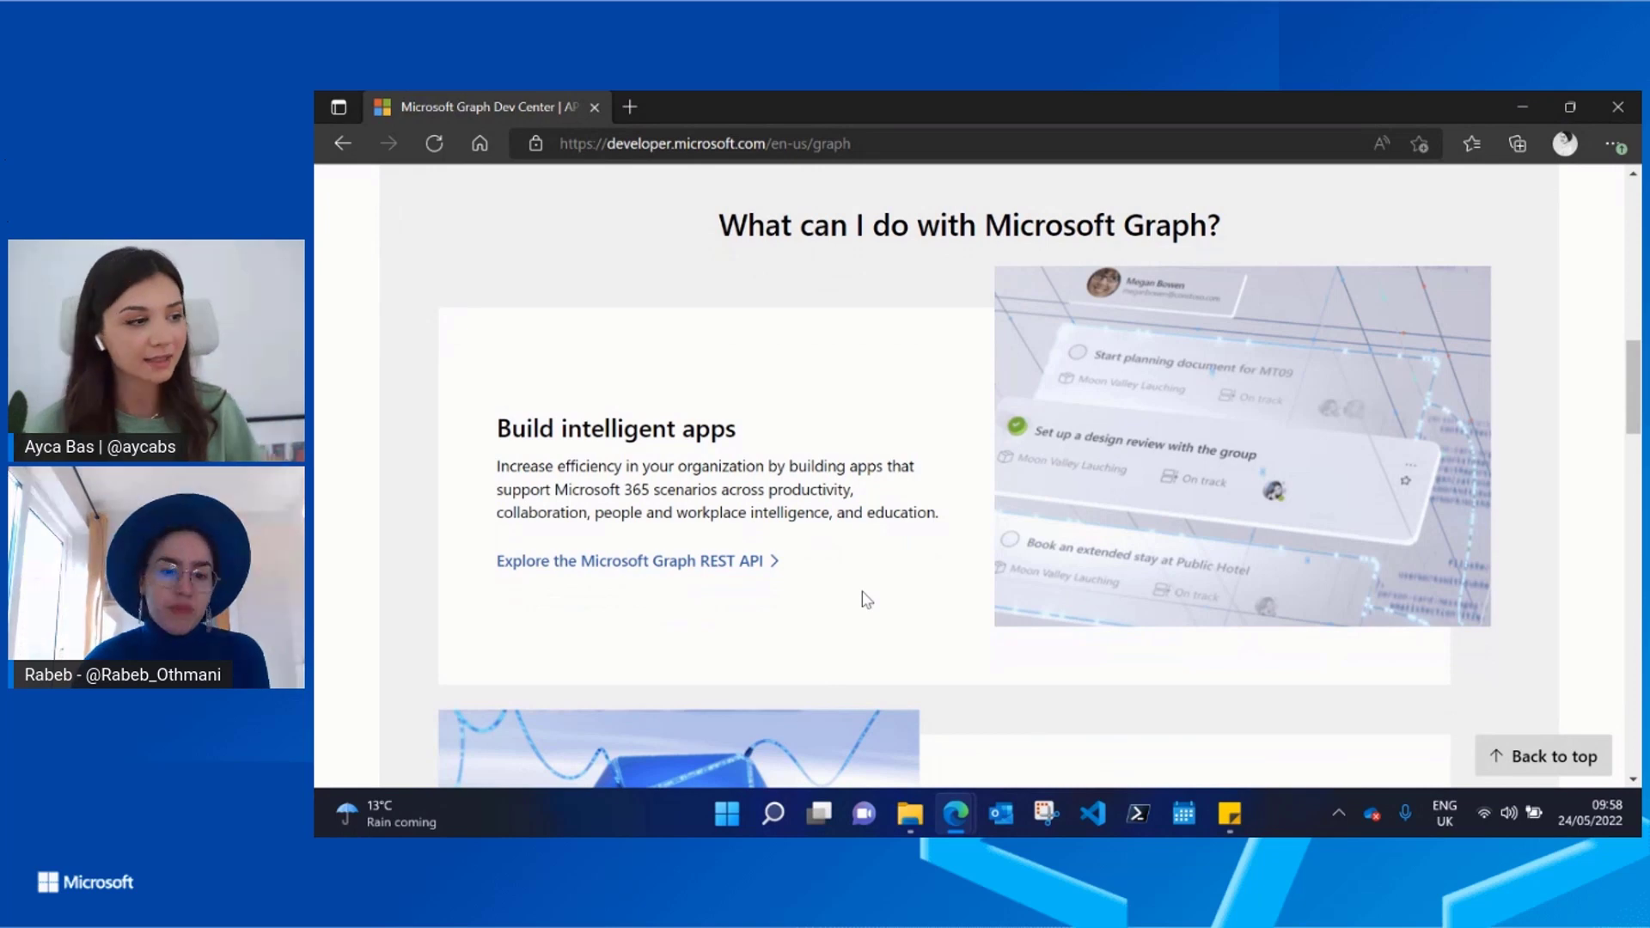
{"action": "mouse_move", "coordinate": [710, 574]}
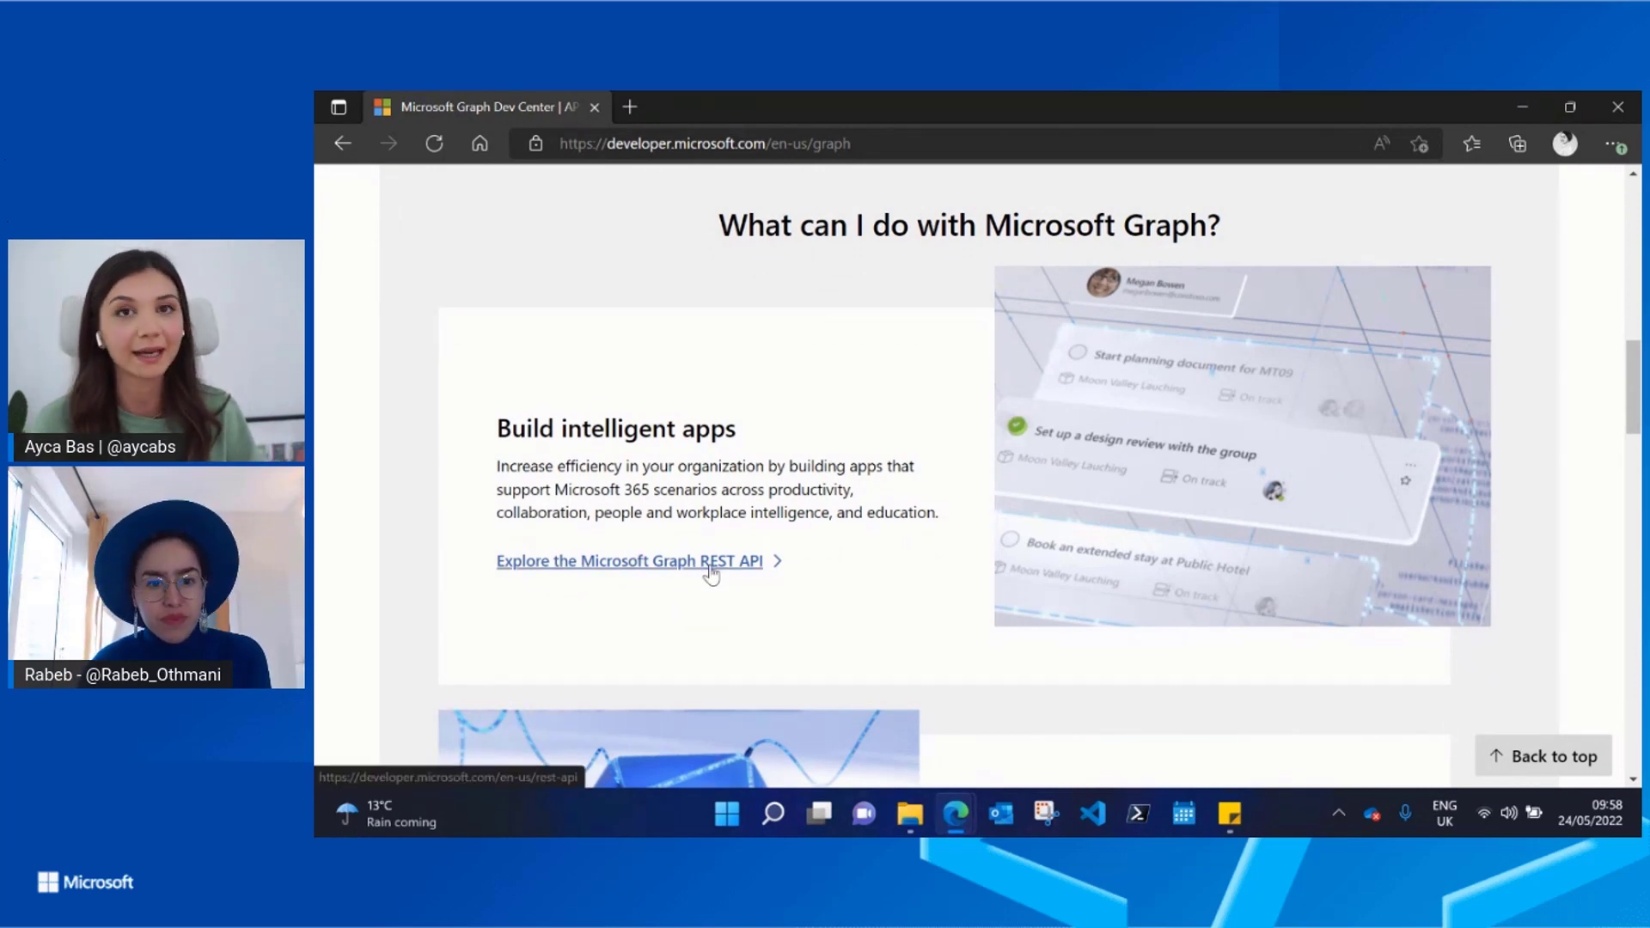
{"action": "mouse_move", "coordinate": [887, 578]}
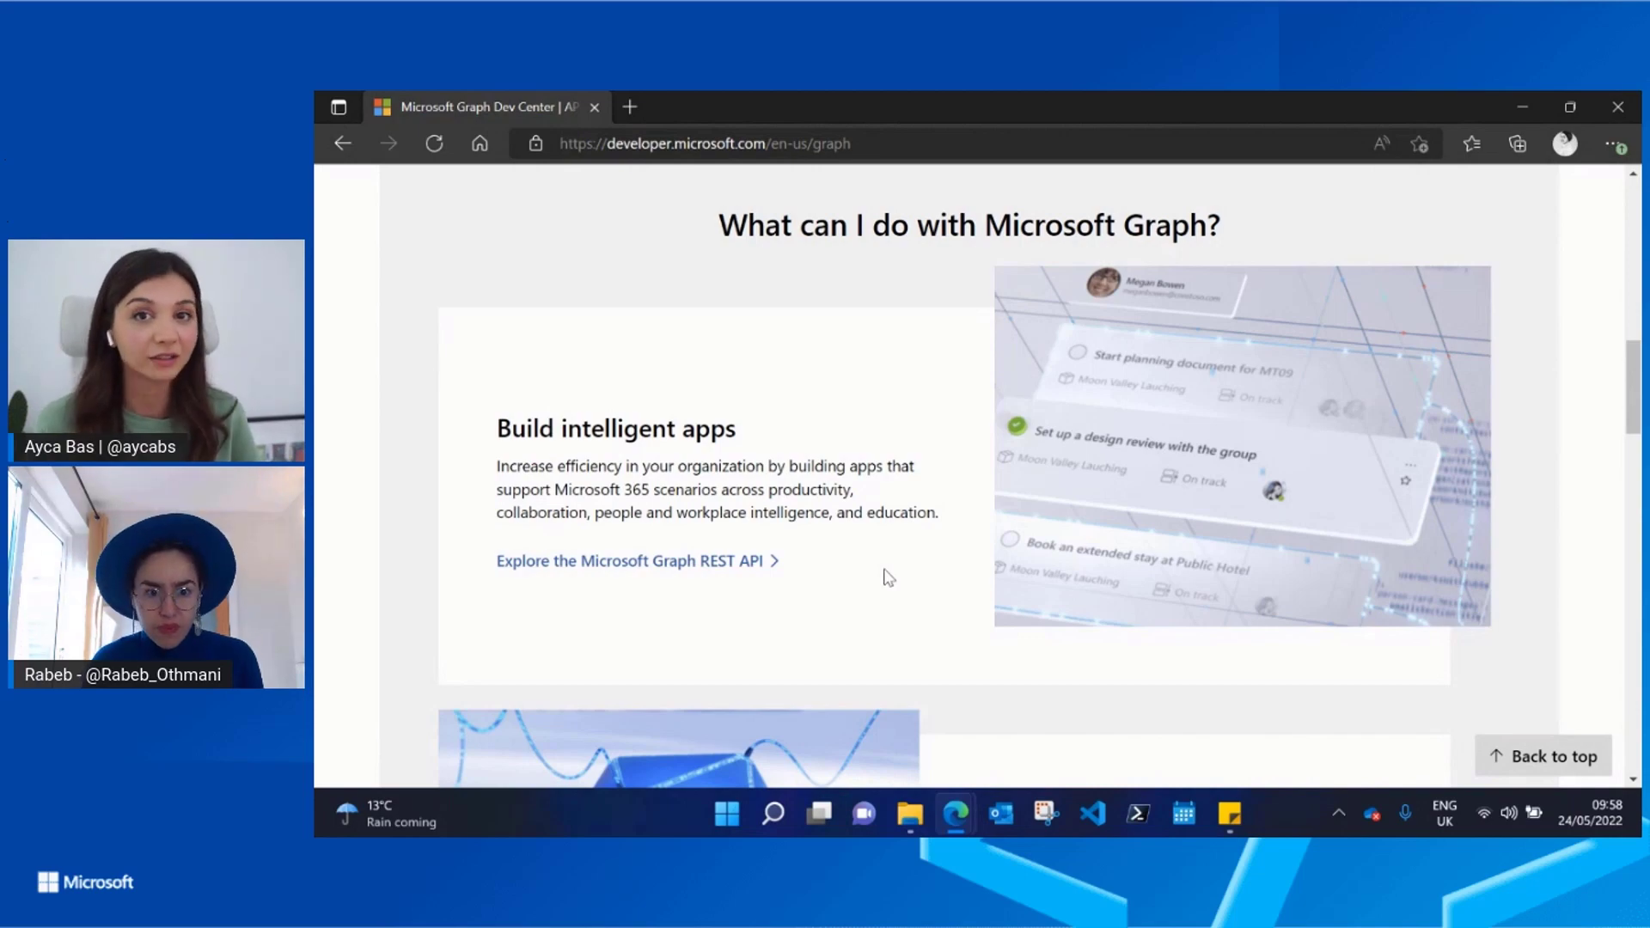
{"action": "scroll", "scroll_direction": "down", "scroll_amount": 3}
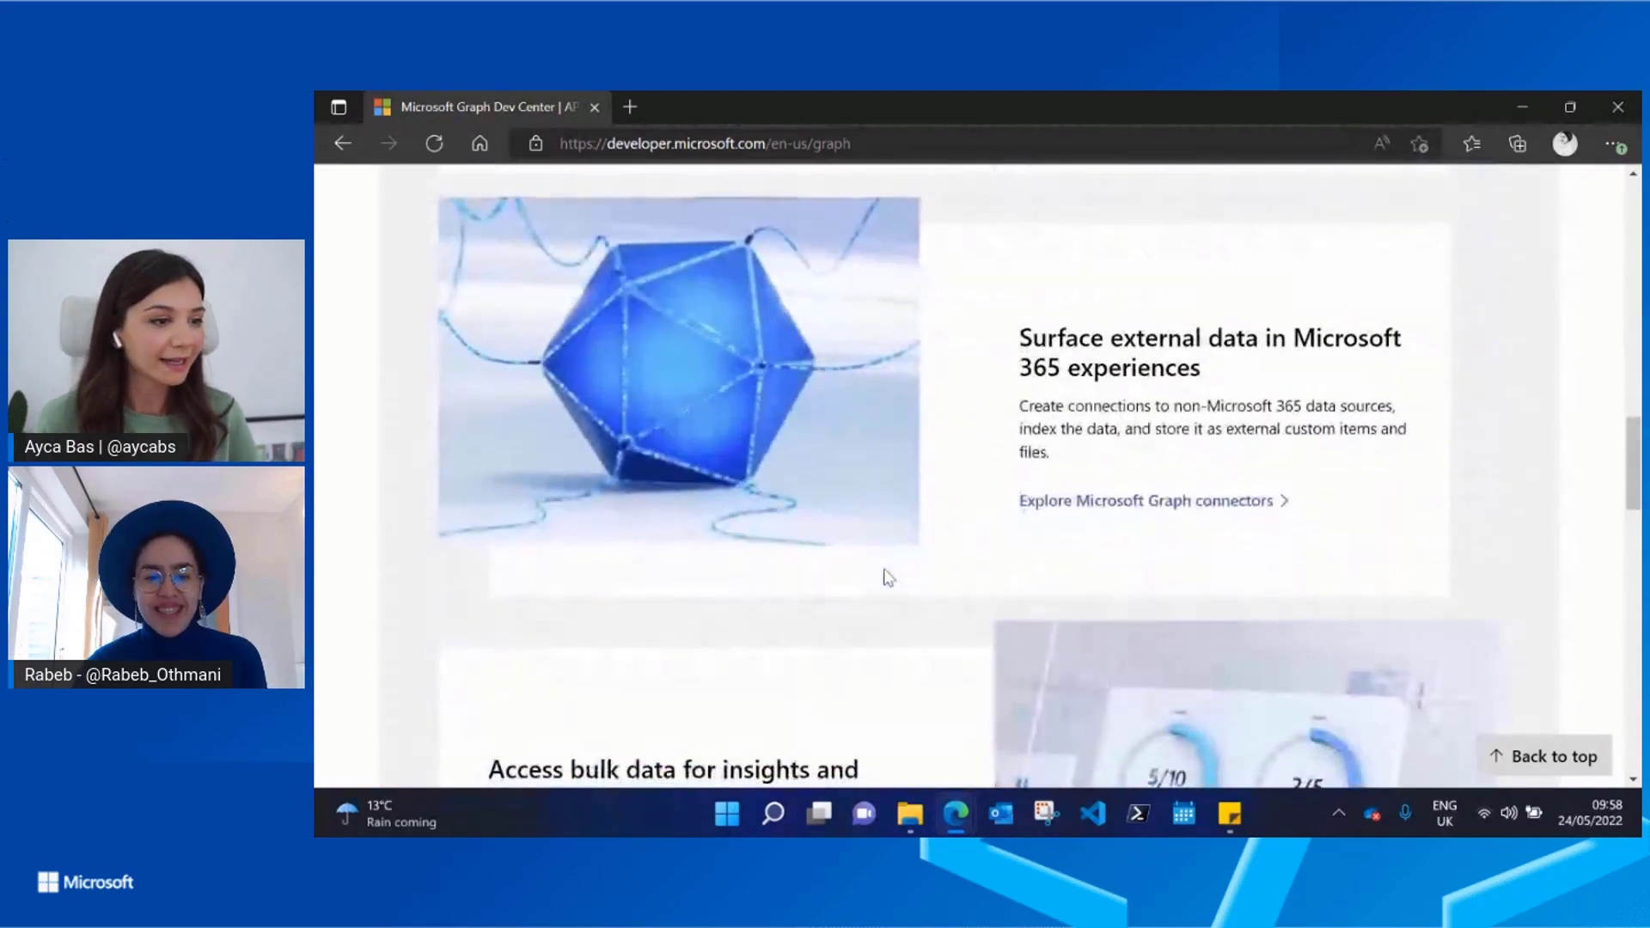
{"action": "scroll", "scroll_direction": "down", "scroll_amount": 3}
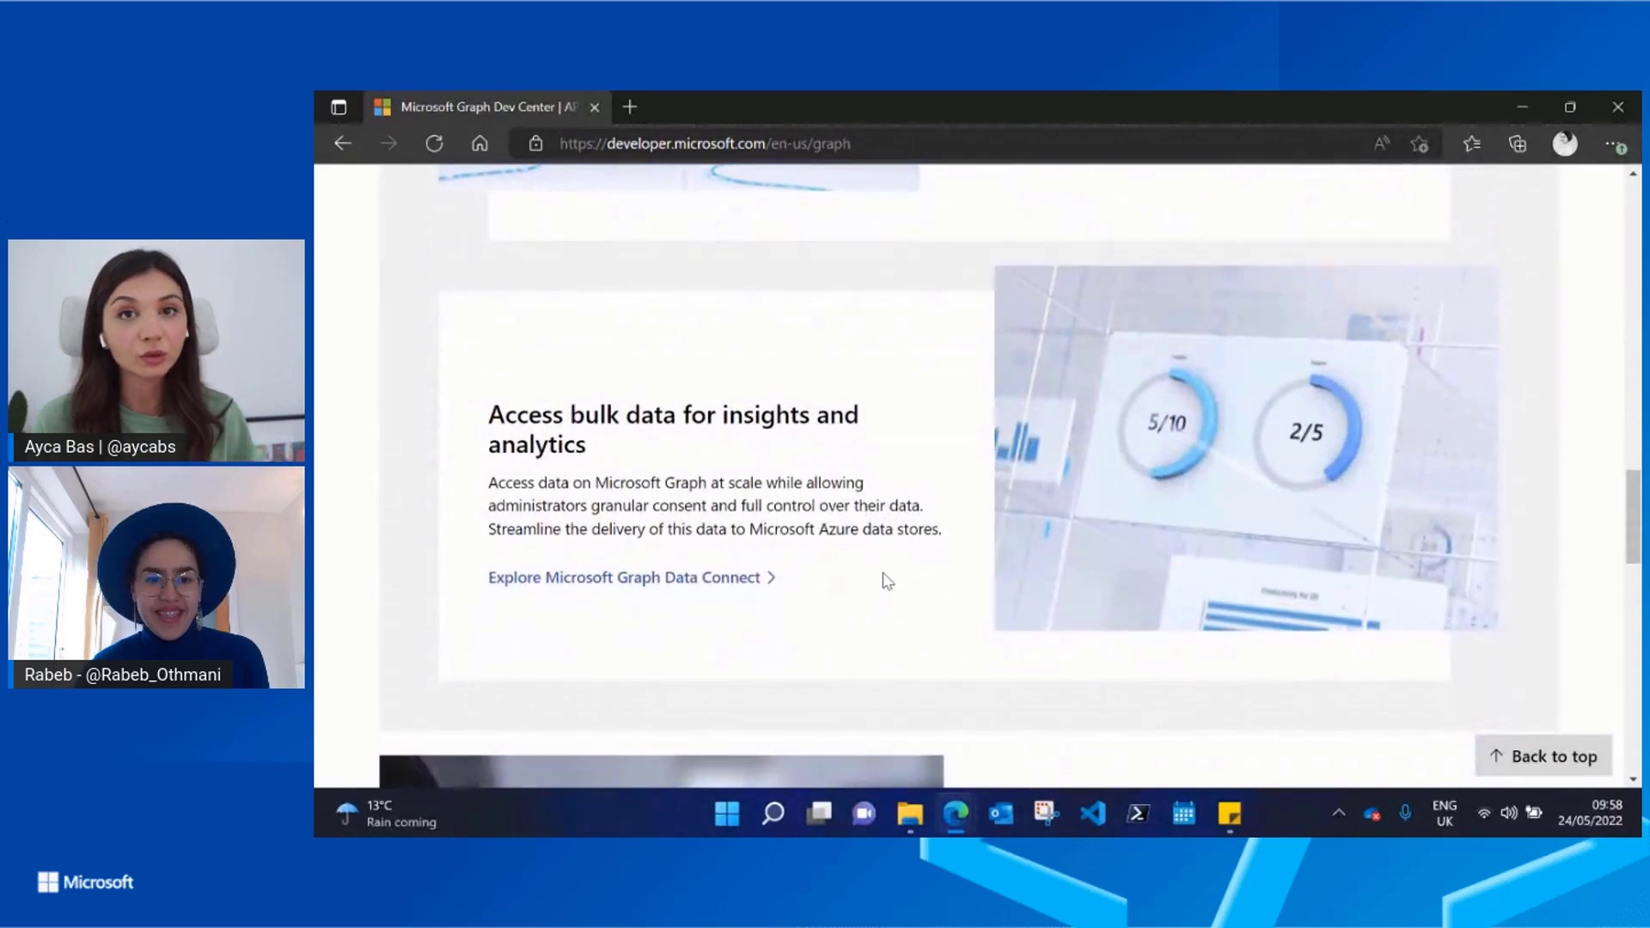
{"action": "mouse_move", "coordinate": [875, 627]}
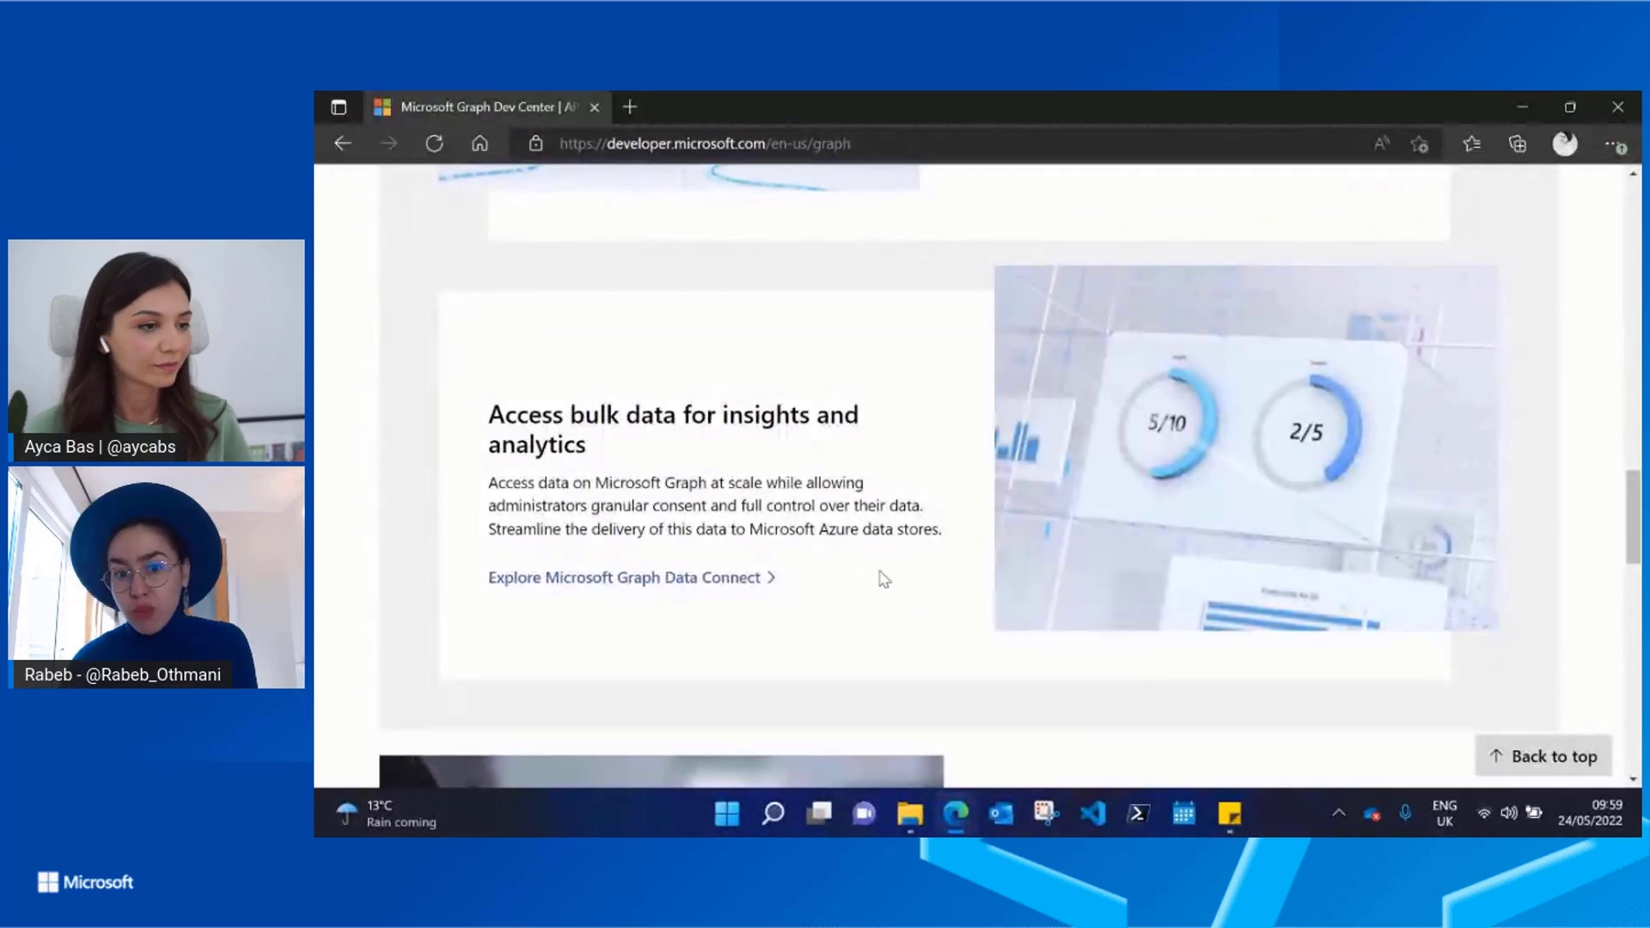
Return up the page and follow 'Explore the Microsoft Graph REST API' to its overview.
{"action": "scroll", "scroll_direction": "up", "scroll_amount": 3}
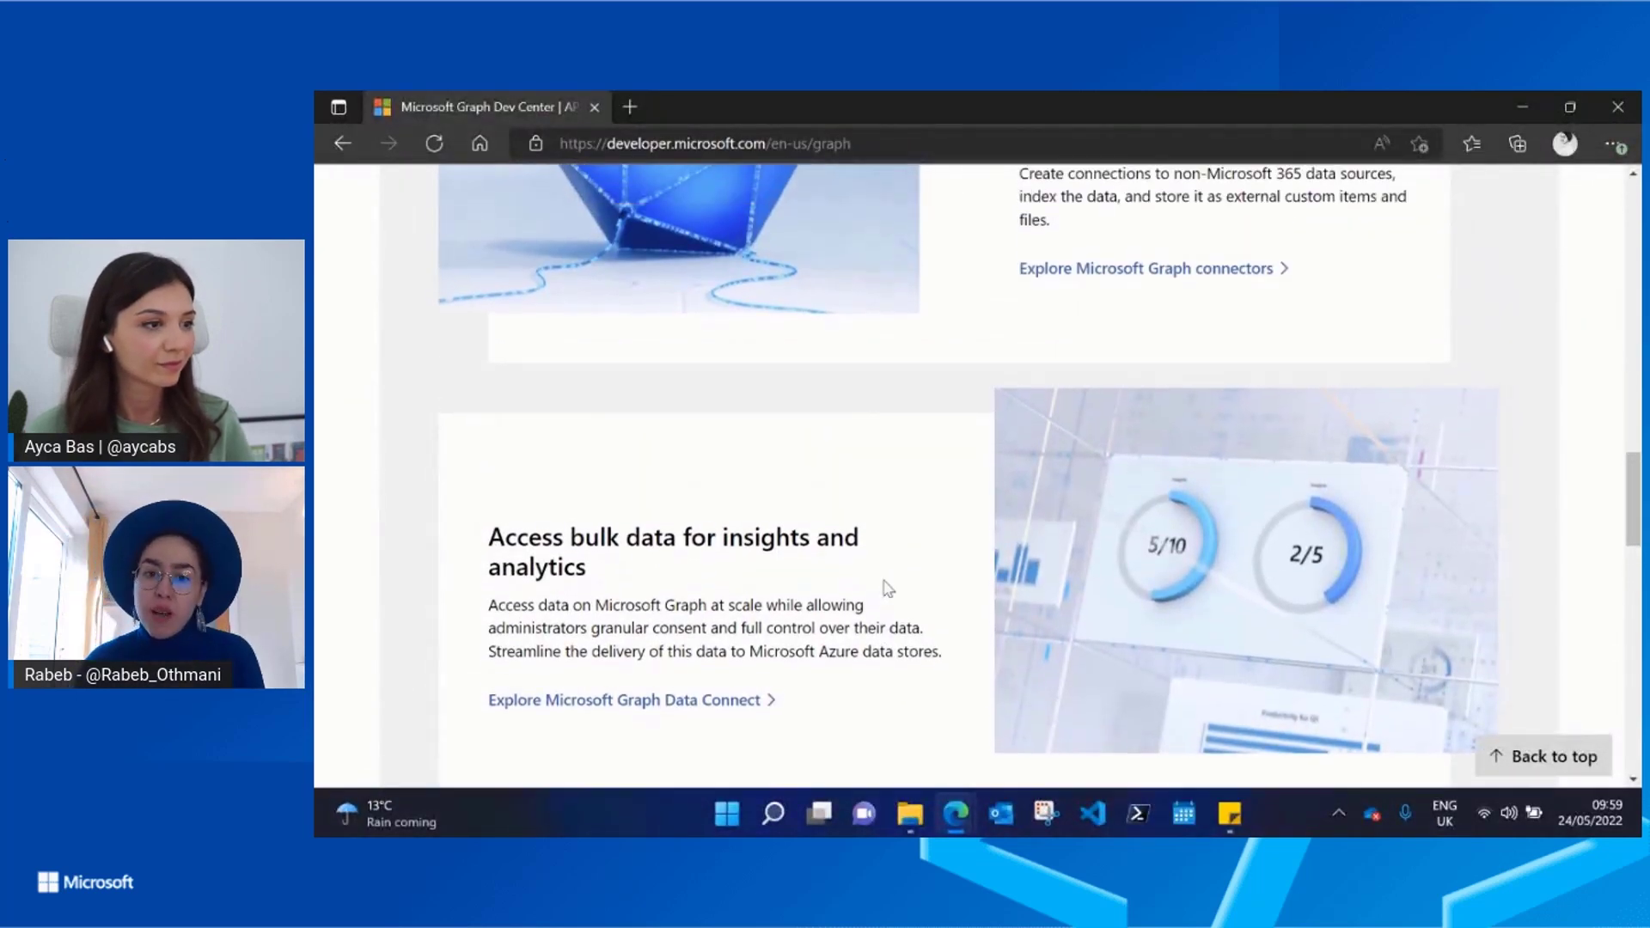
{"action": "scroll", "scroll_direction": "up", "scroll_amount": 3}
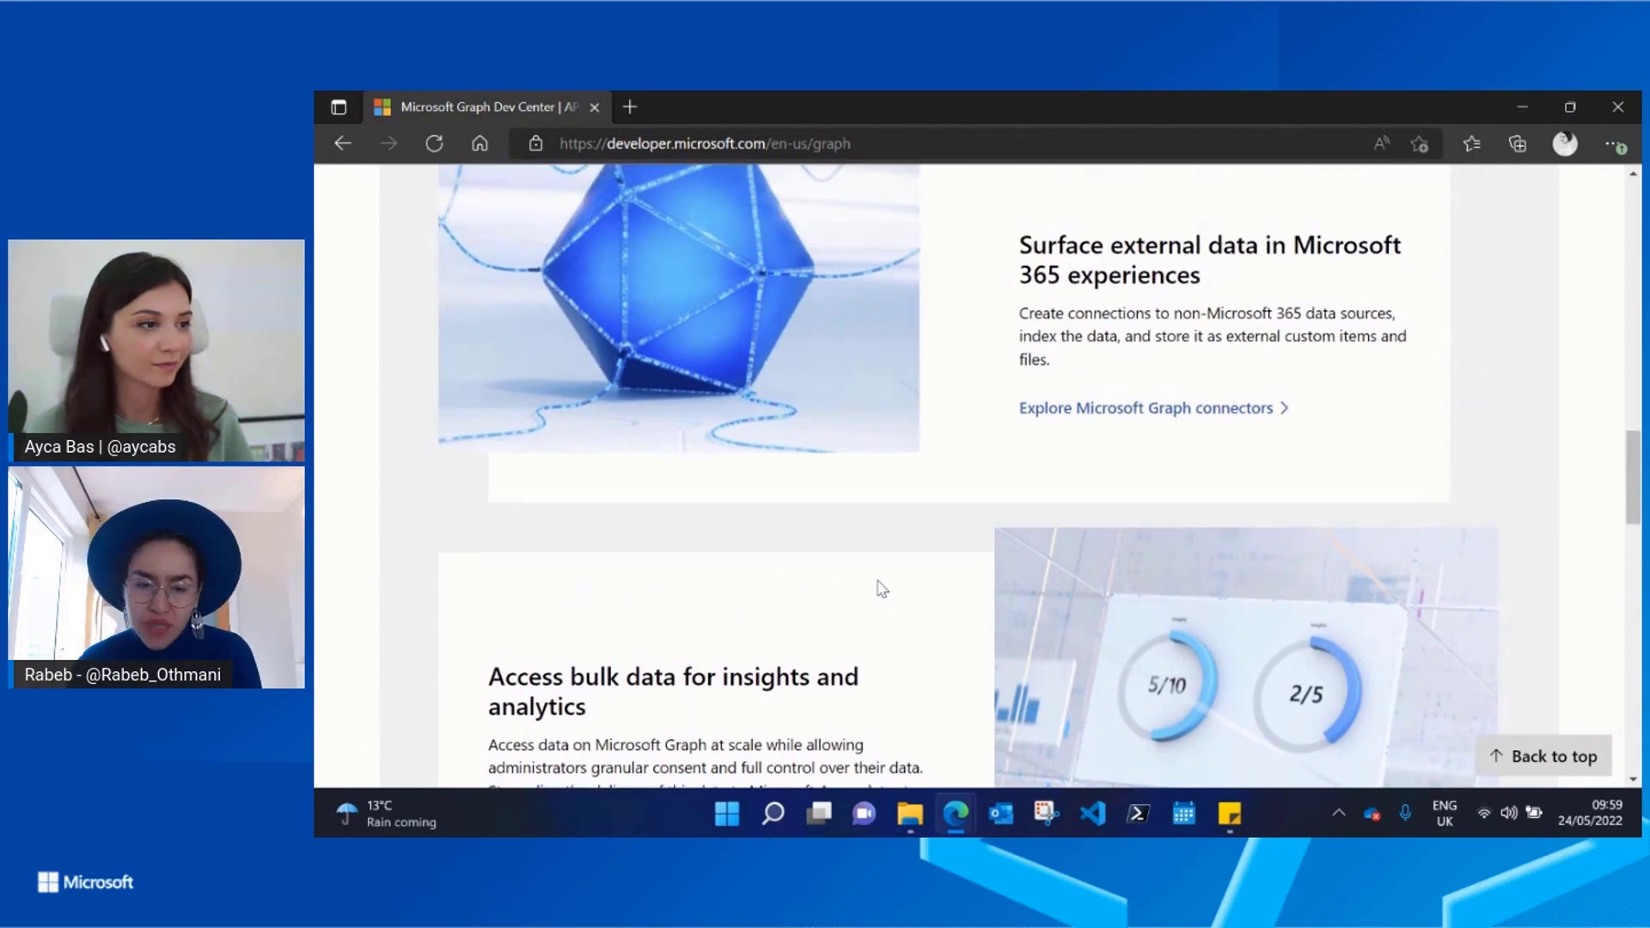
{"action": "scroll", "scroll_direction": "up", "scroll_amount": 3}
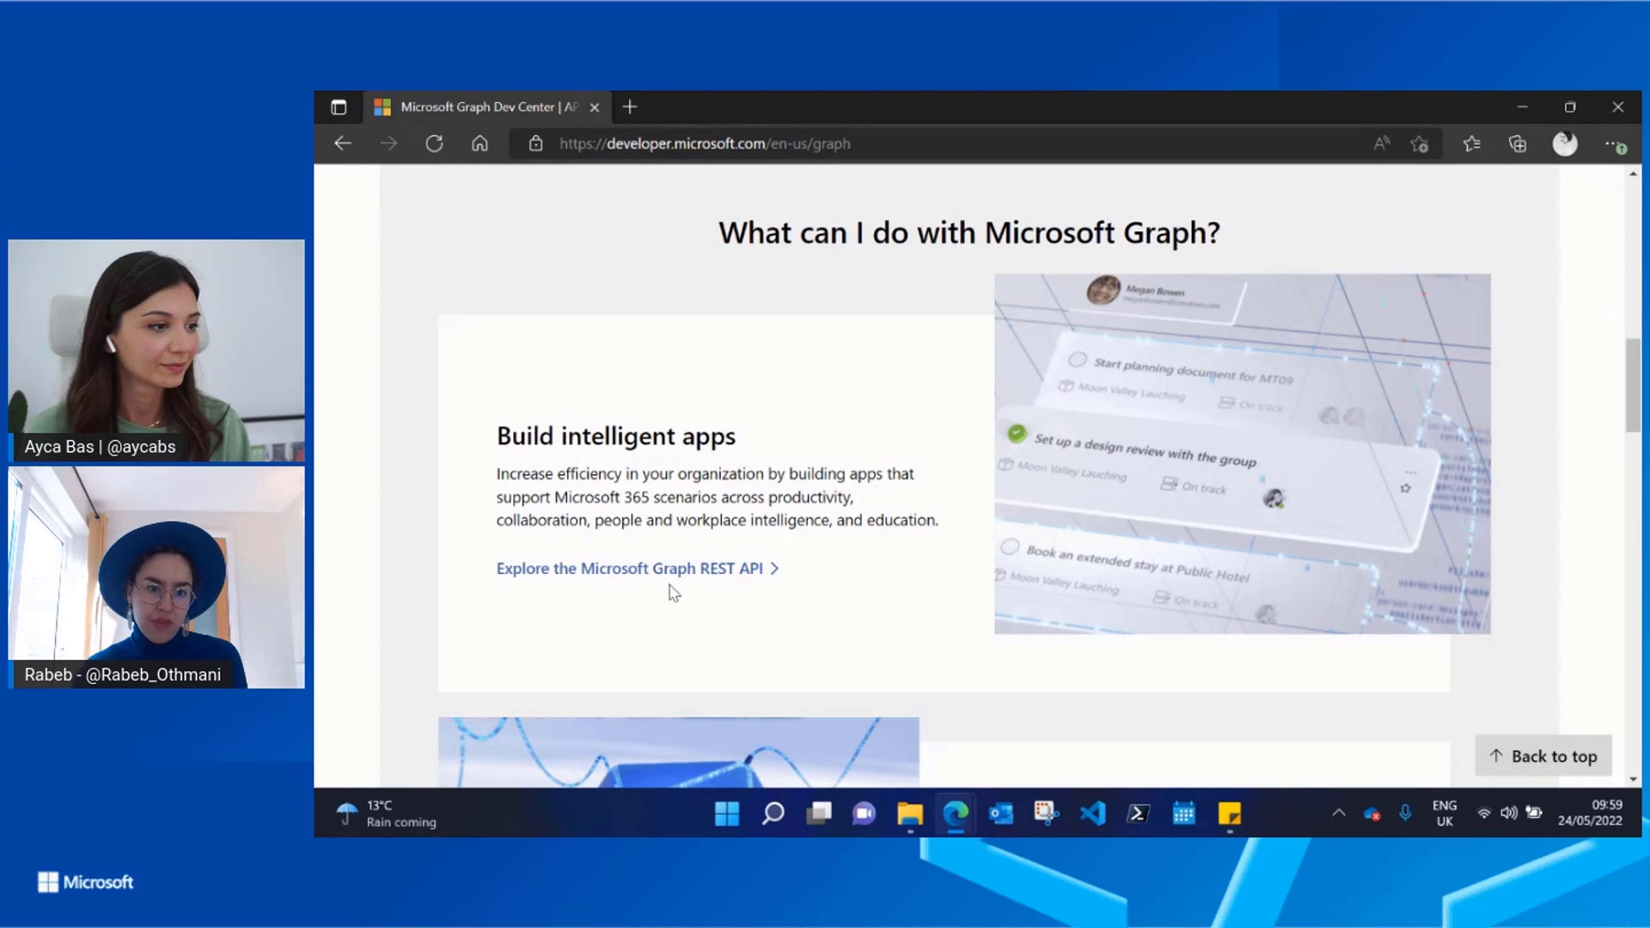
{"action": "left_click", "coordinate": [627, 569]}
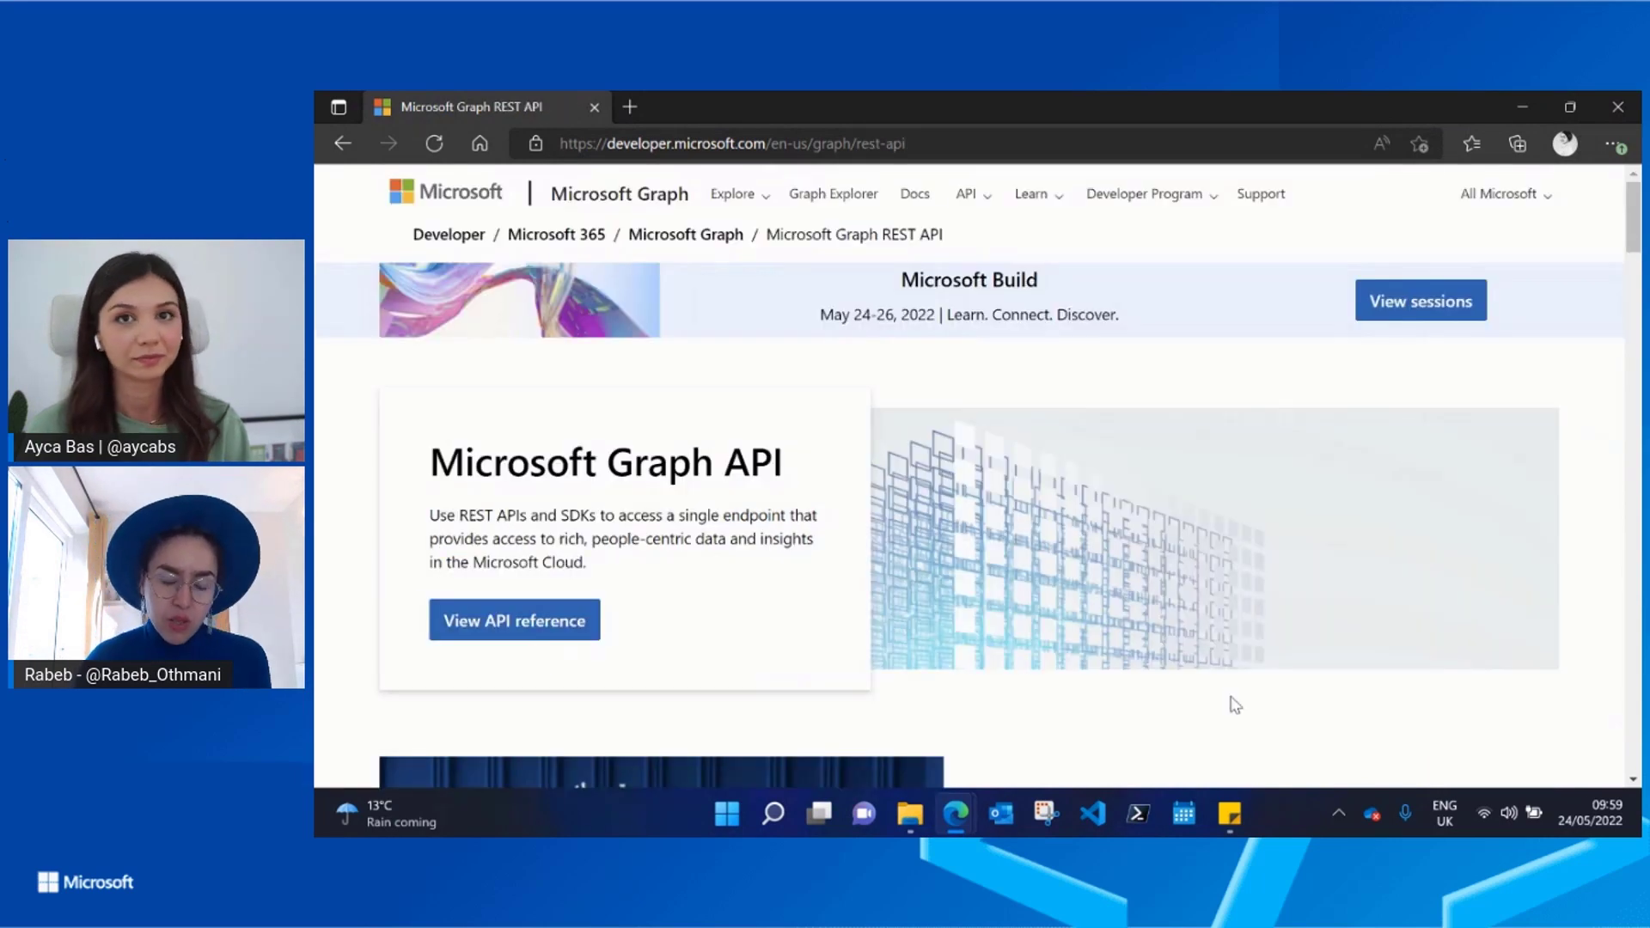
{"action": "mouse_move", "coordinate": [1324, 748]}
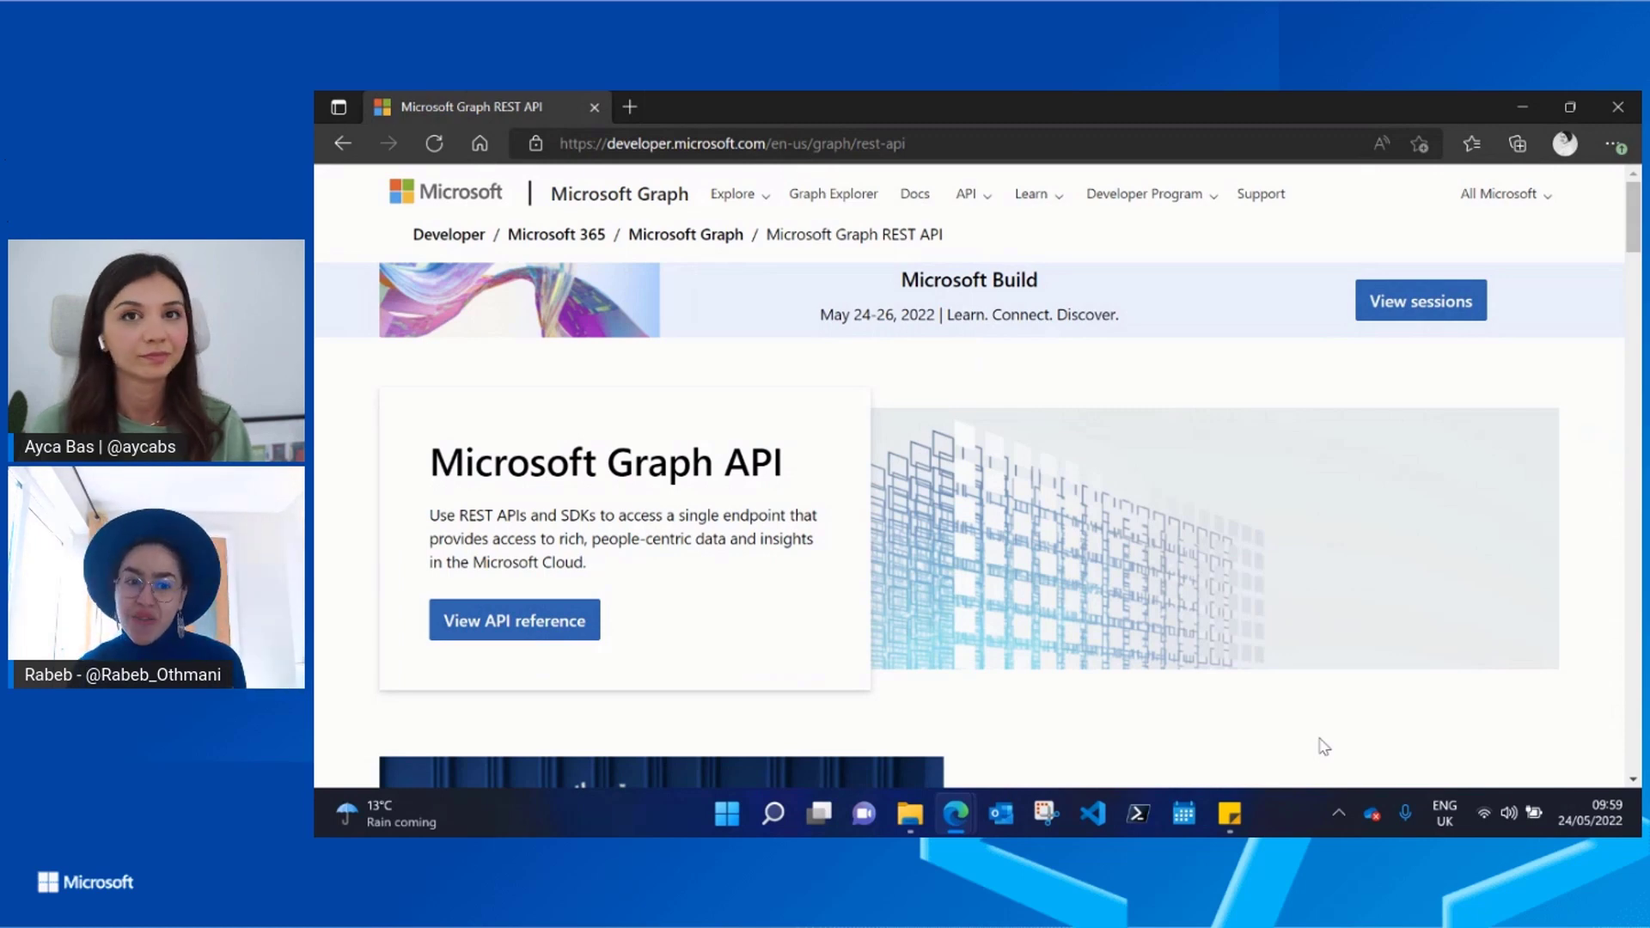
{"action": "mouse_move", "coordinate": [1203, 710]}
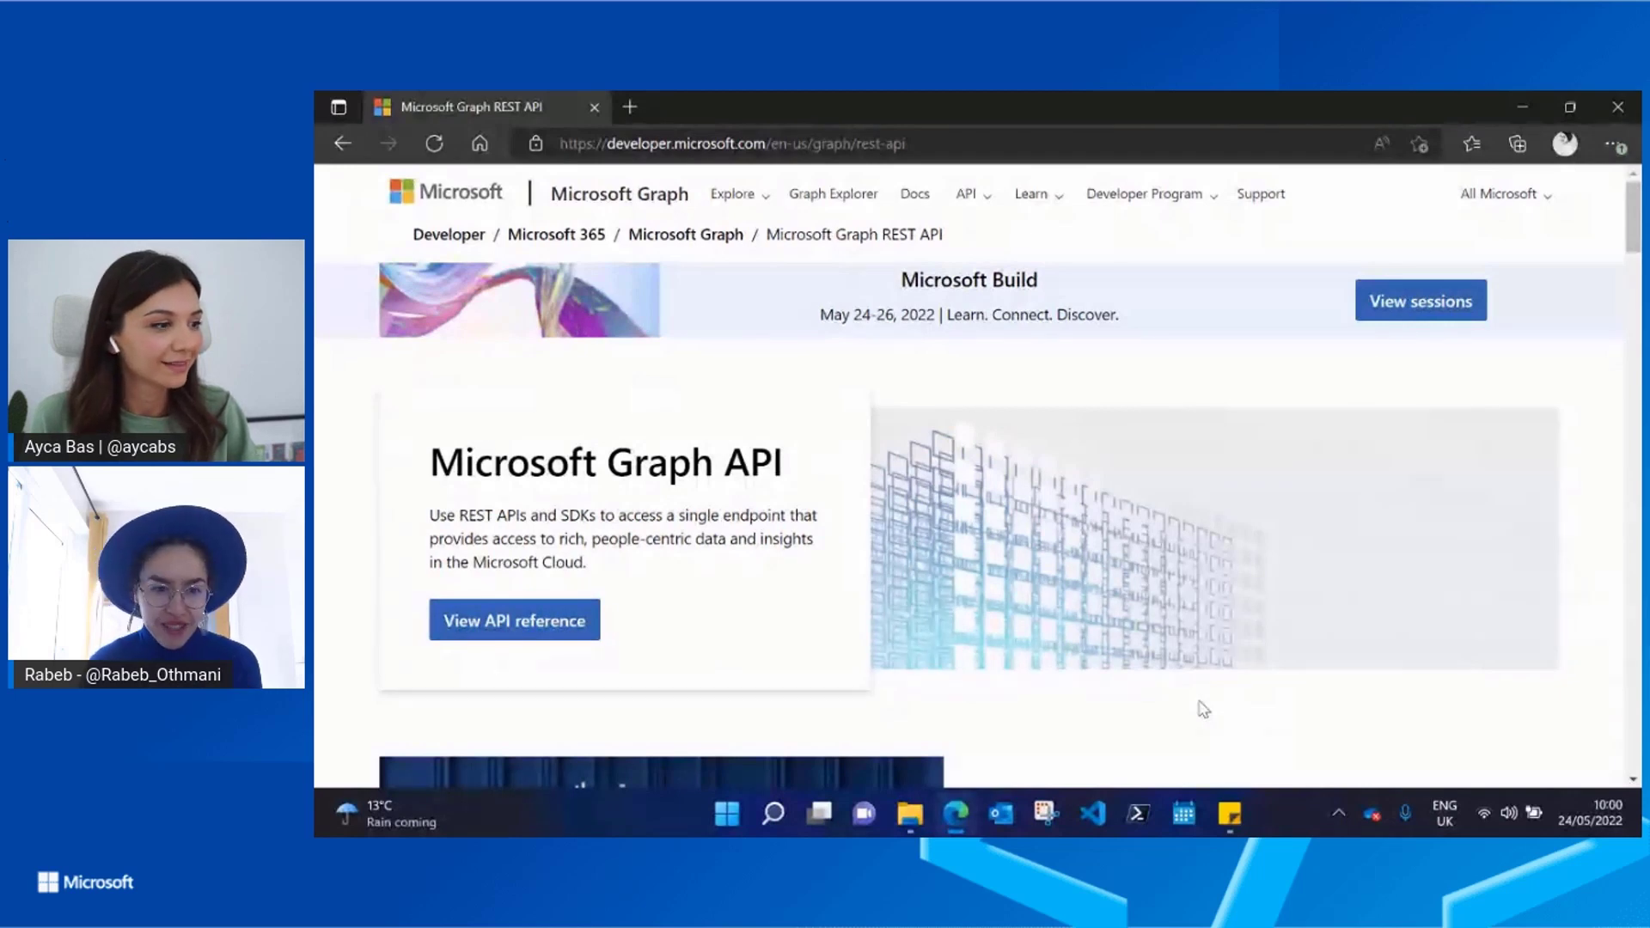
{"action": "mouse_move", "coordinate": [598, 701]}
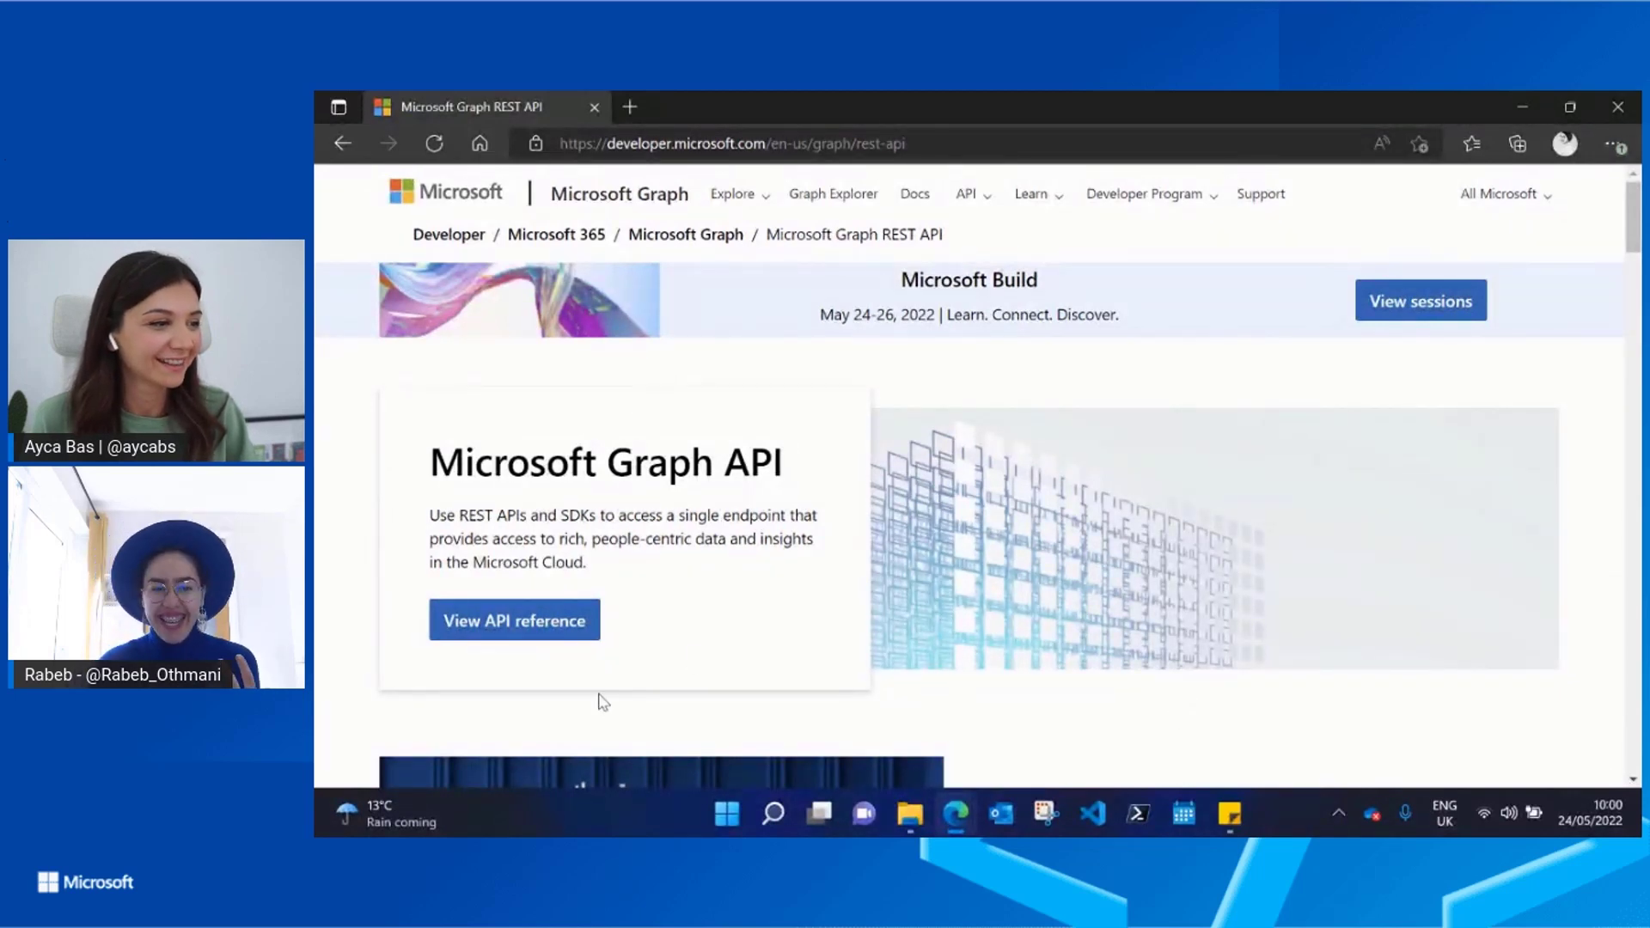
{"action": "mouse_move", "coordinate": [1091, 721]}
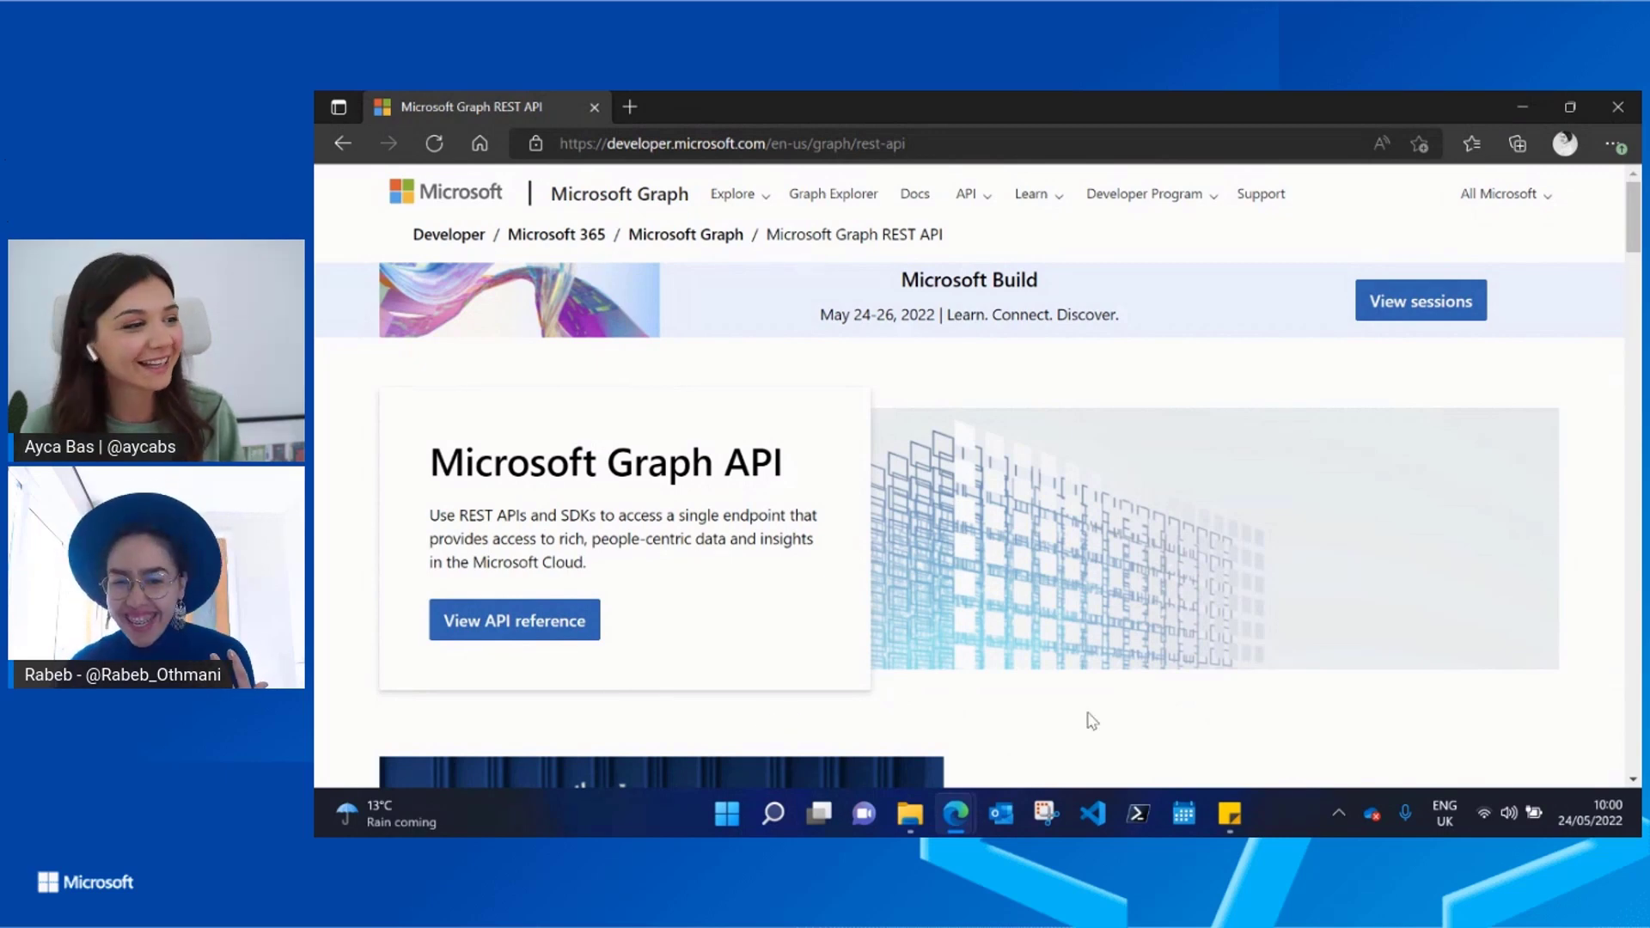
{"action": "scroll", "scroll_direction": "down", "scroll_amount": 3}
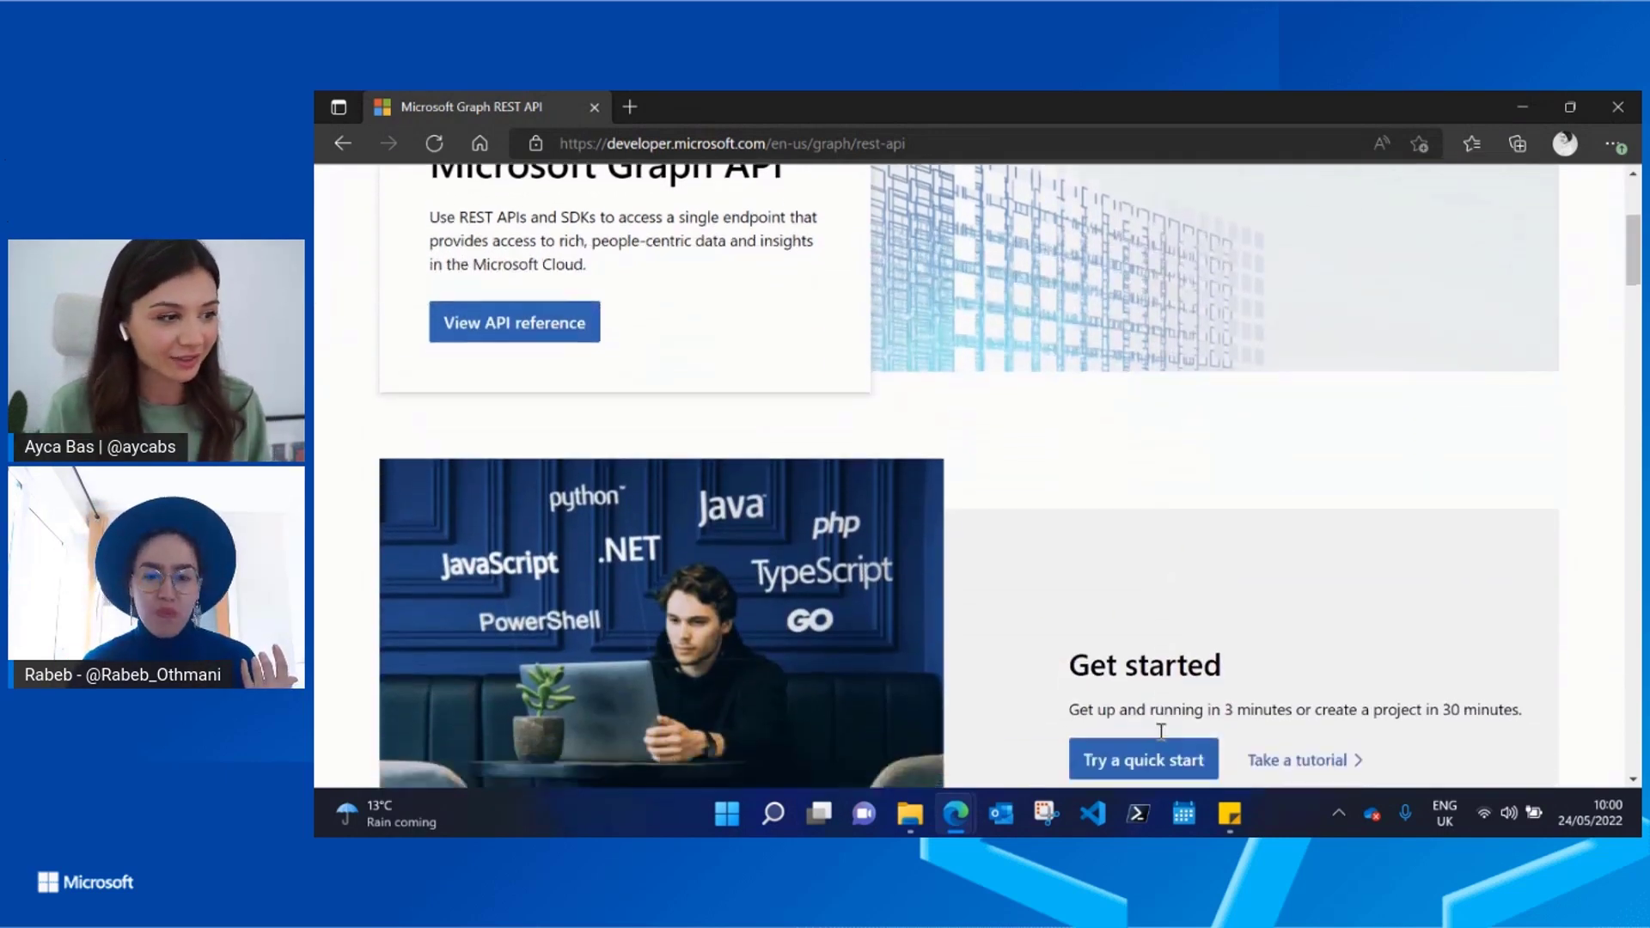
{"action": "scroll", "scroll_direction": "down", "scroll_amount": 3}
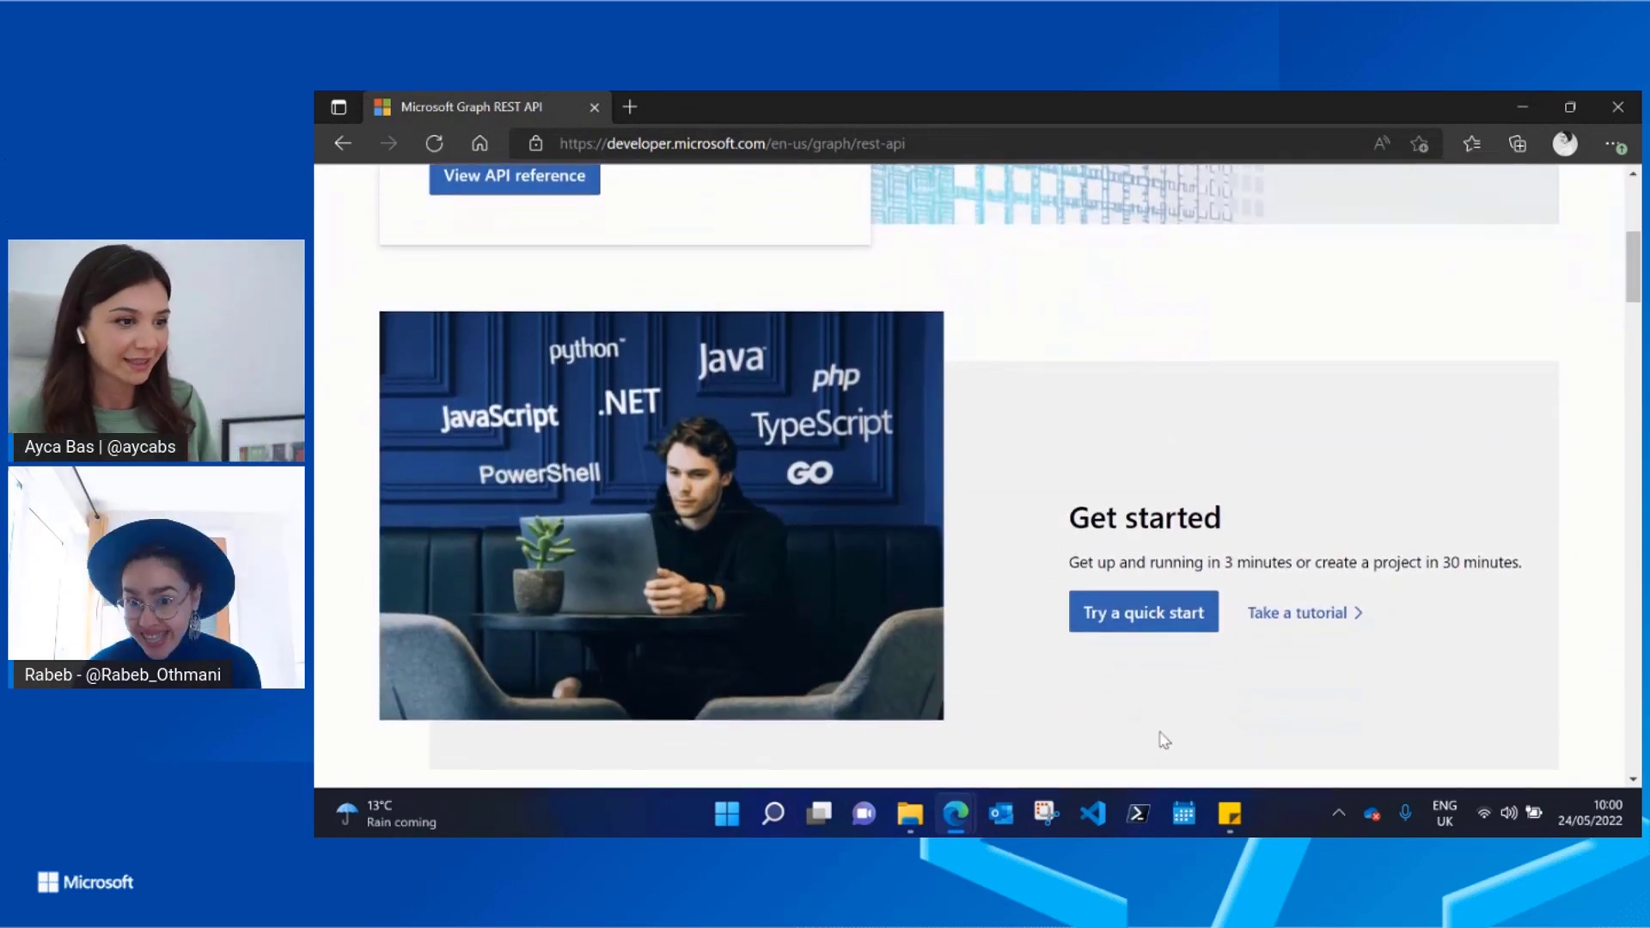
{"action": "scroll", "scroll_direction": "down", "scroll_amount": 3}
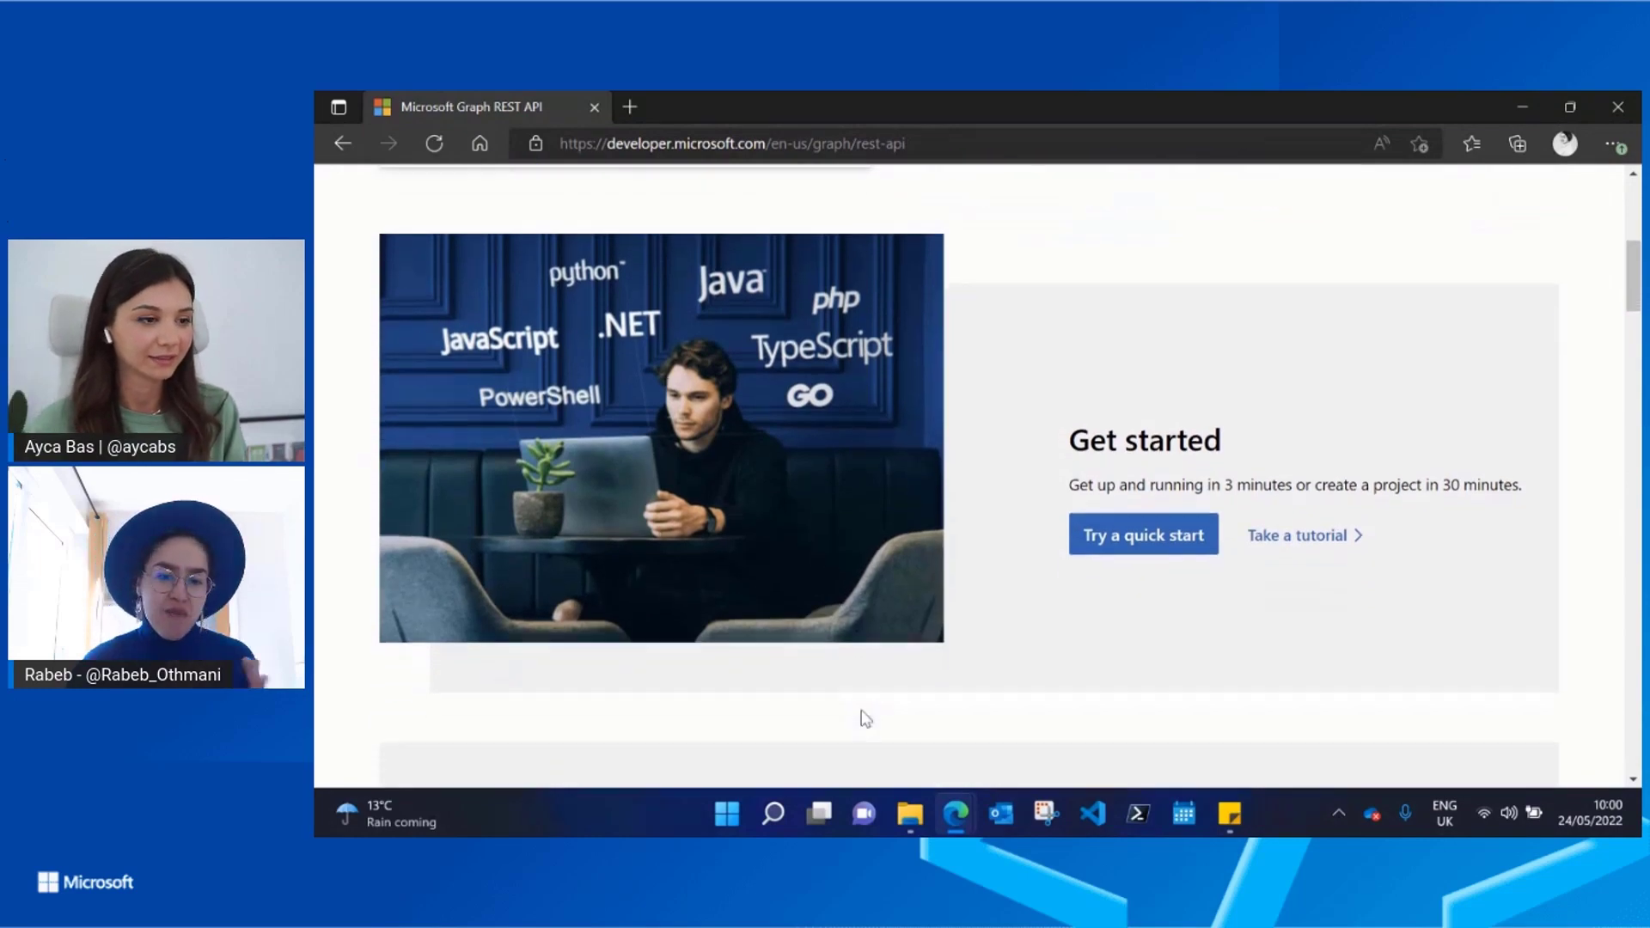
{"action": "scroll", "scroll_direction": "down", "scroll_amount": 3}
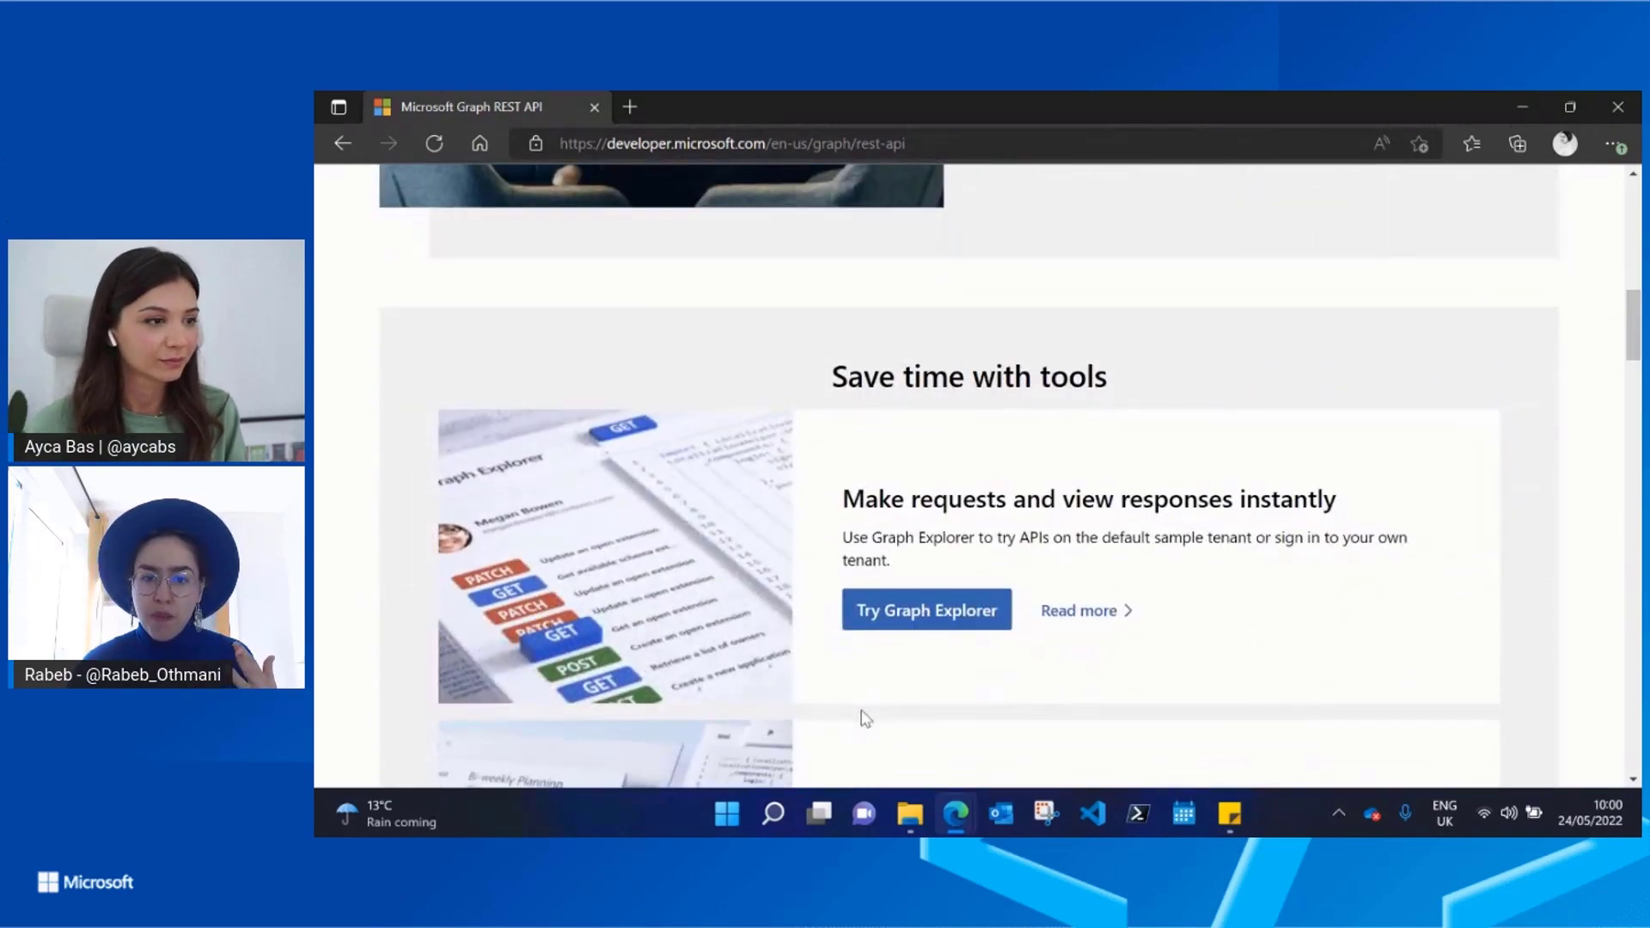
{"action": "mouse_move", "coordinate": [1334, 539]}
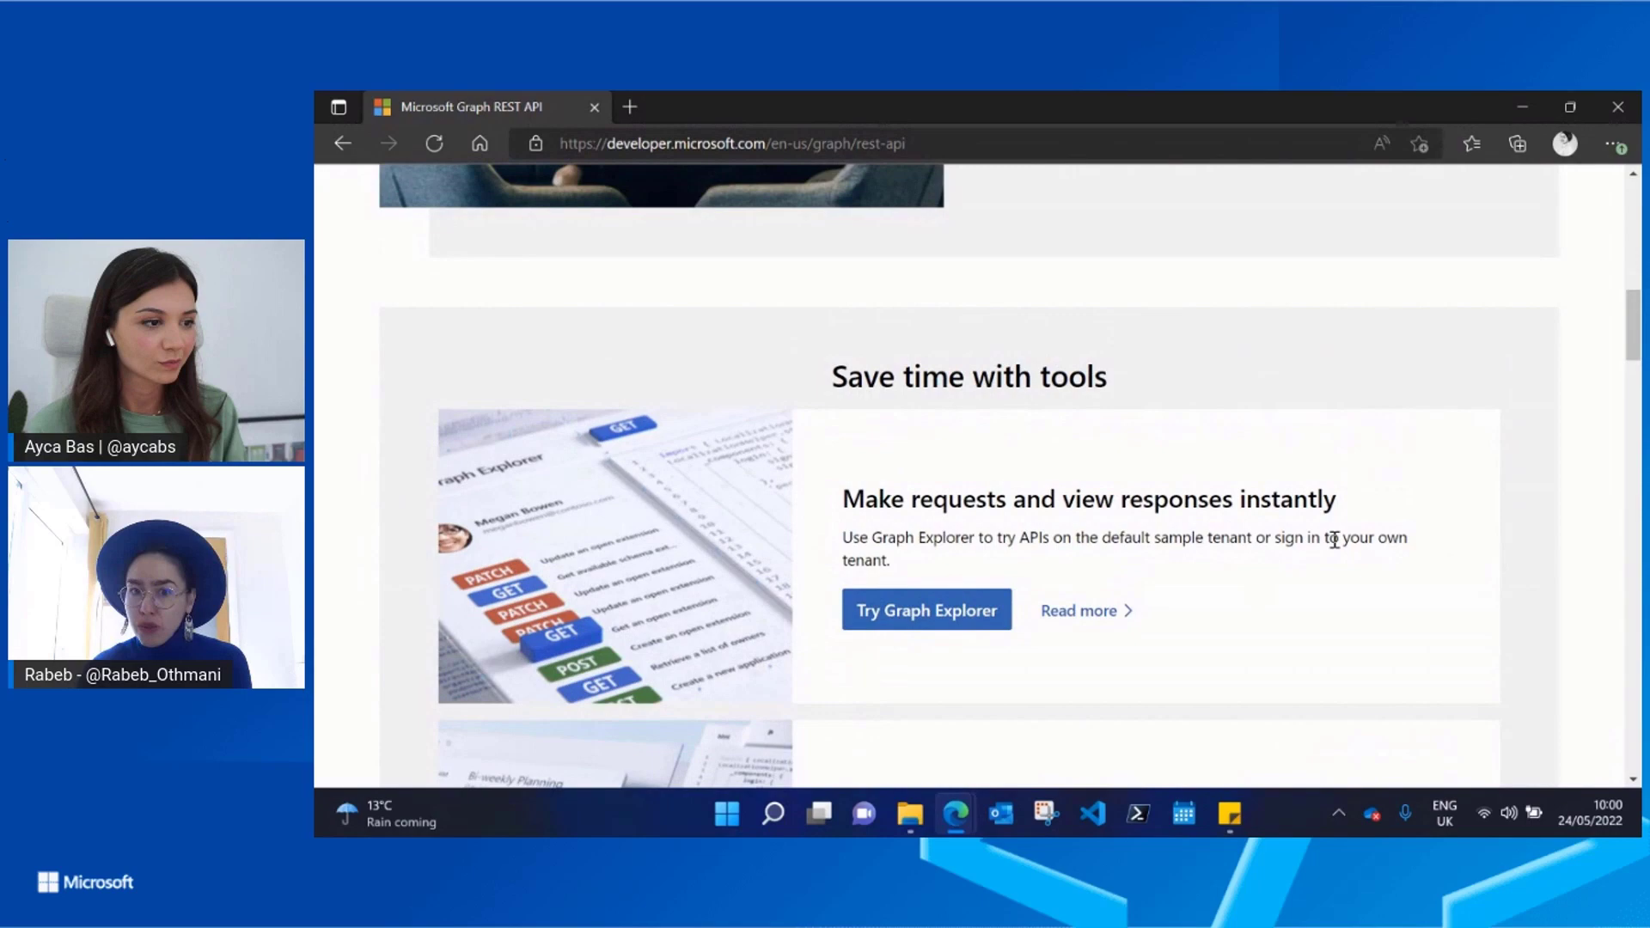
{"action": "mouse_move", "coordinate": [972, 647]}
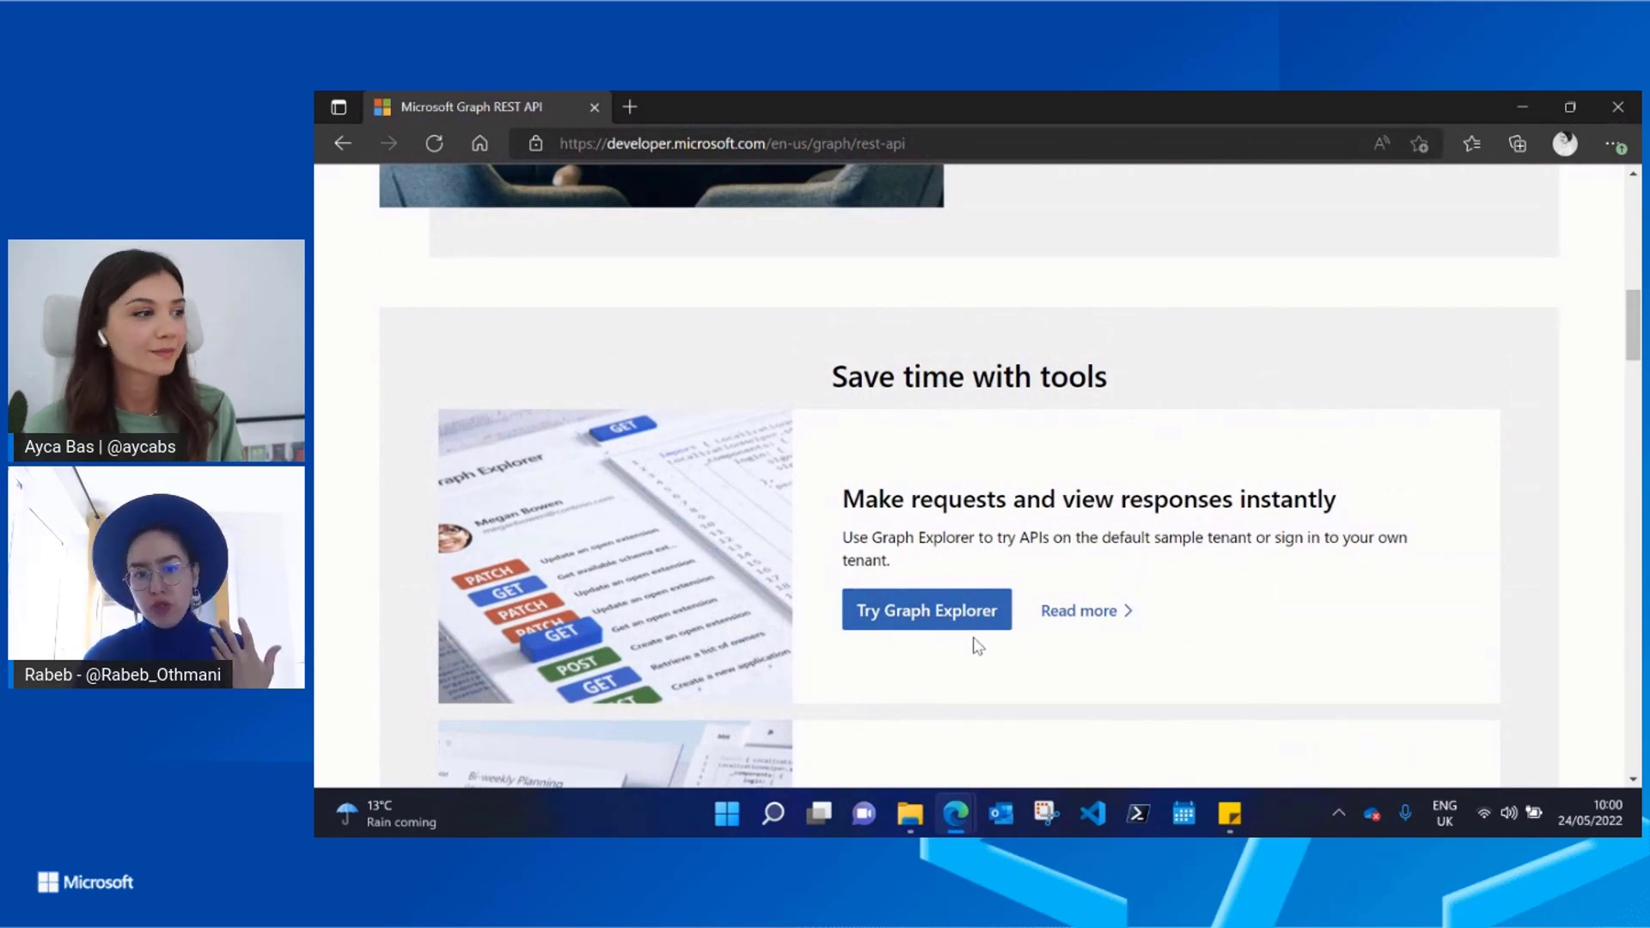
{"action": "scroll", "scroll_direction": "down", "scroll_amount": 3}
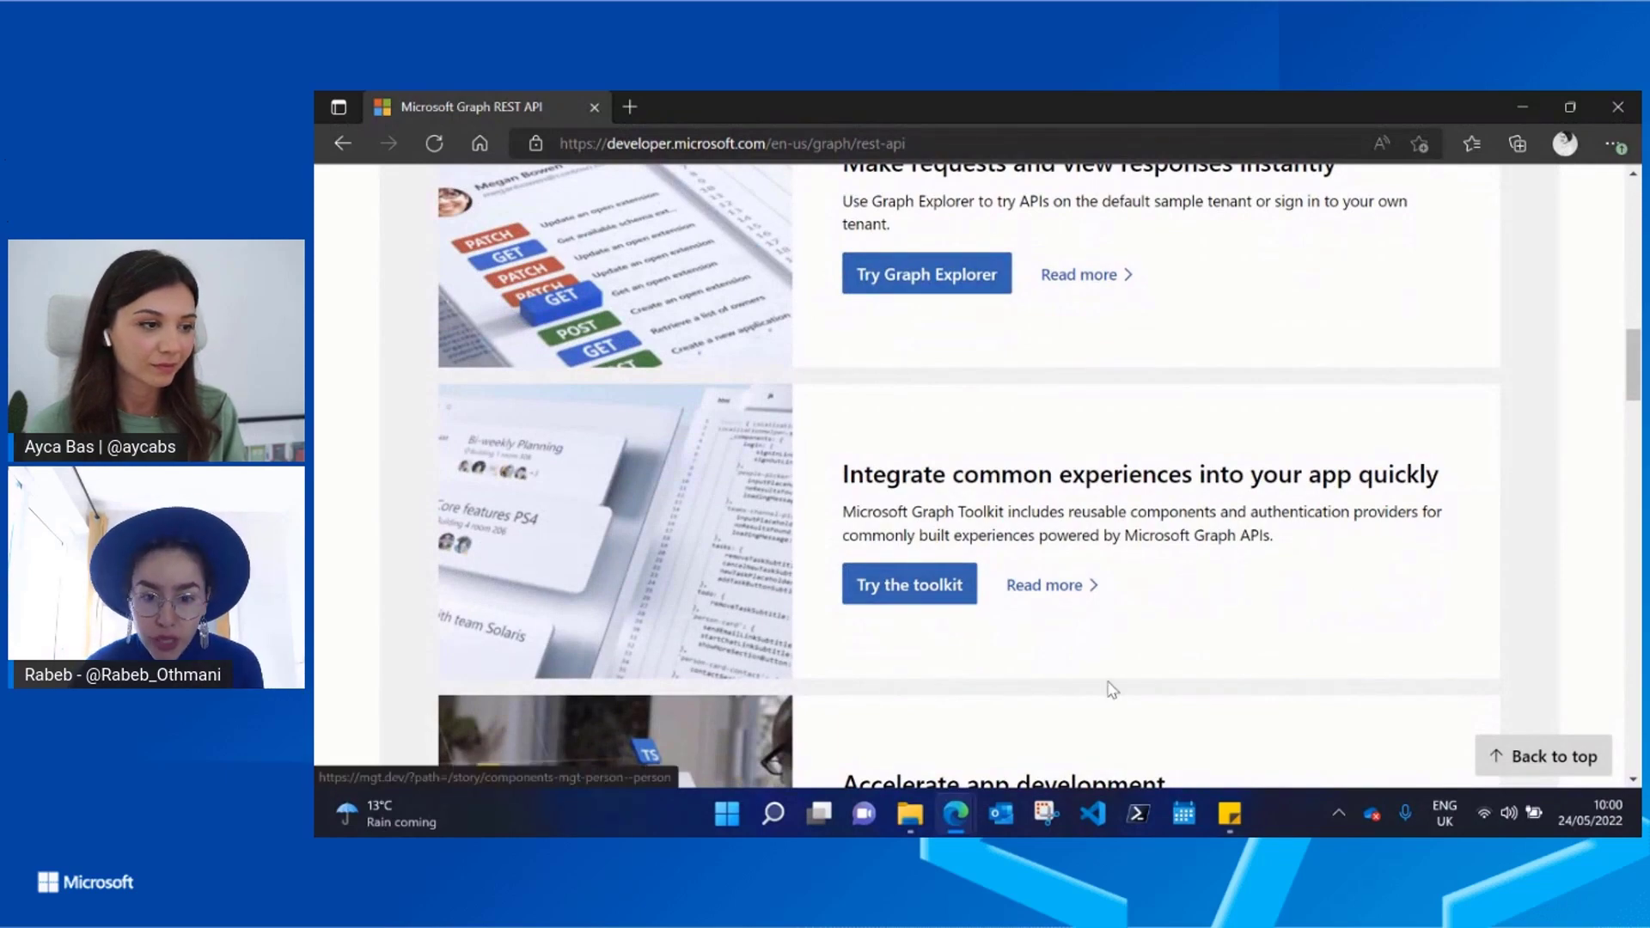
{"action": "scroll", "scroll_direction": "down", "scroll_amount": 3}
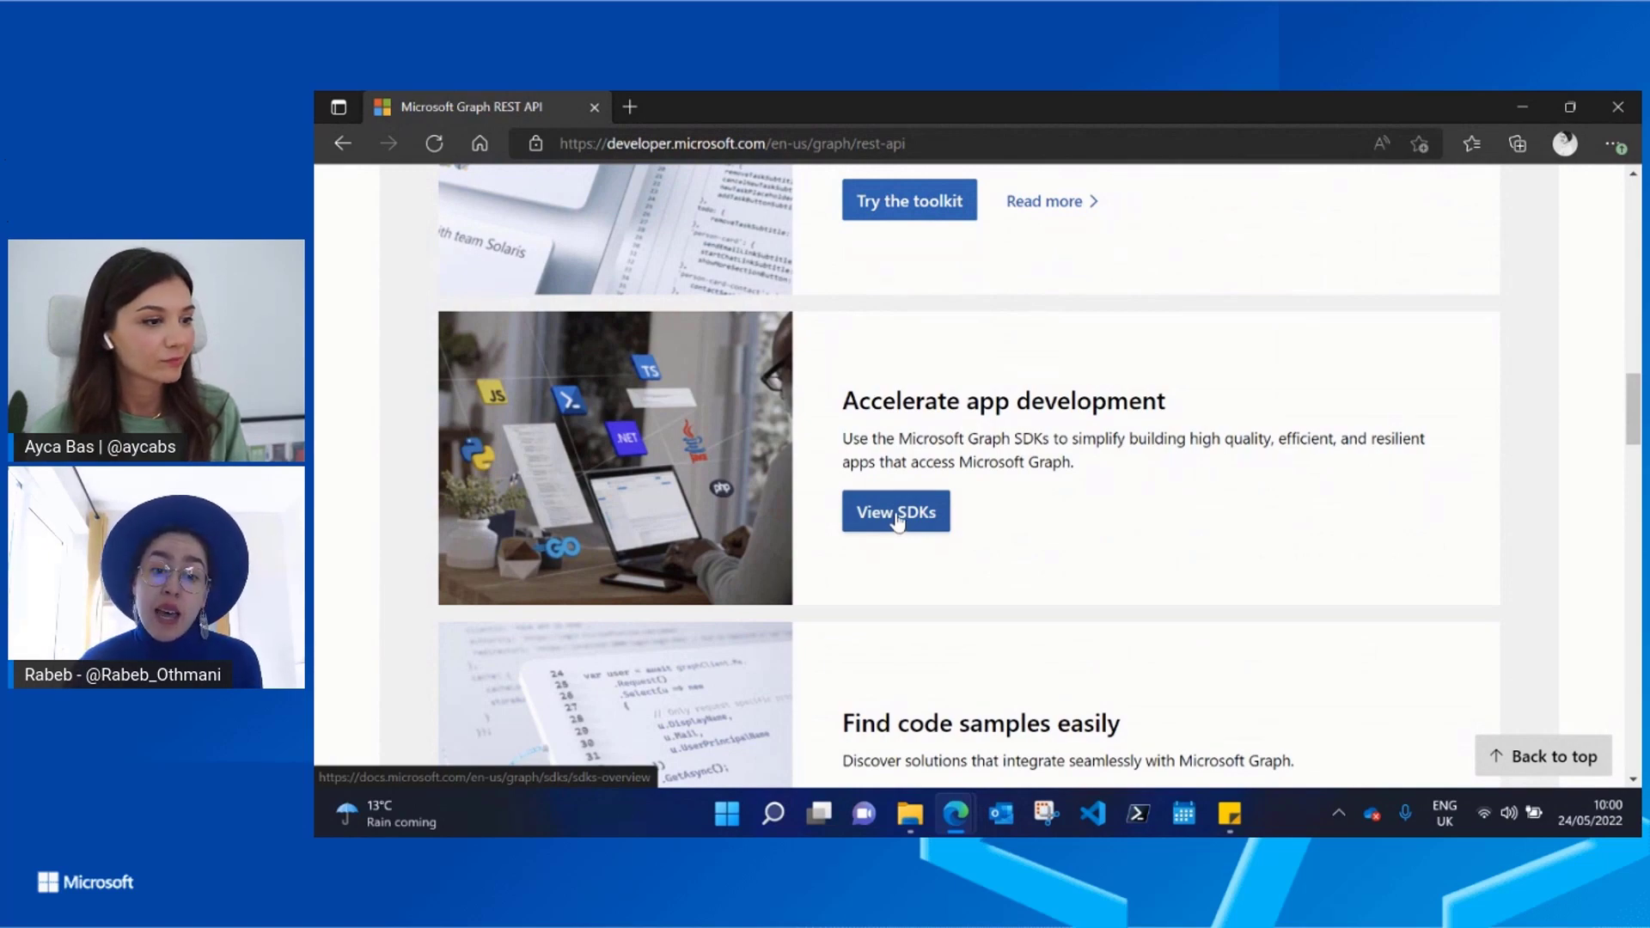
{"action": "left_click", "coordinate": [894, 512]}
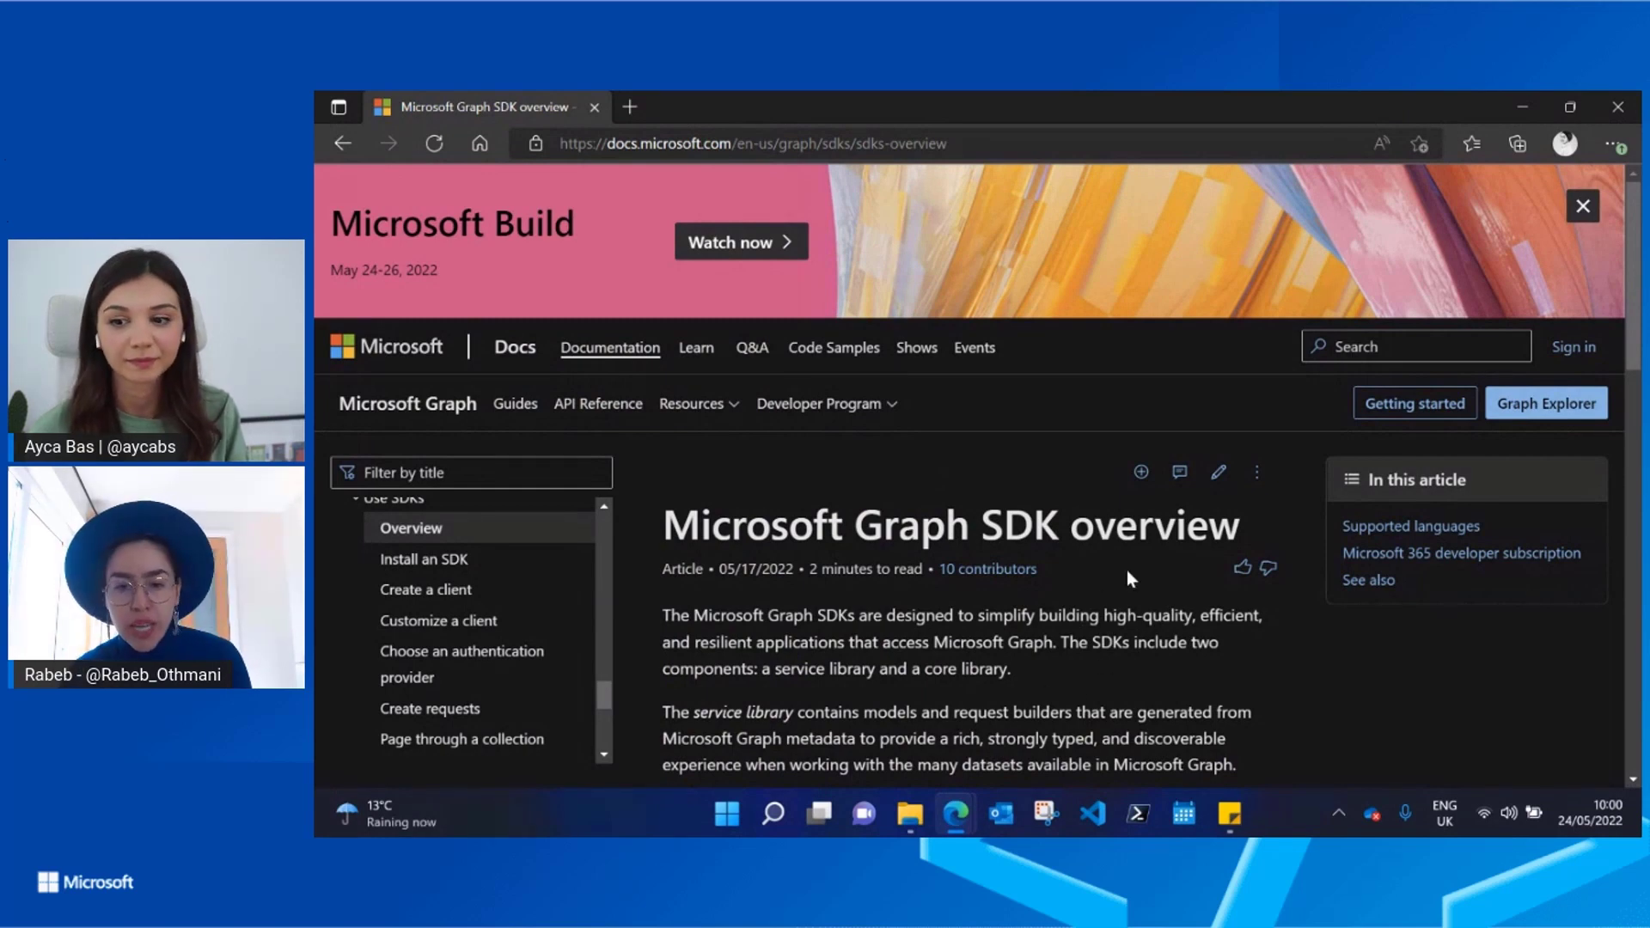
{"action": "mouse_move", "coordinate": [342, 145]}
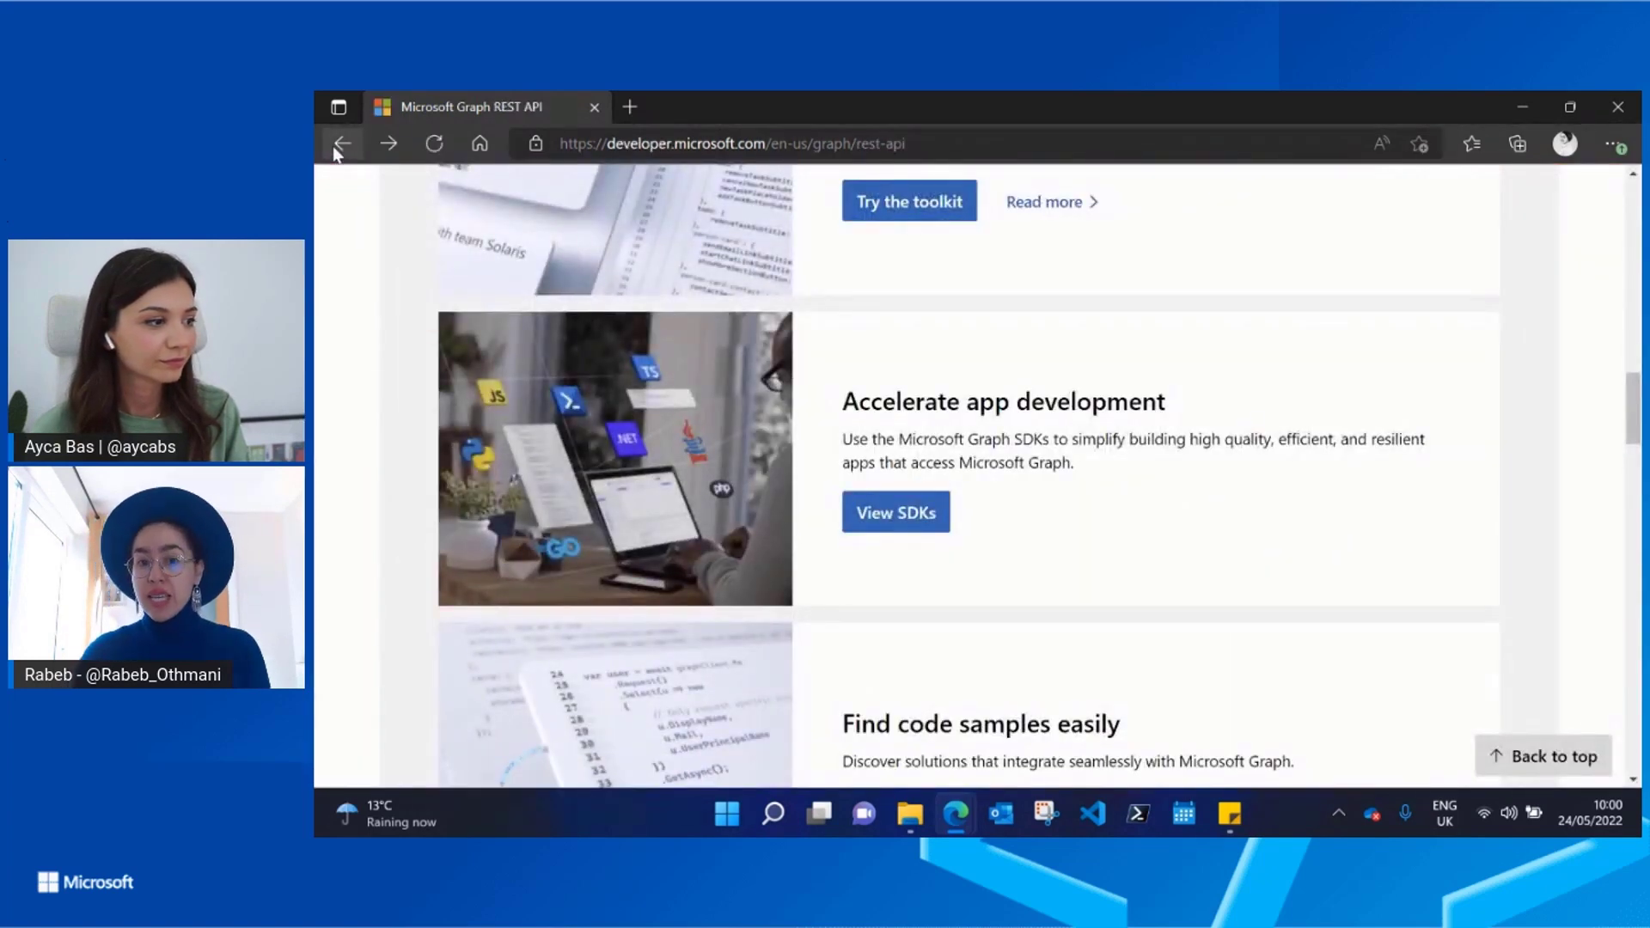
{"action": "mouse_move", "coordinate": [1267, 566]}
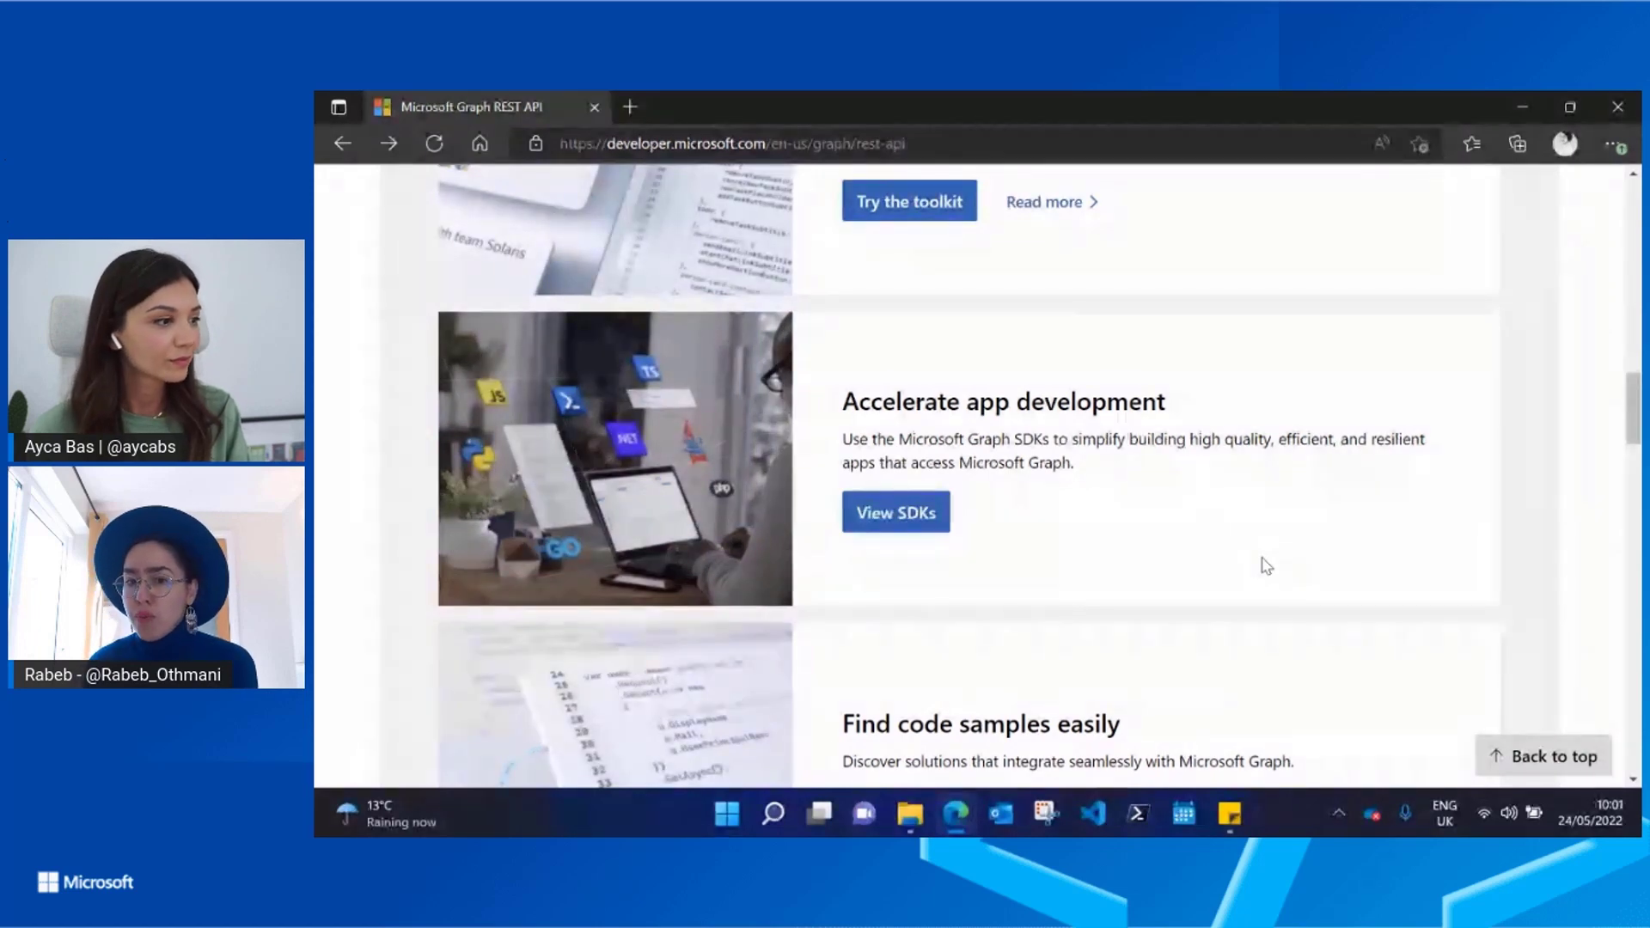
Start the quick start for building a Microsoft Graph app.
{"action": "scroll", "scroll_direction": "down", "scroll_amount": 3}
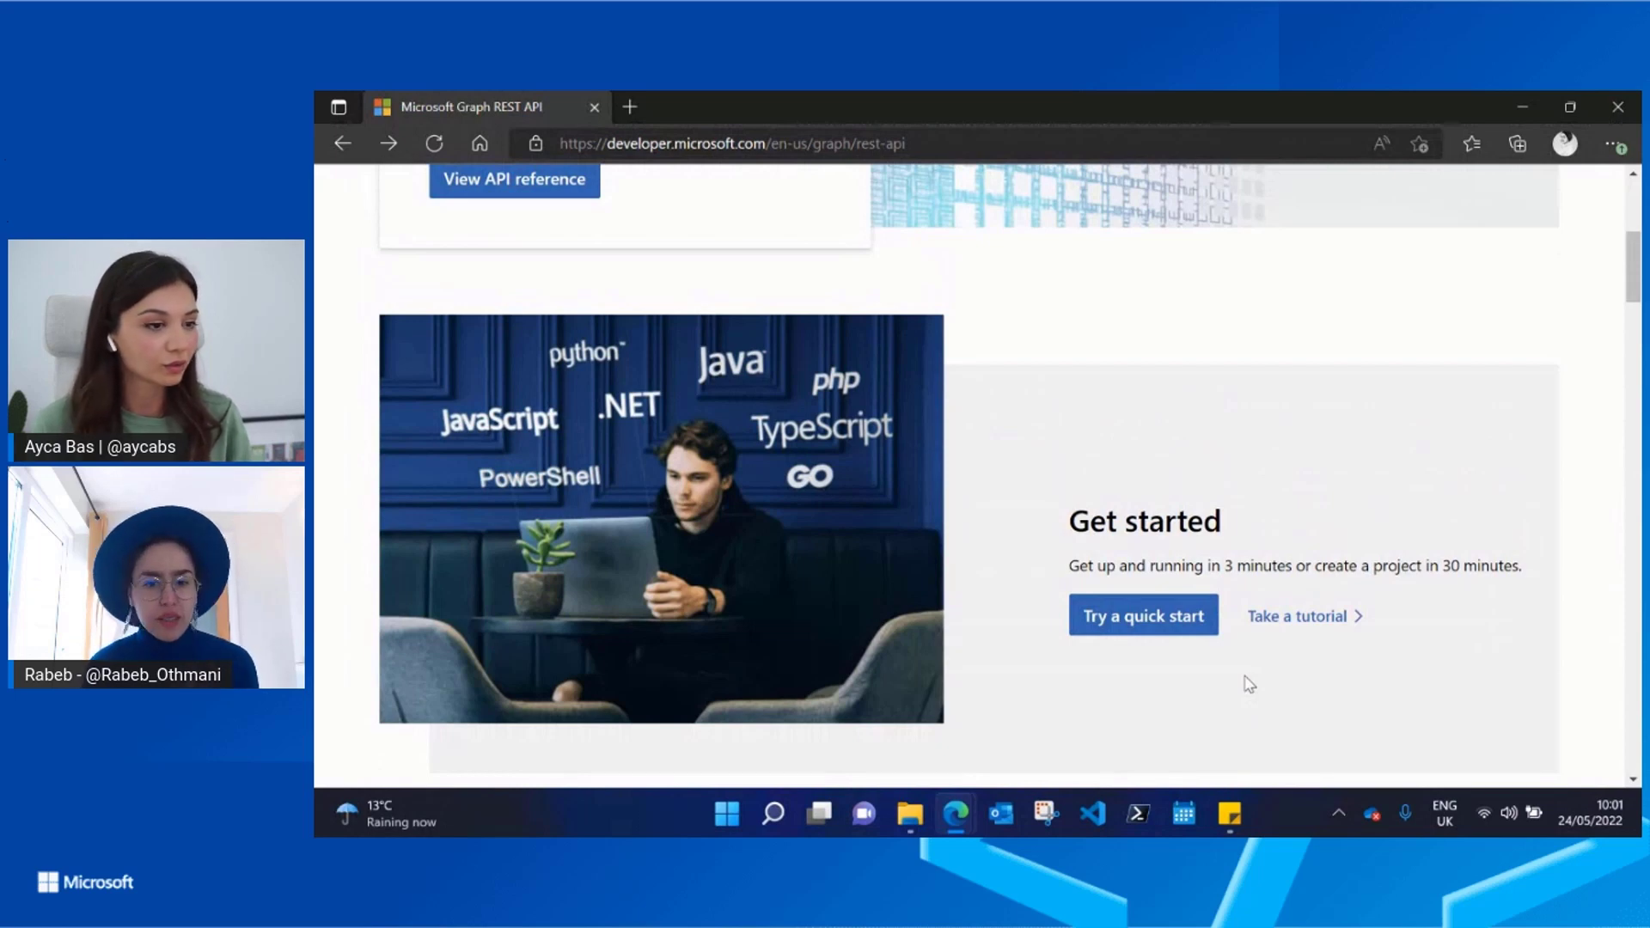
{"action": "mouse_move", "coordinate": [1141, 616]}
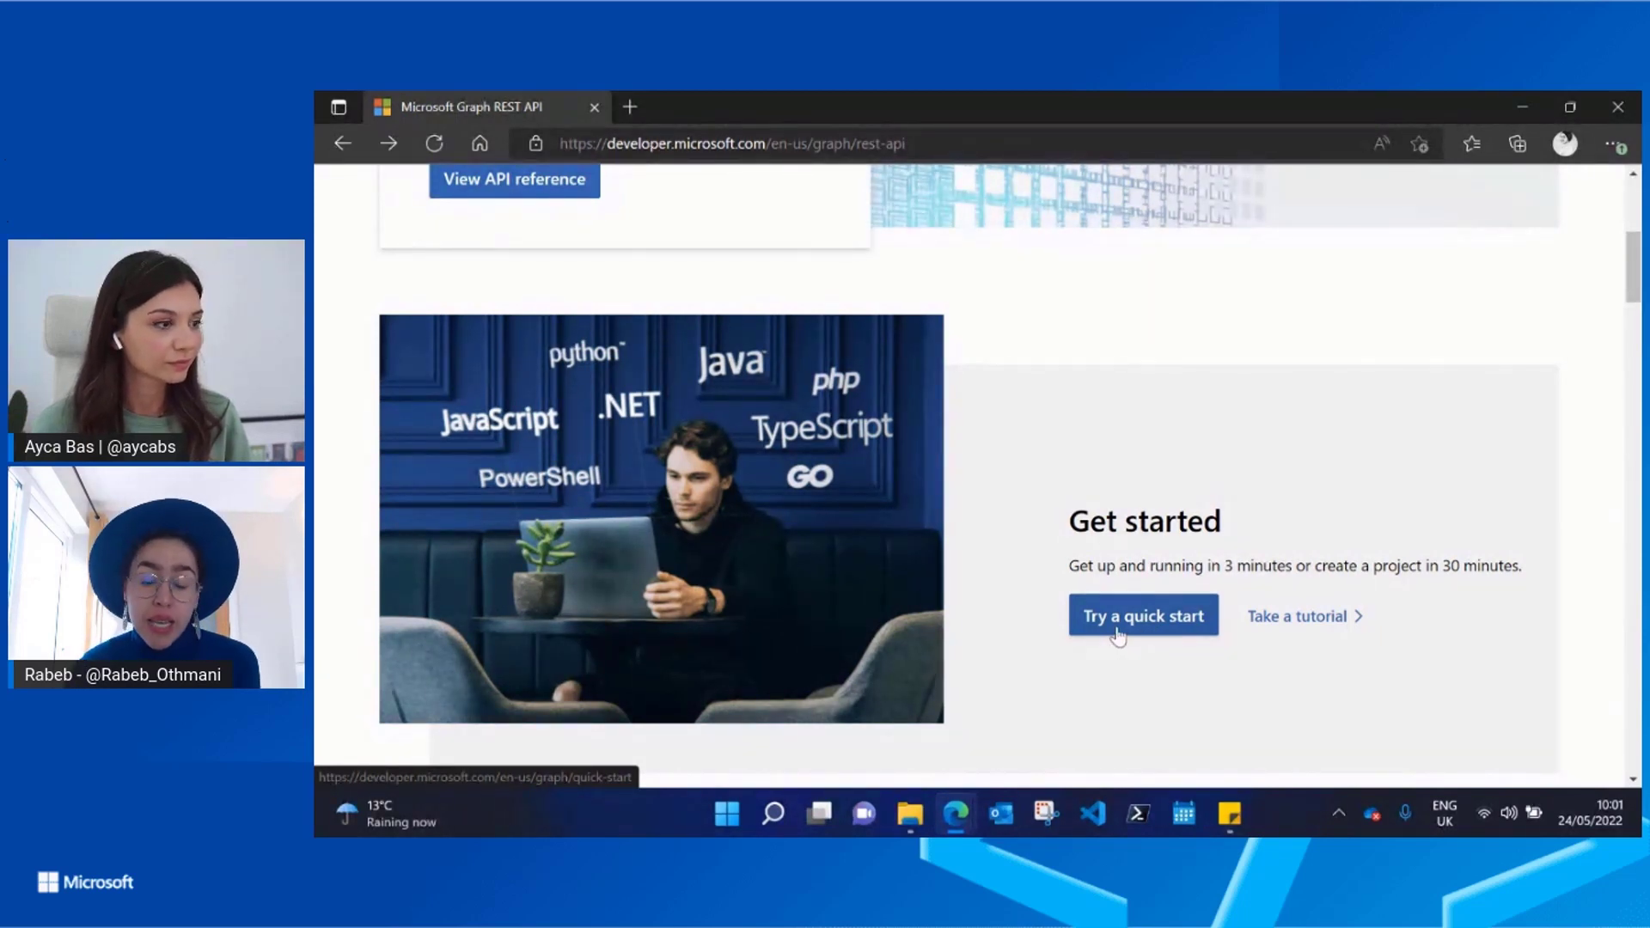
{"action": "mouse_move", "coordinate": [1150, 631]}
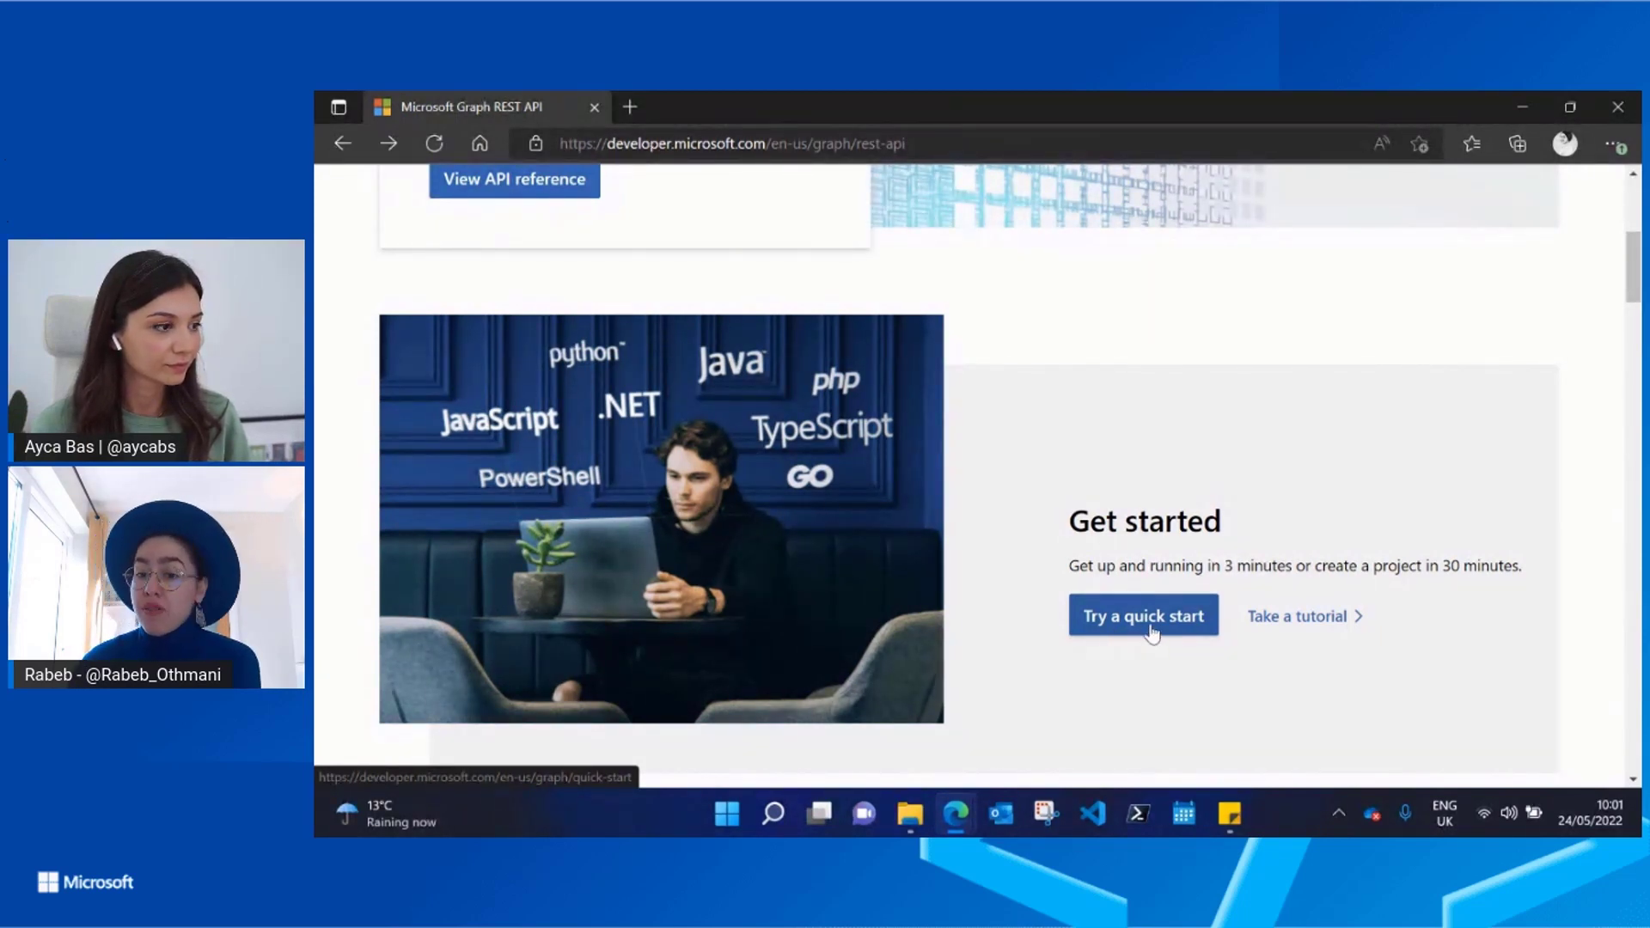
{"action": "left_click", "coordinate": [1142, 615]}
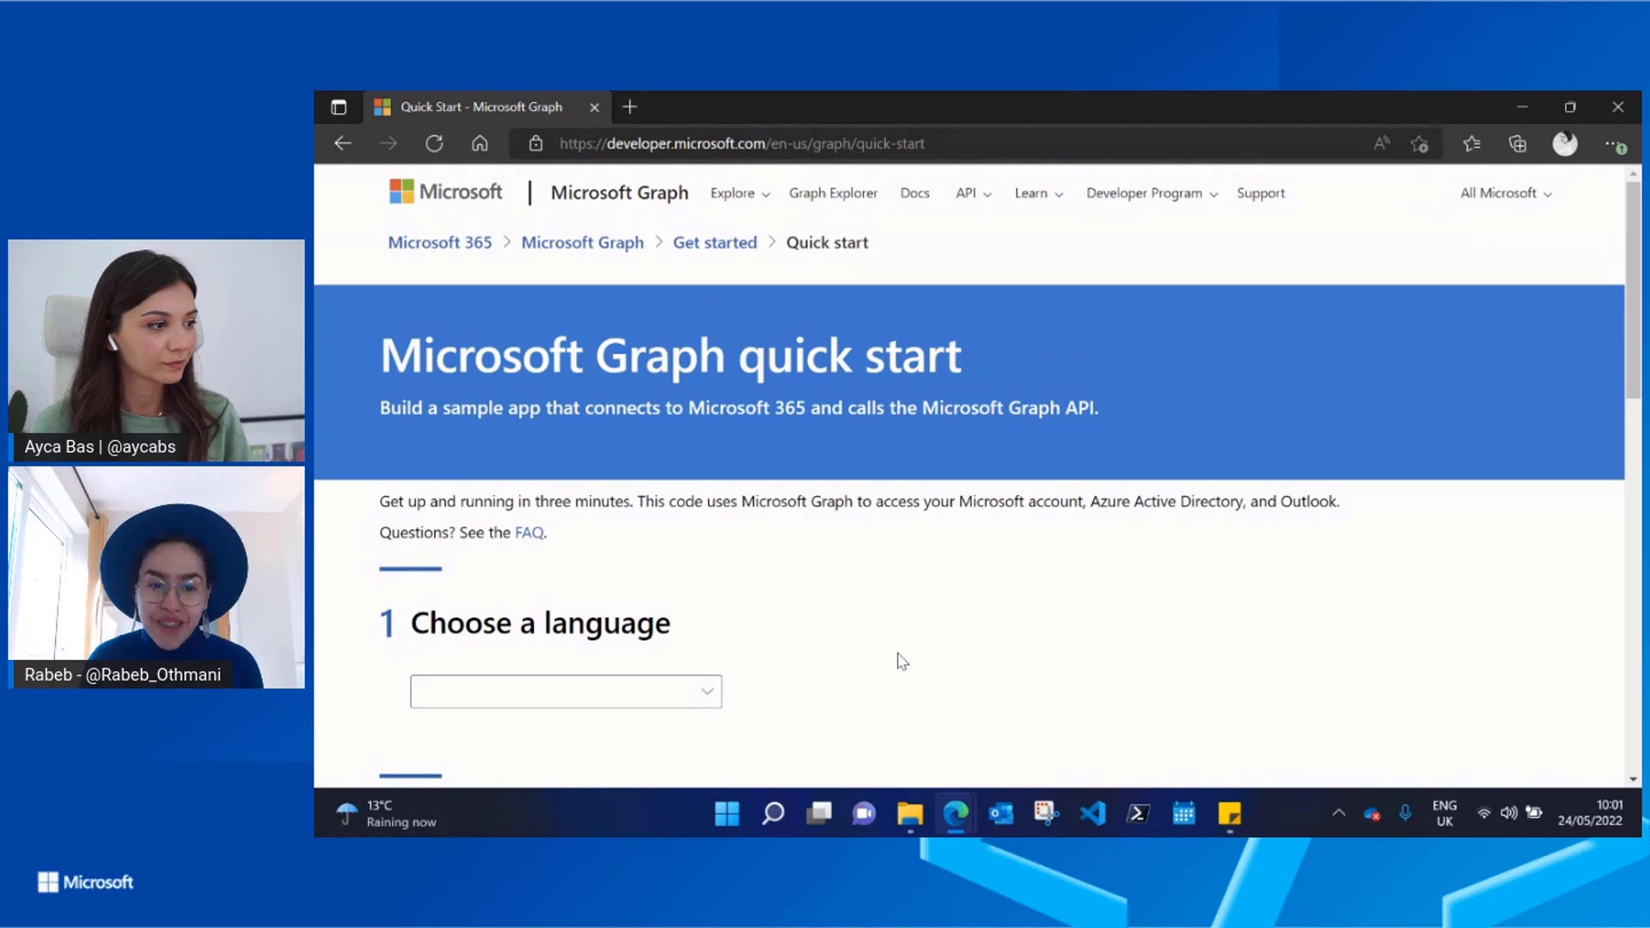
{"action": "mouse_move", "coordinate": [856, 634]}
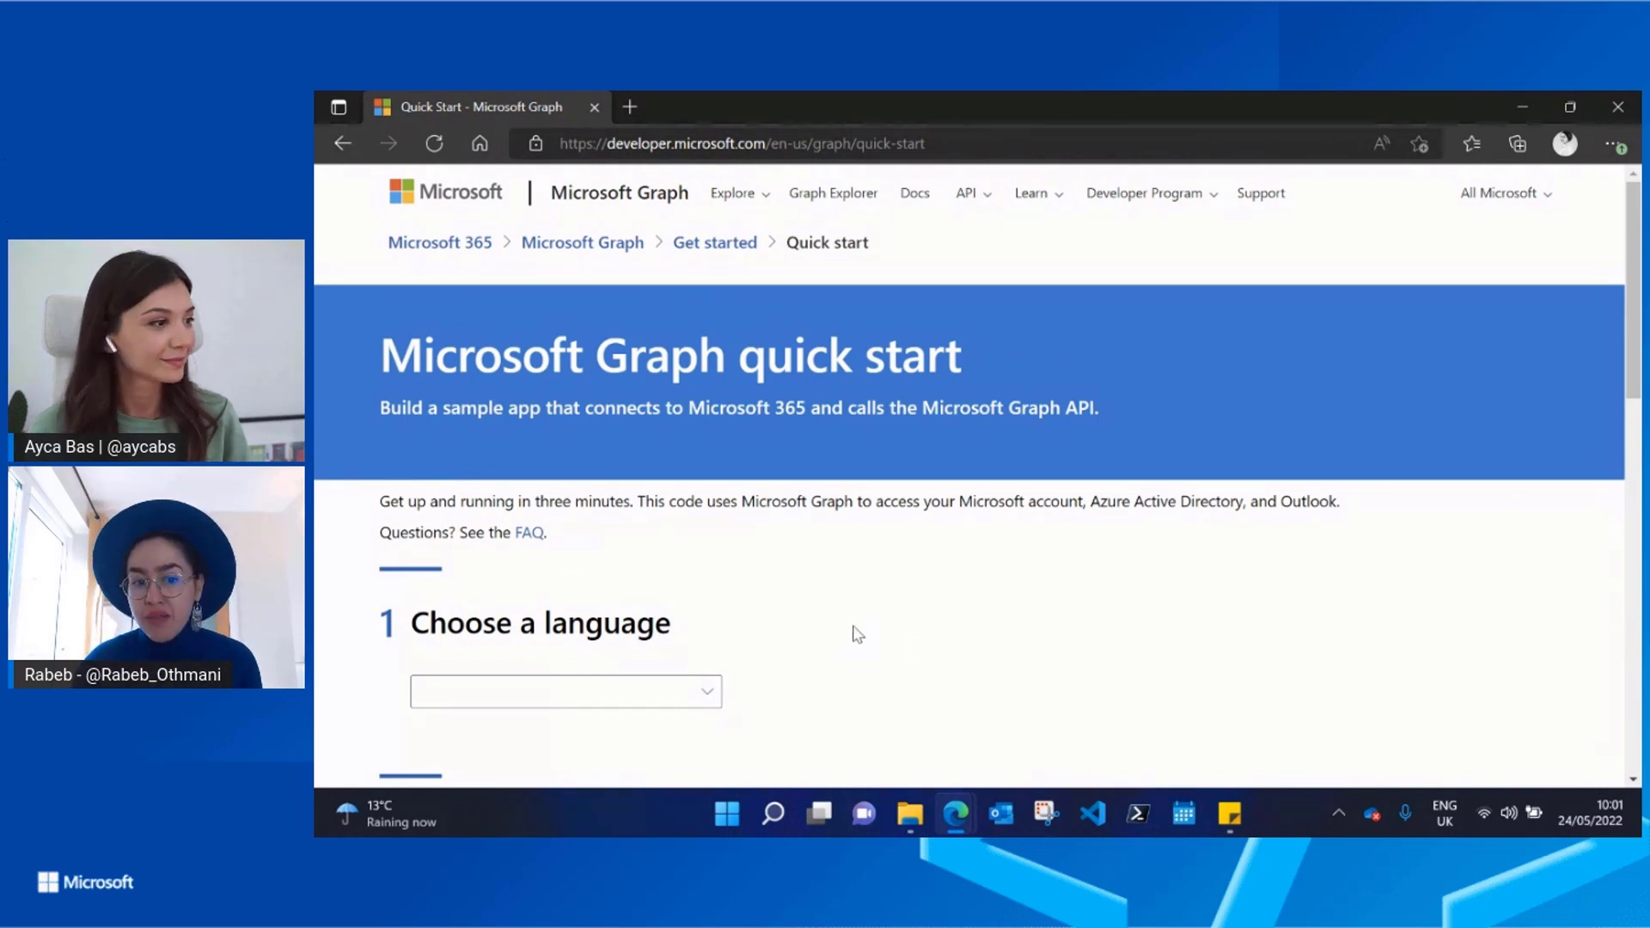
{"action": "scroll", "scroll_direction": "down", "scroll_amount": 3}
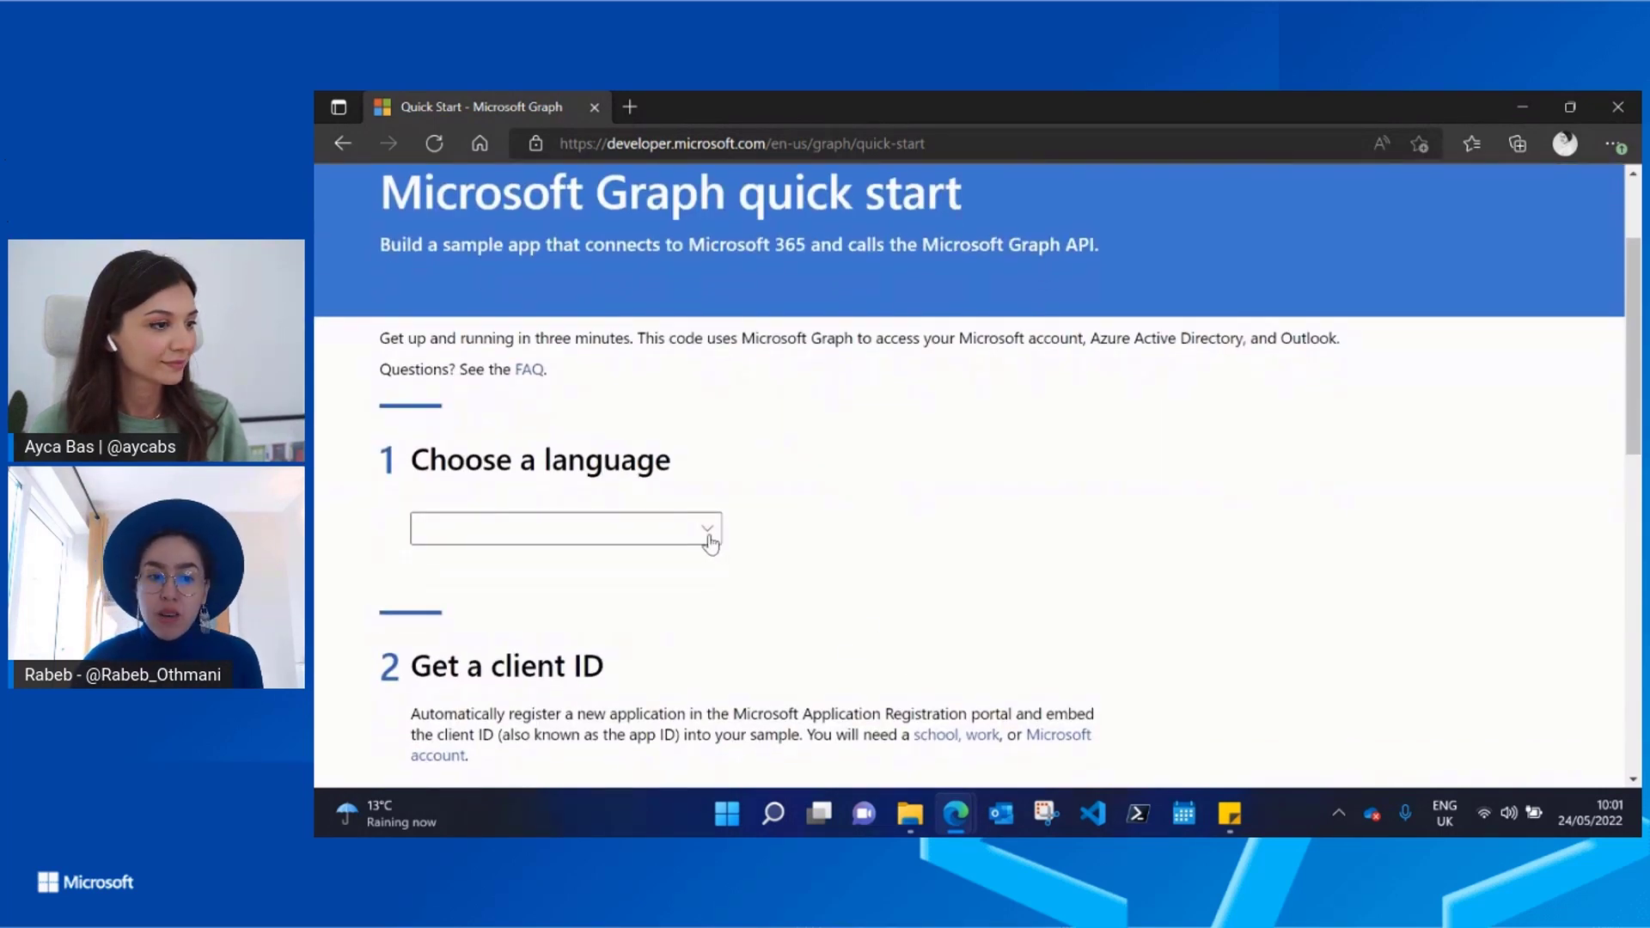
Choose C# as the sample app language, revealing the Get a client ID step.
{"action": "left_click", "coordinate": [704, 528]}
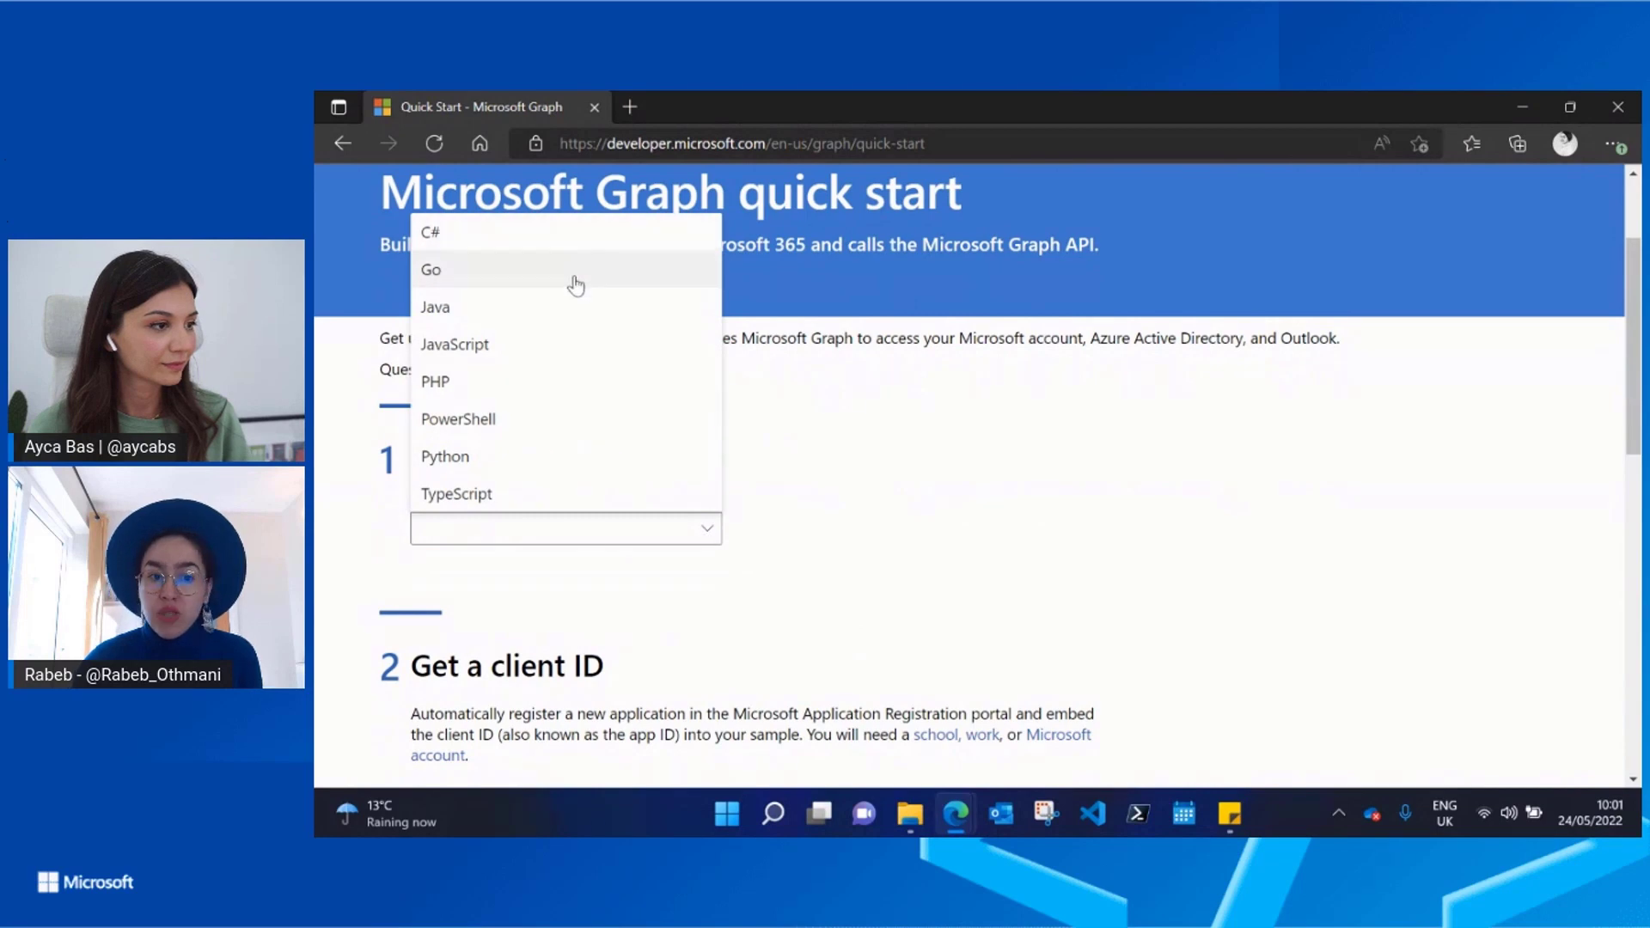
{"action": "mouse_move", "coordinate": [633, 494]}
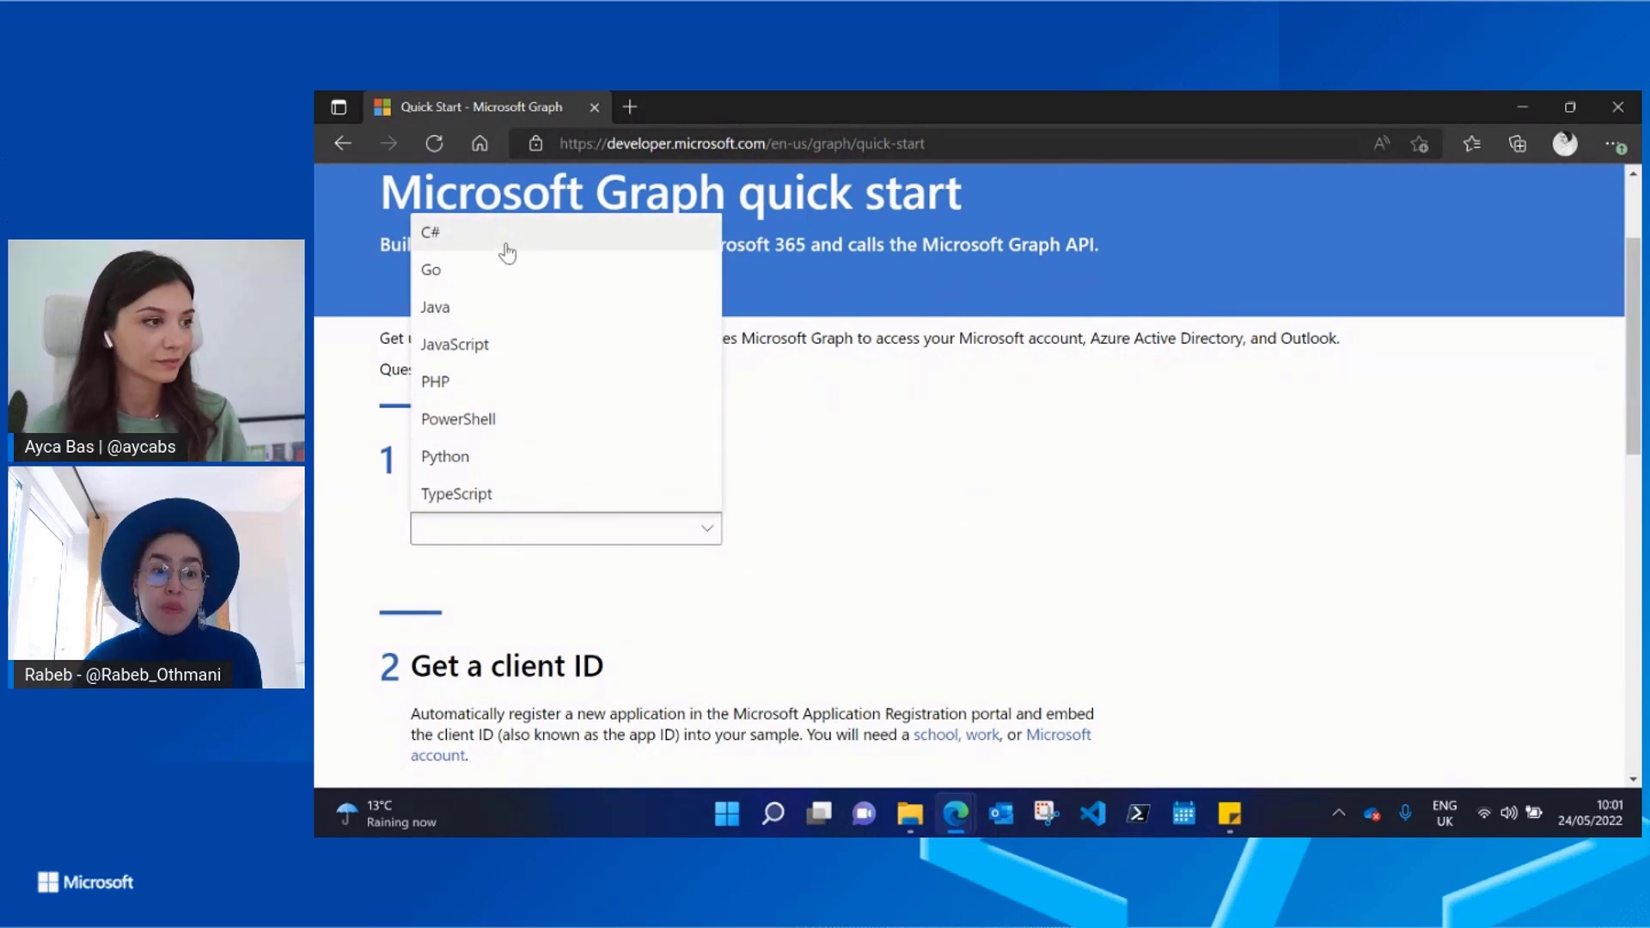
{"action": "left_click", "coordinate": [430, 232]}
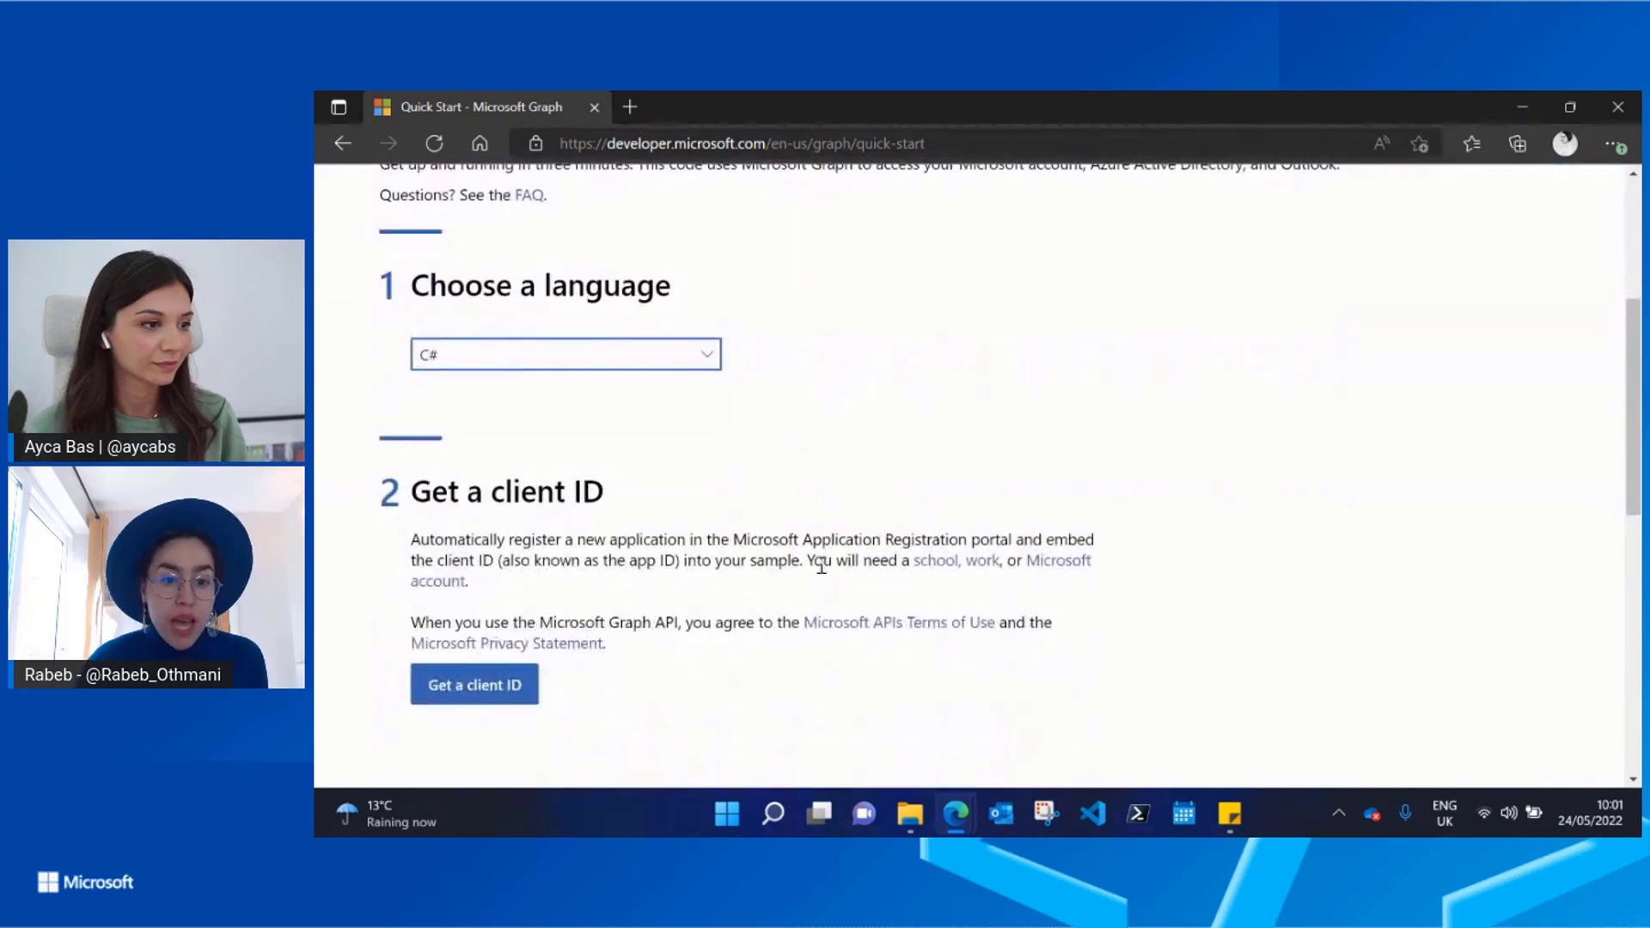
{"action": "scroll", "scroll_direction": "down", "scroll_amount": 3}
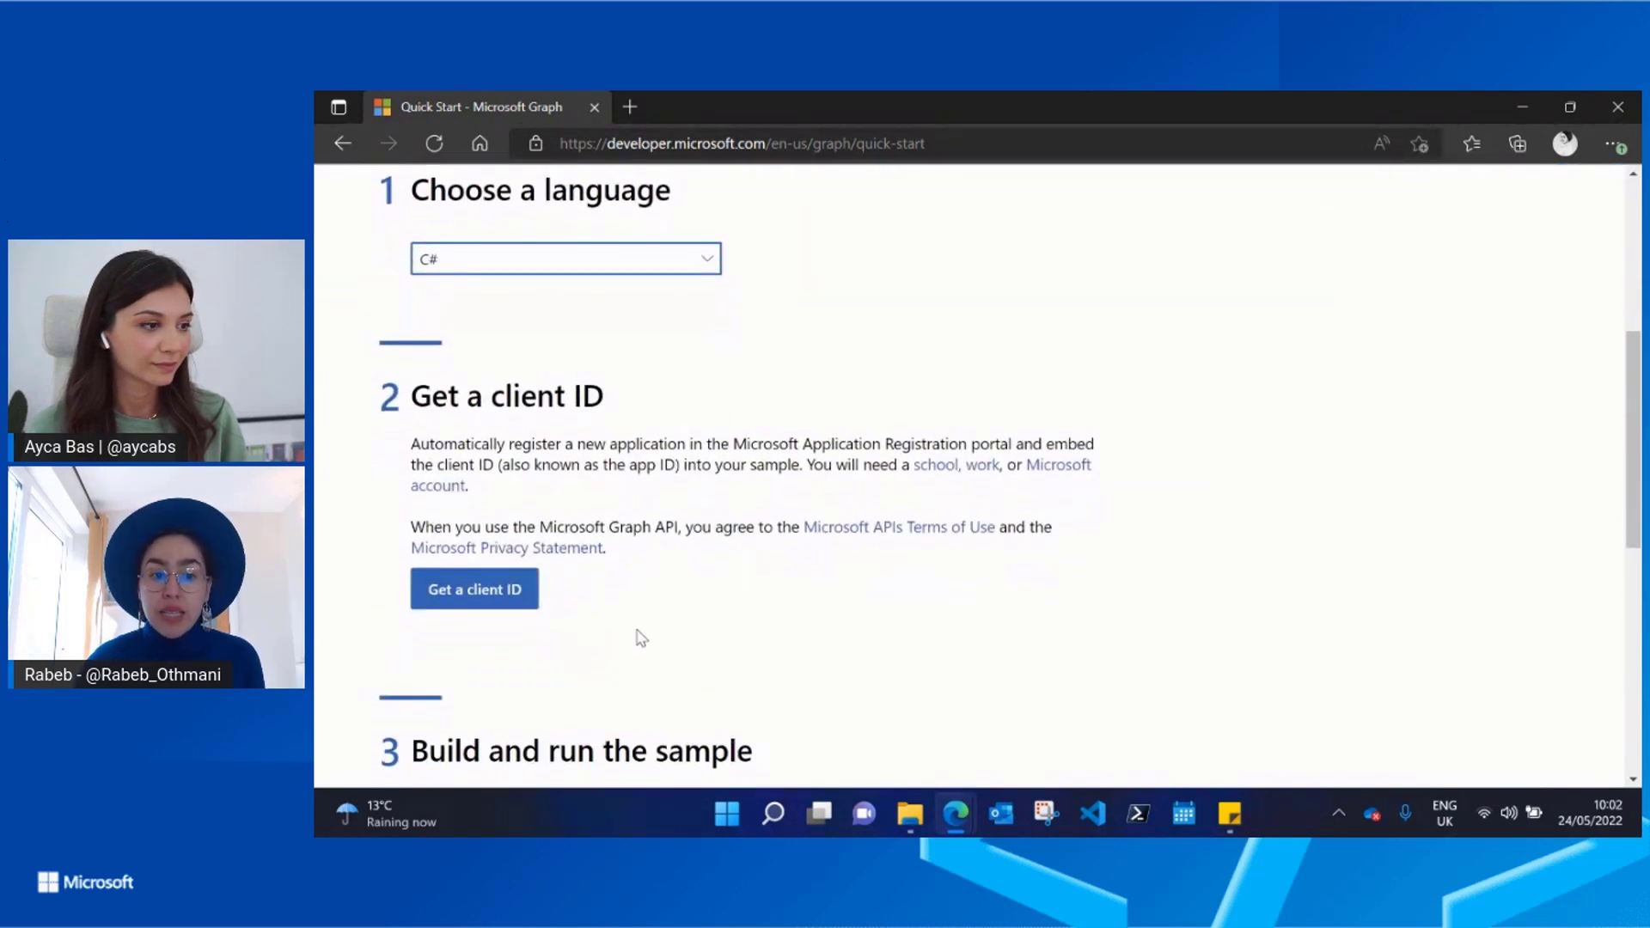
{"action": "mouse_move", "coordinate": [490, 603]}
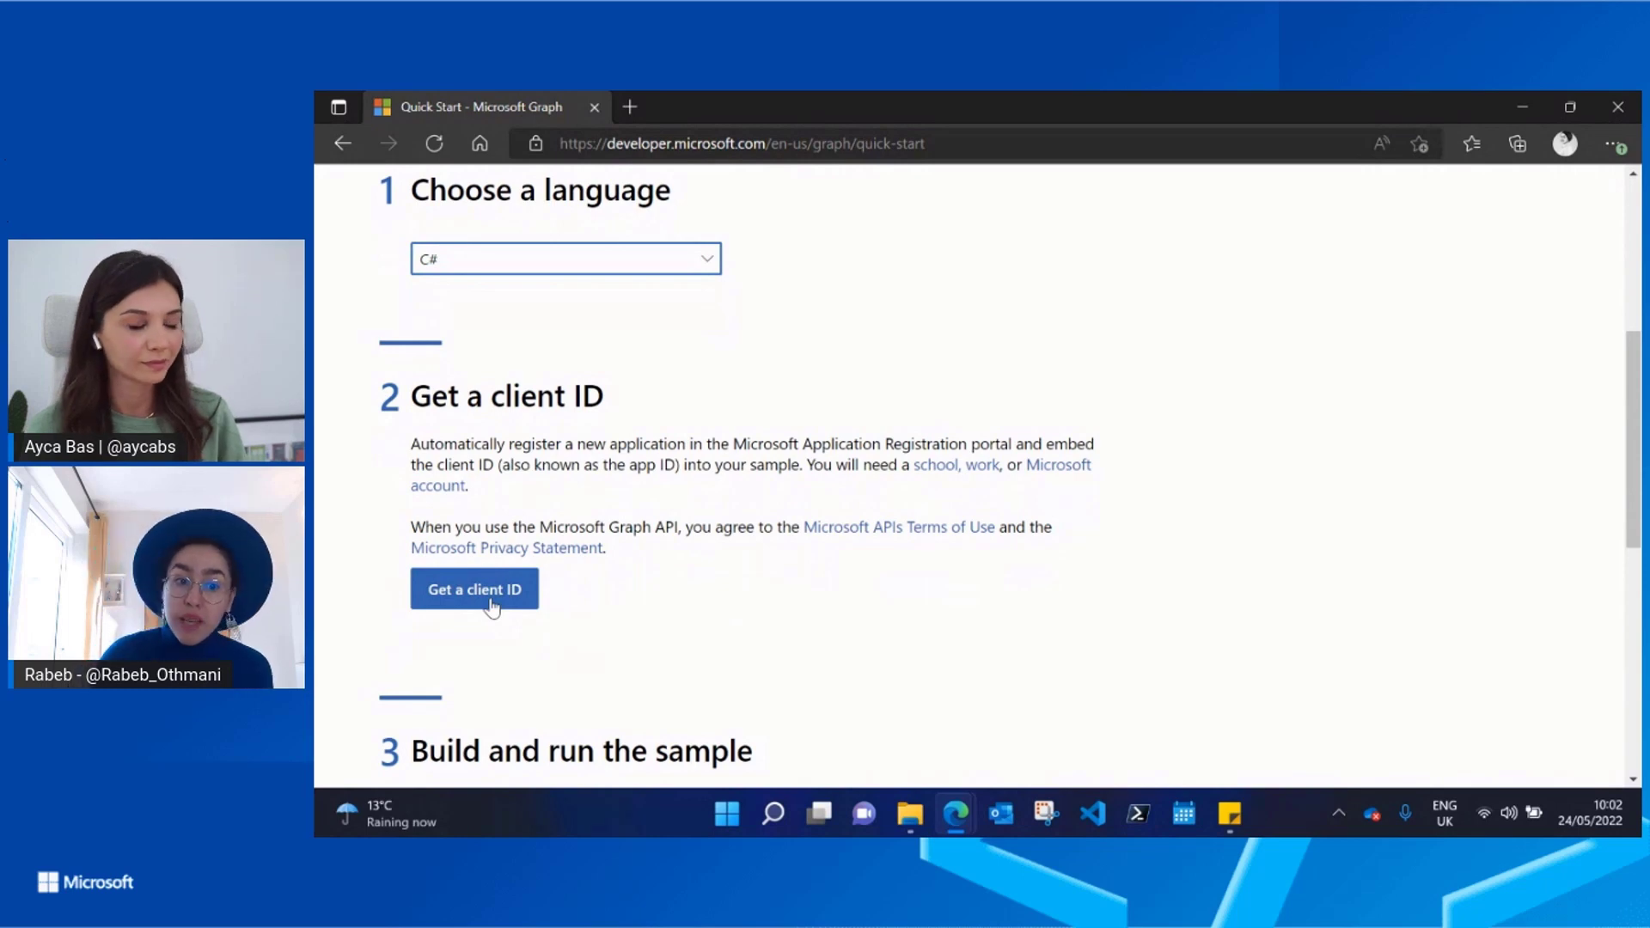
Register the quick start app and confirm a client ID was issued.
{"action": "left_click", "coordinate": [475, 588]}
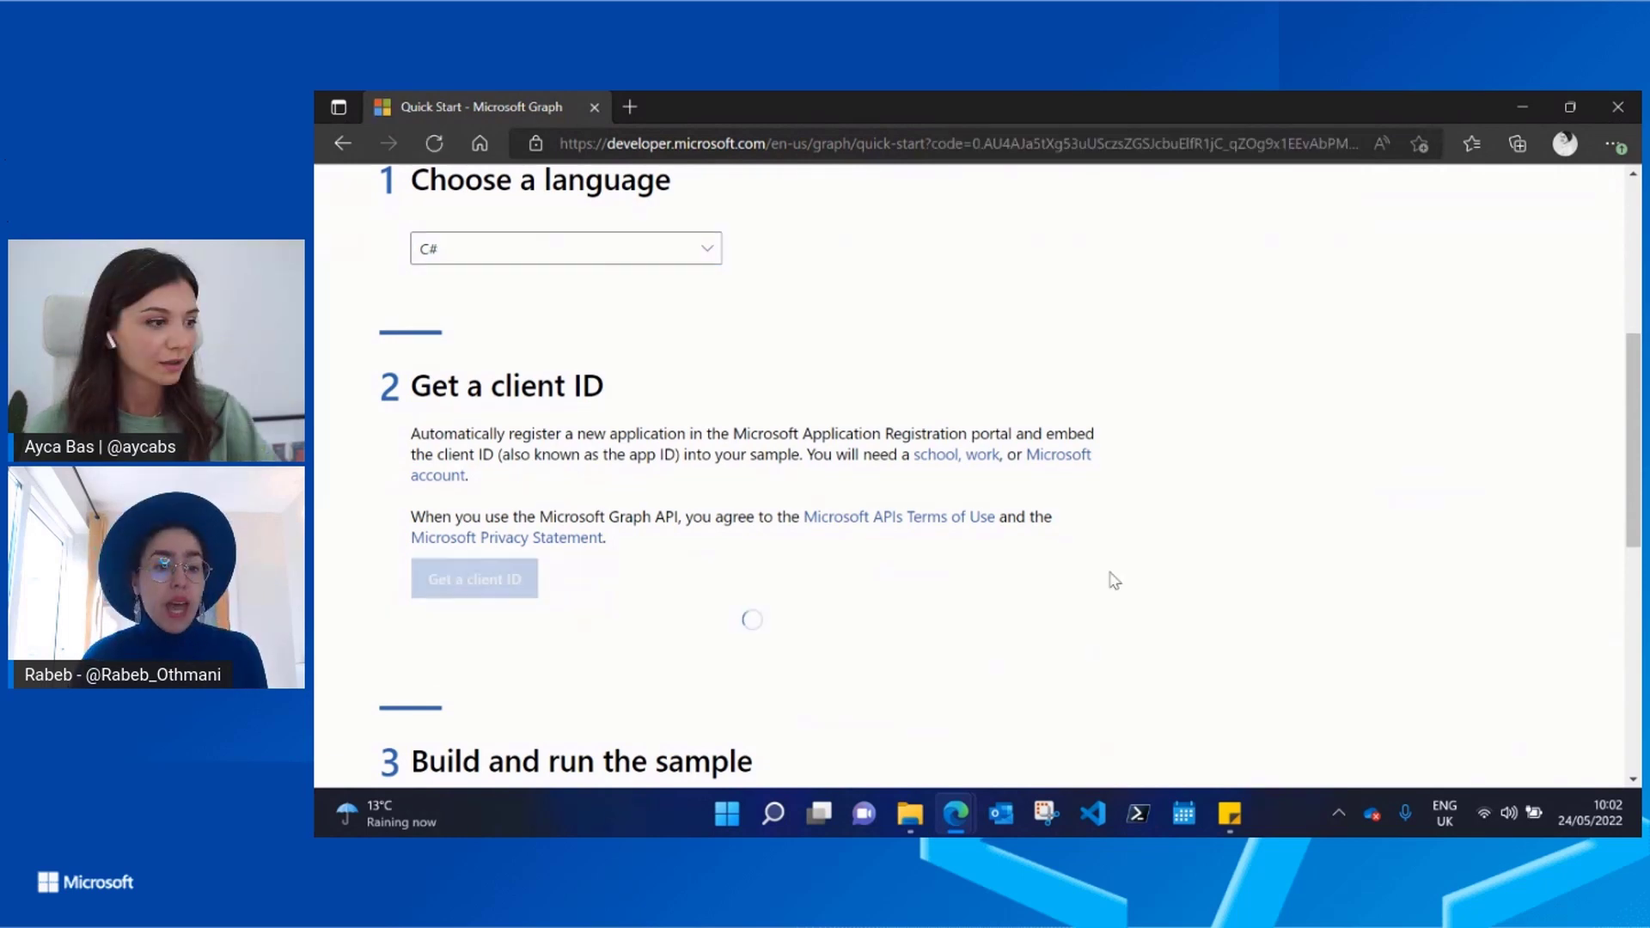
{"action": "left_click", "coordinate": [474, 579]}
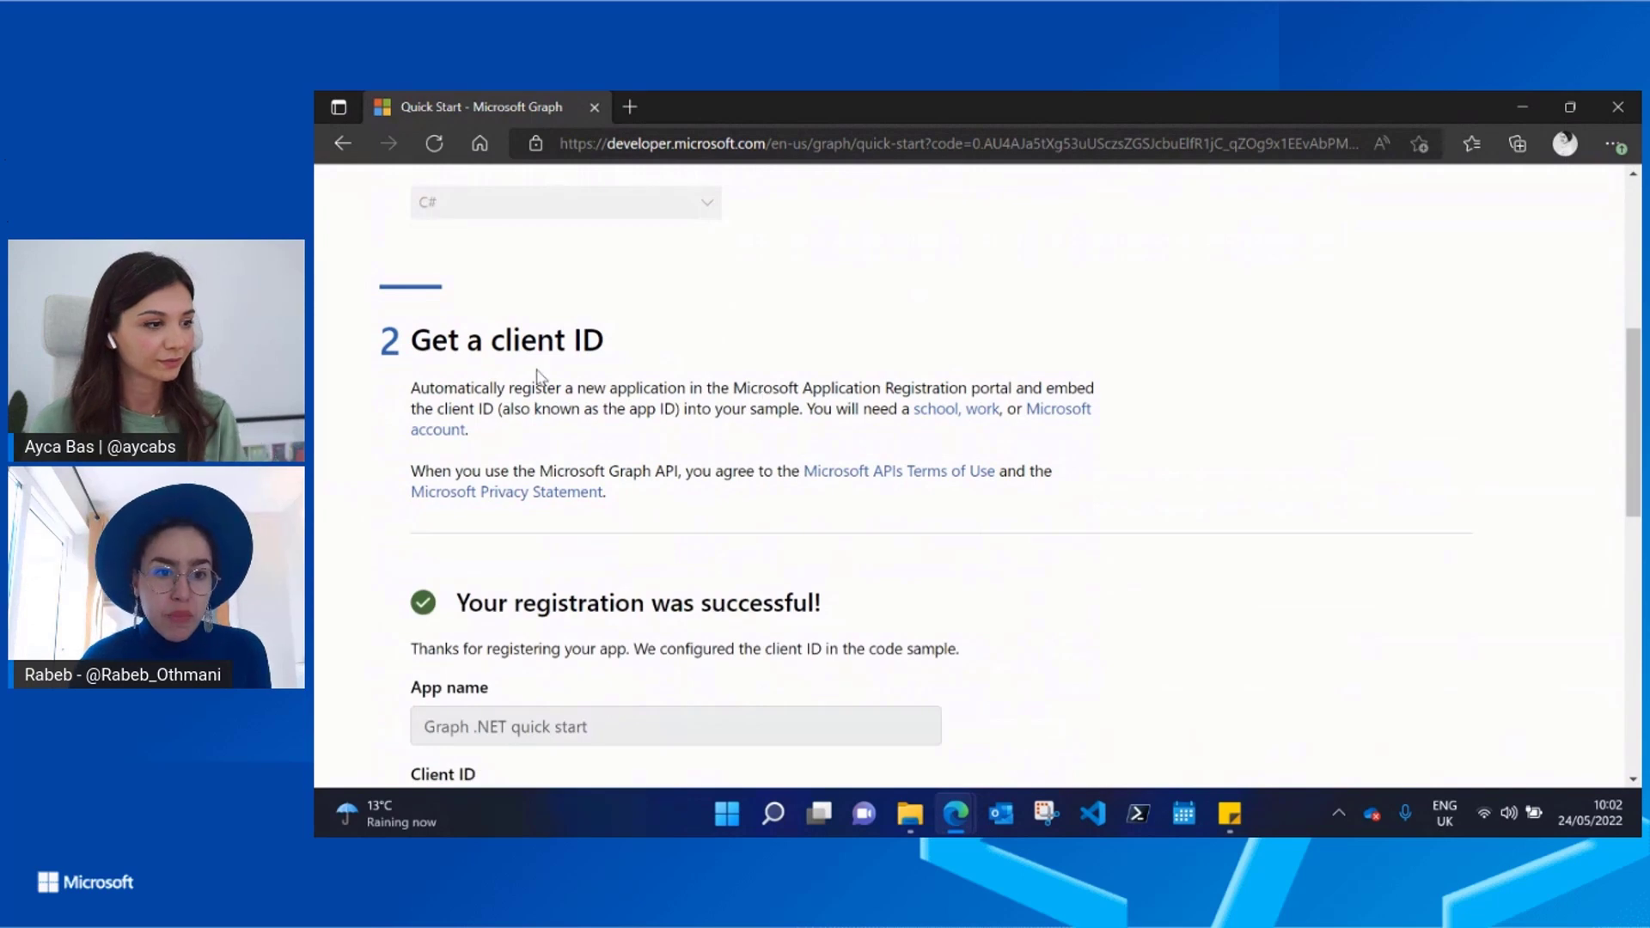
{"action": "scroll", "scroll_direction": "down", "scroll_amount": 3}
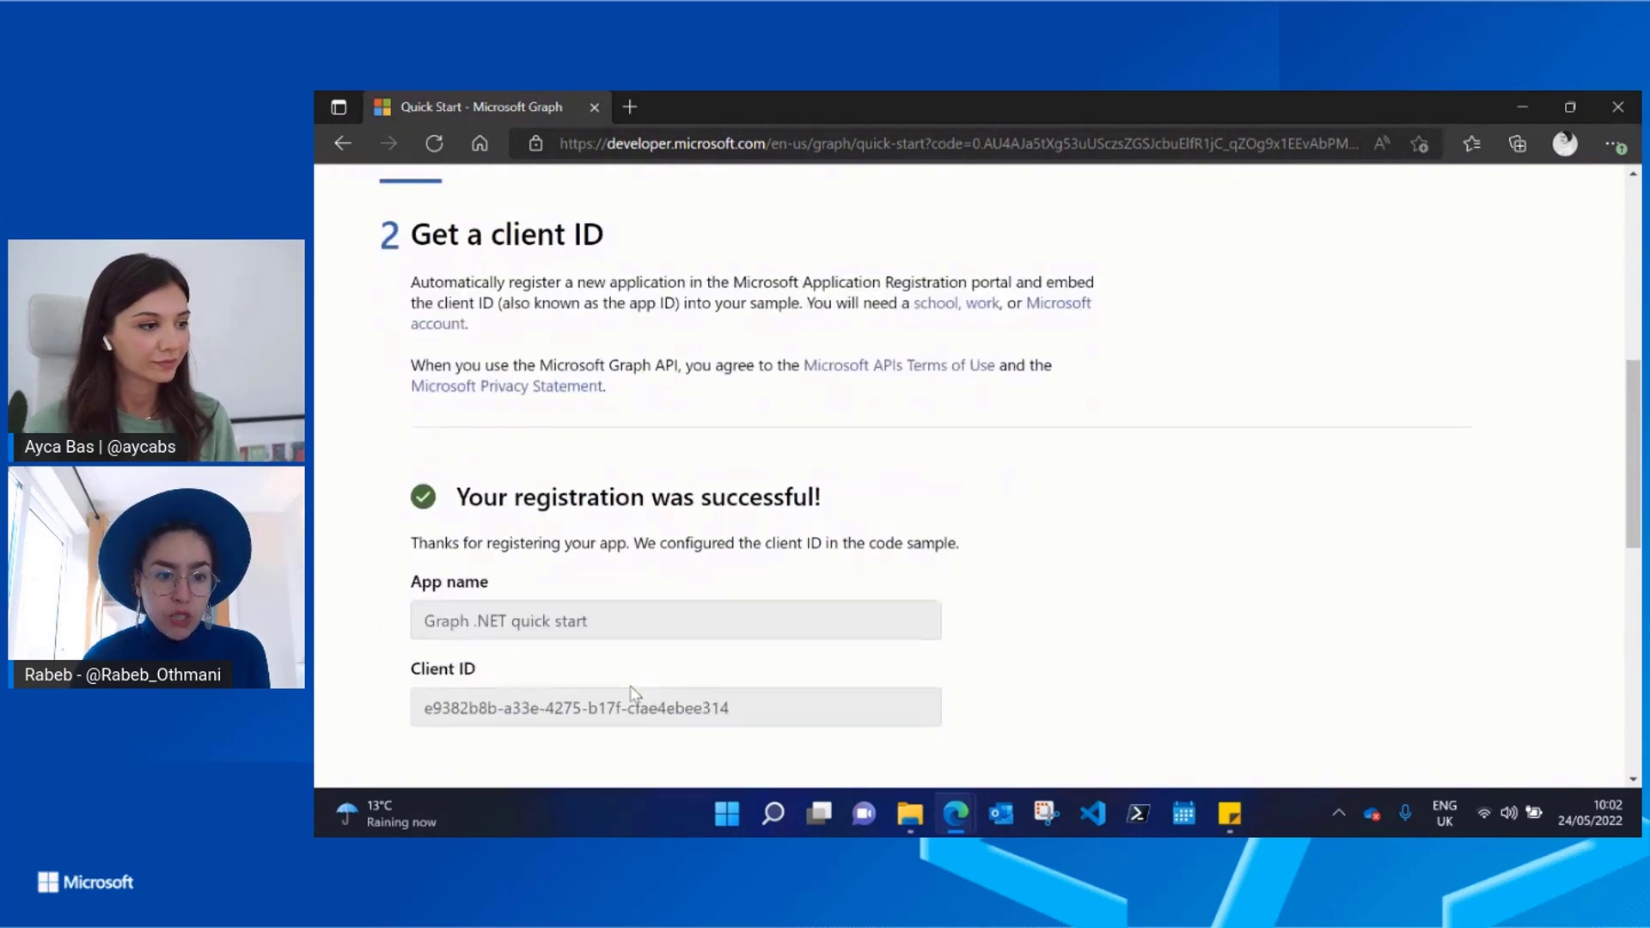
{"action": "scroll", "scroll_direction": "down", "scroll_amount": 3}
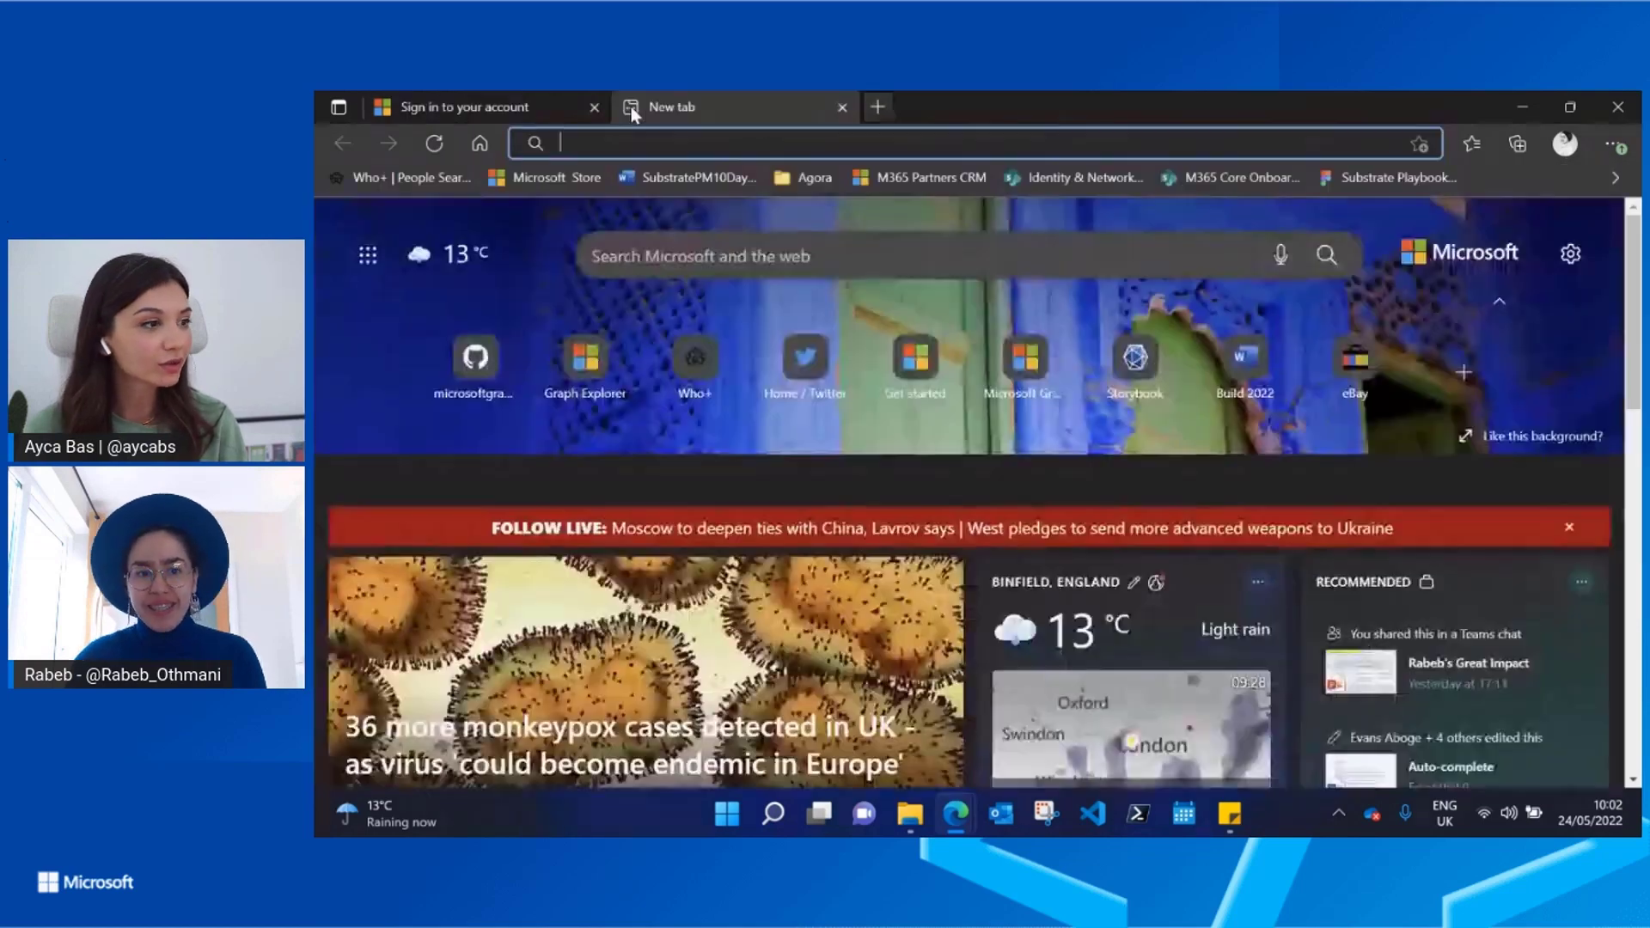
Go to the Microsoft Graph REST API page via the 'gra' address and reach its learning paths.
{"action": "type", "text": "graph/rest-api"}
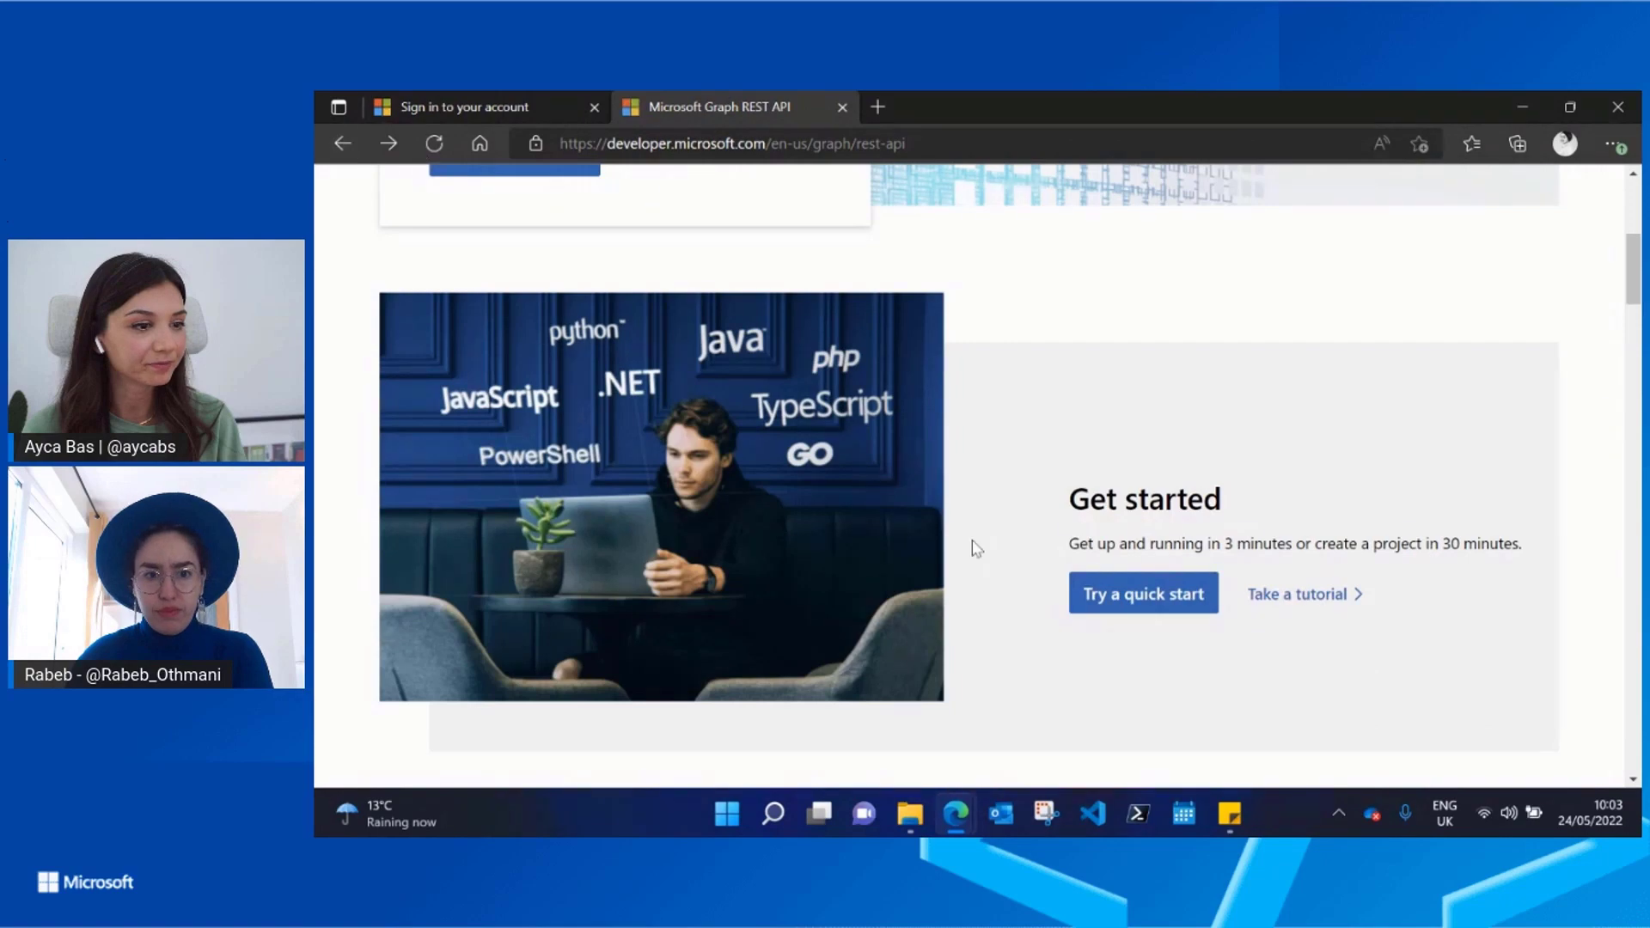
{"action": "scroll", "scroll_direction": "down", "scroll_amount": 3}
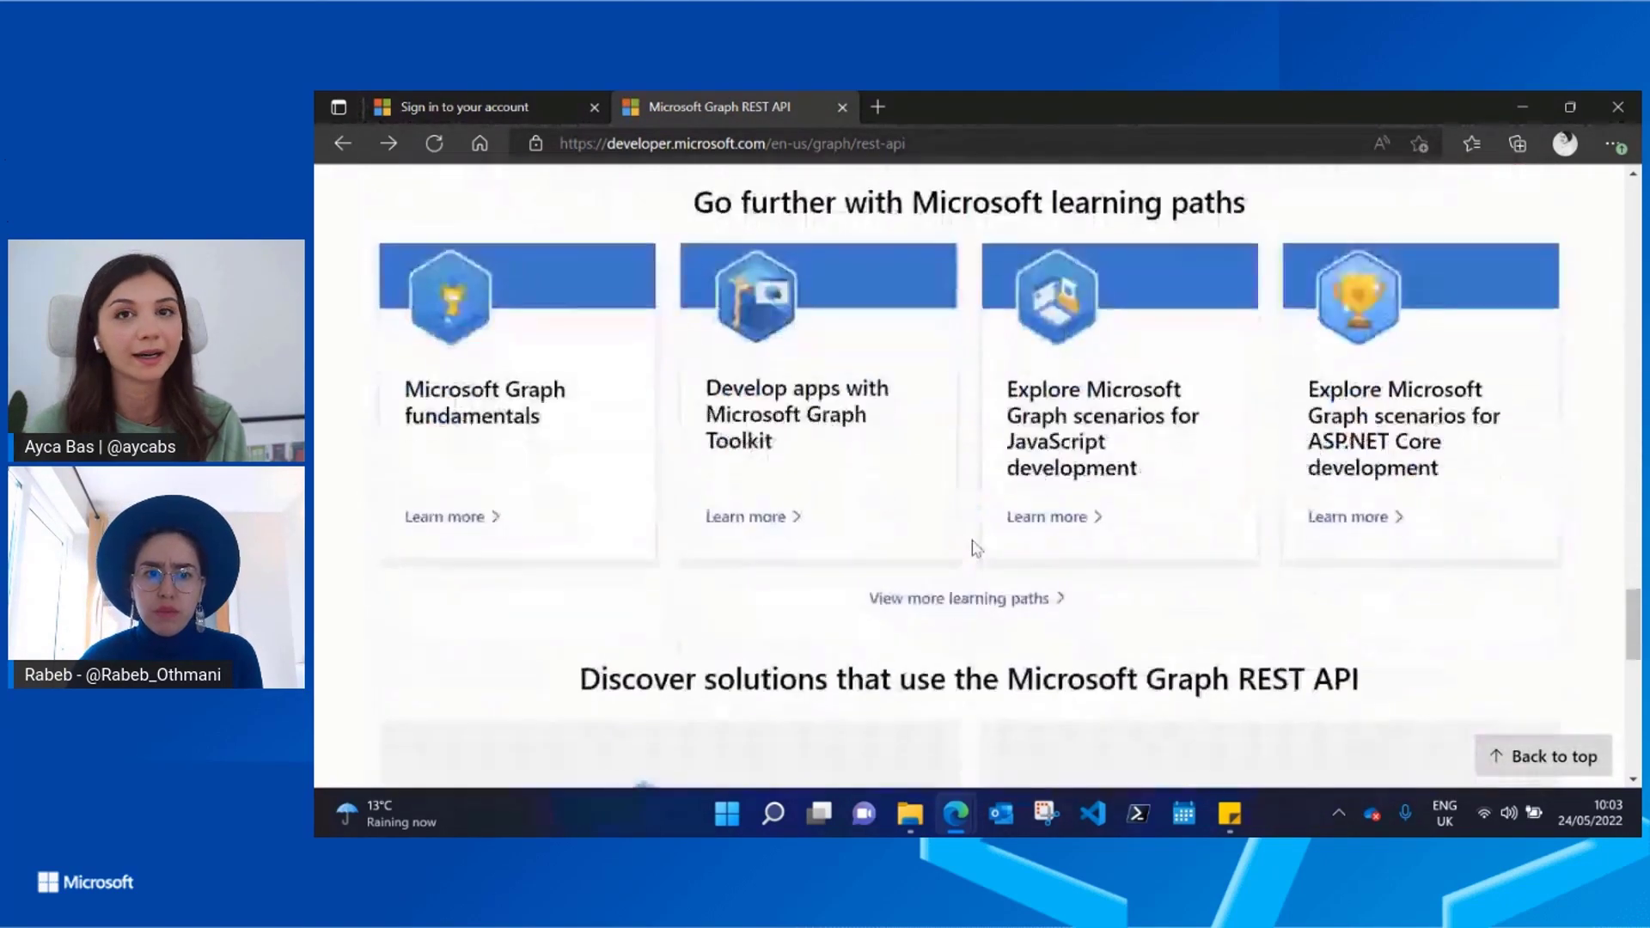
{"action": "scroll", "scroll_direction": "up", "scroll_amount": 3}
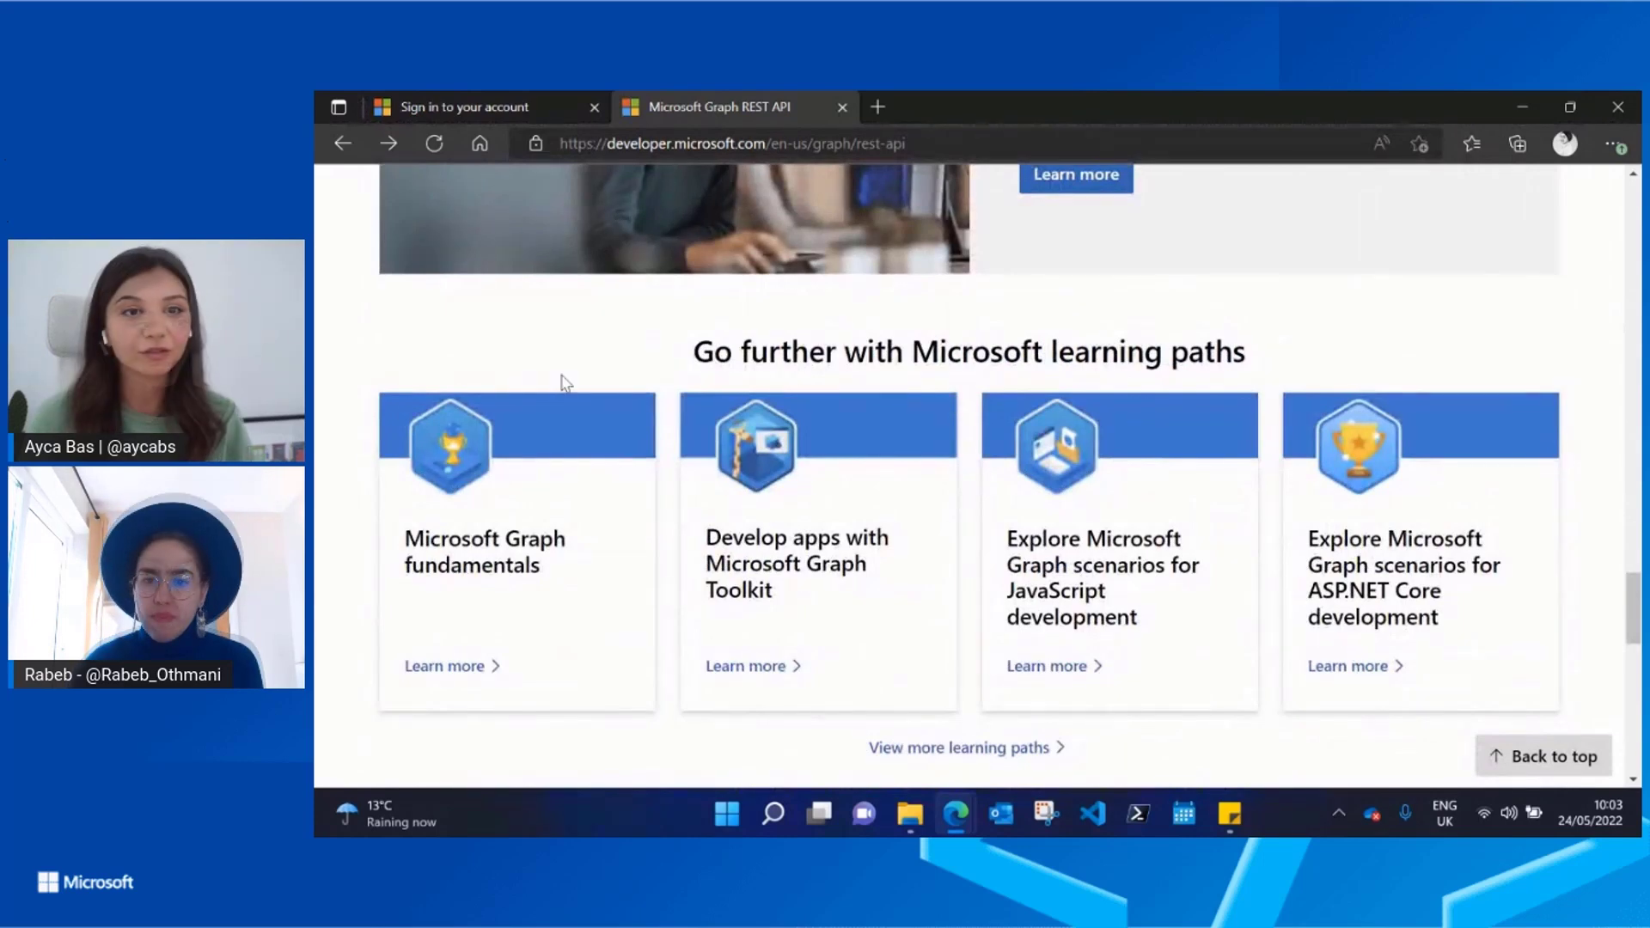
{"action": "mouse_move", "coordinate": [550, 397]}
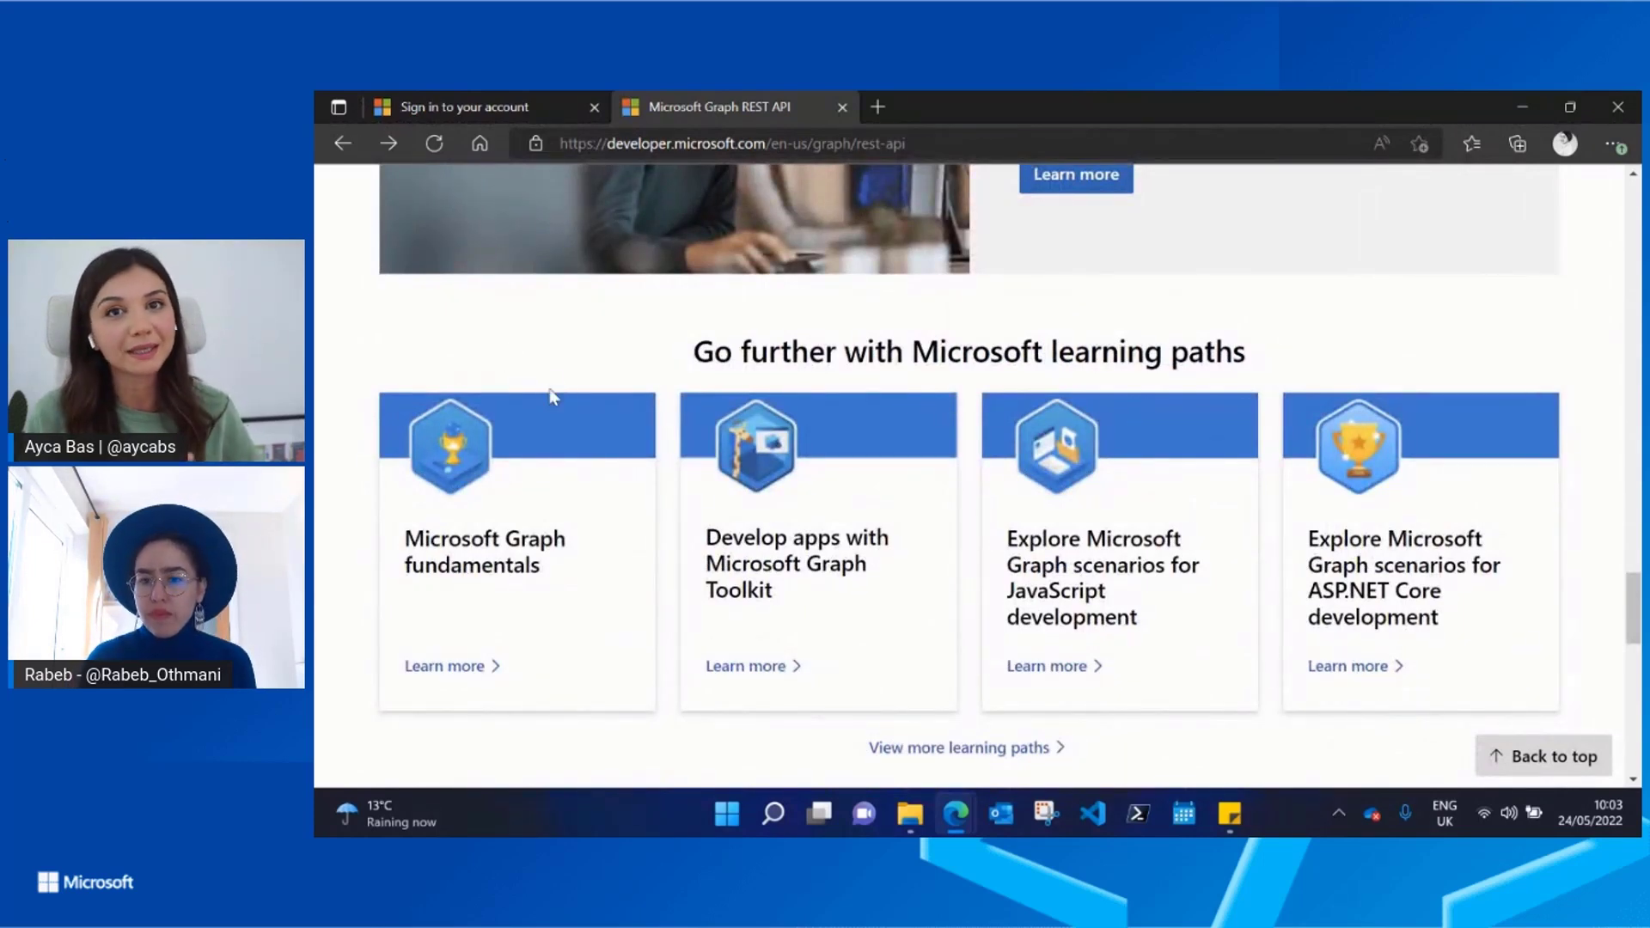
{"action": "scroll", "scroll_direction": "down", "scroll_amount": 3}
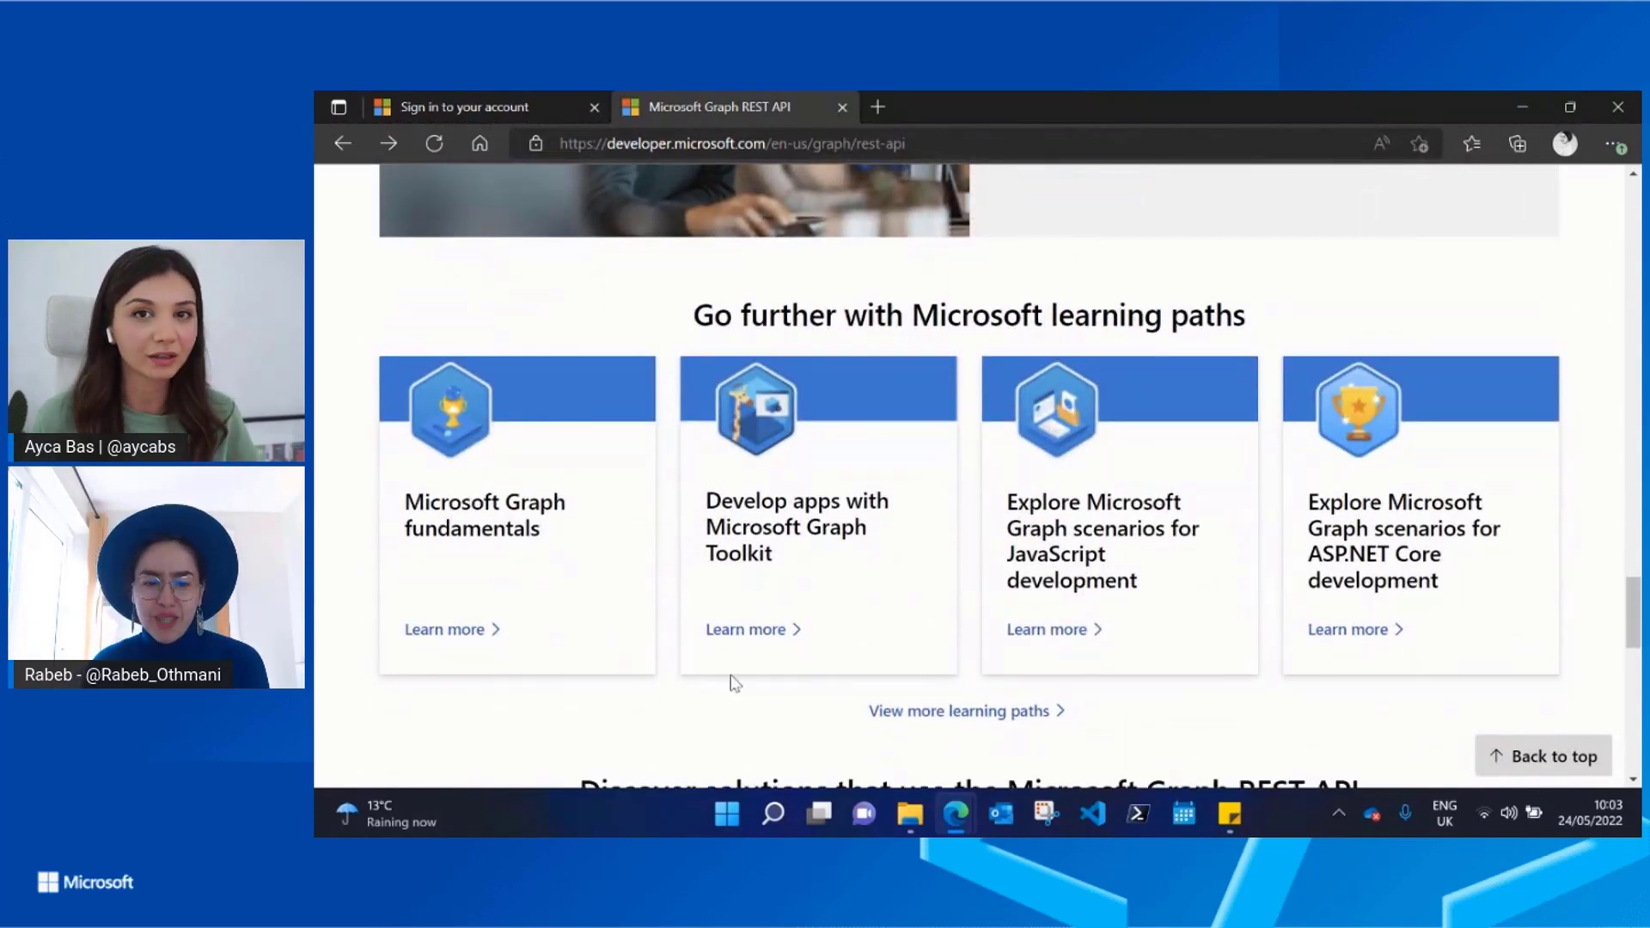
{"action": "scroll", "scroll_direction": "down", "scroll_amount": 3}
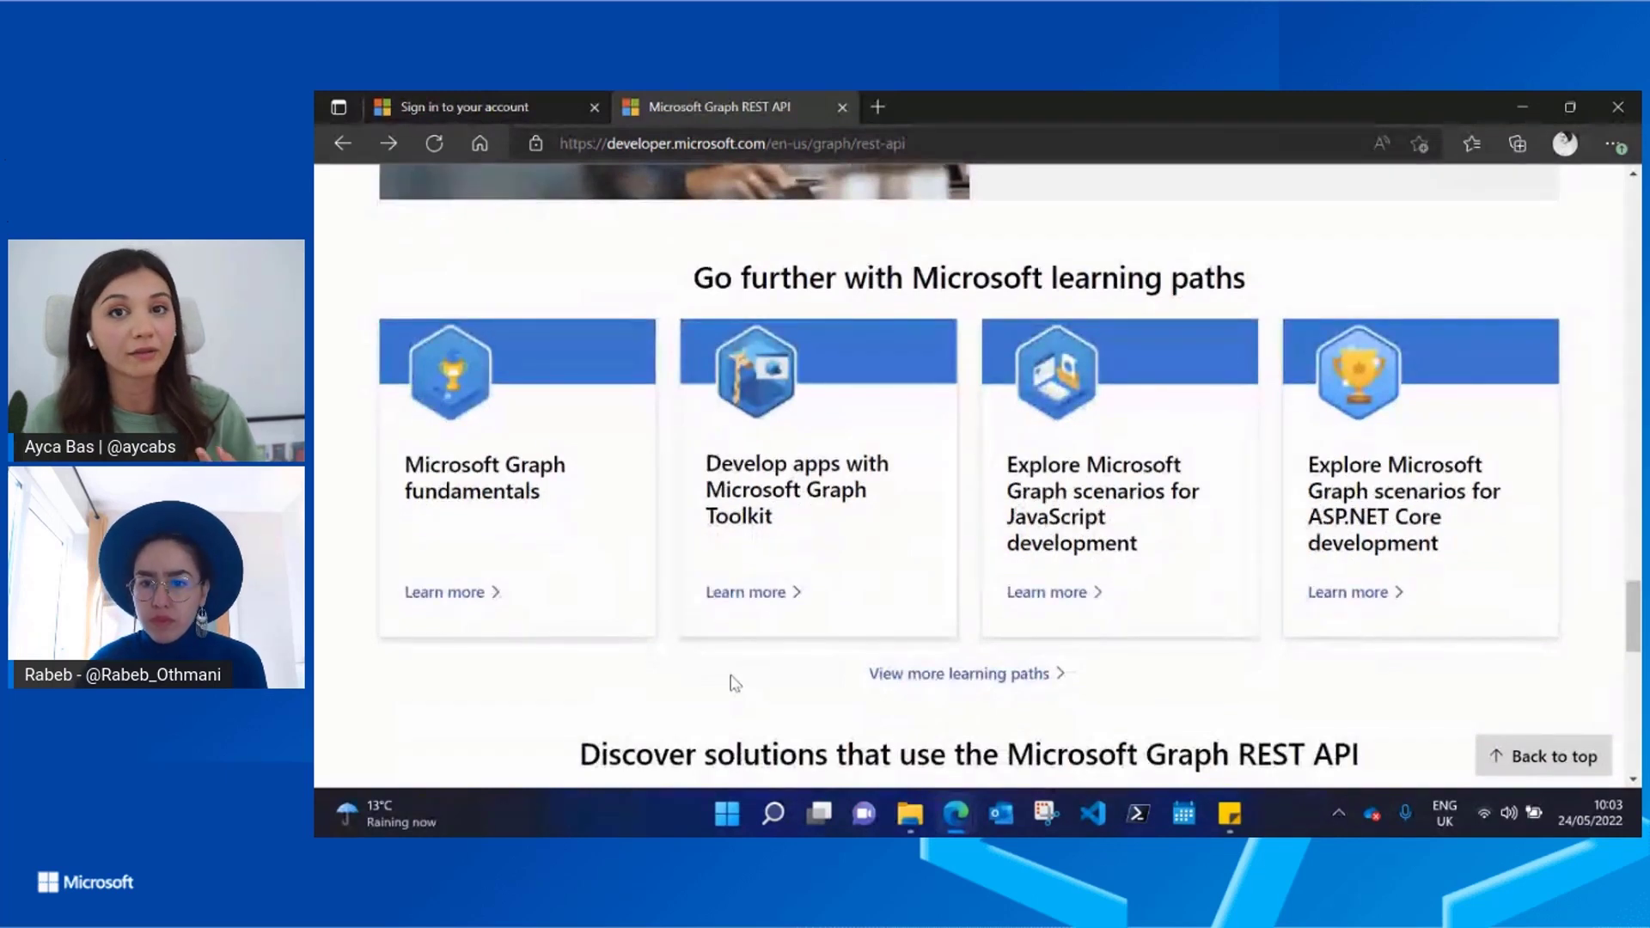
{"action": "mouse_move", "coordinate": [941, 732]}
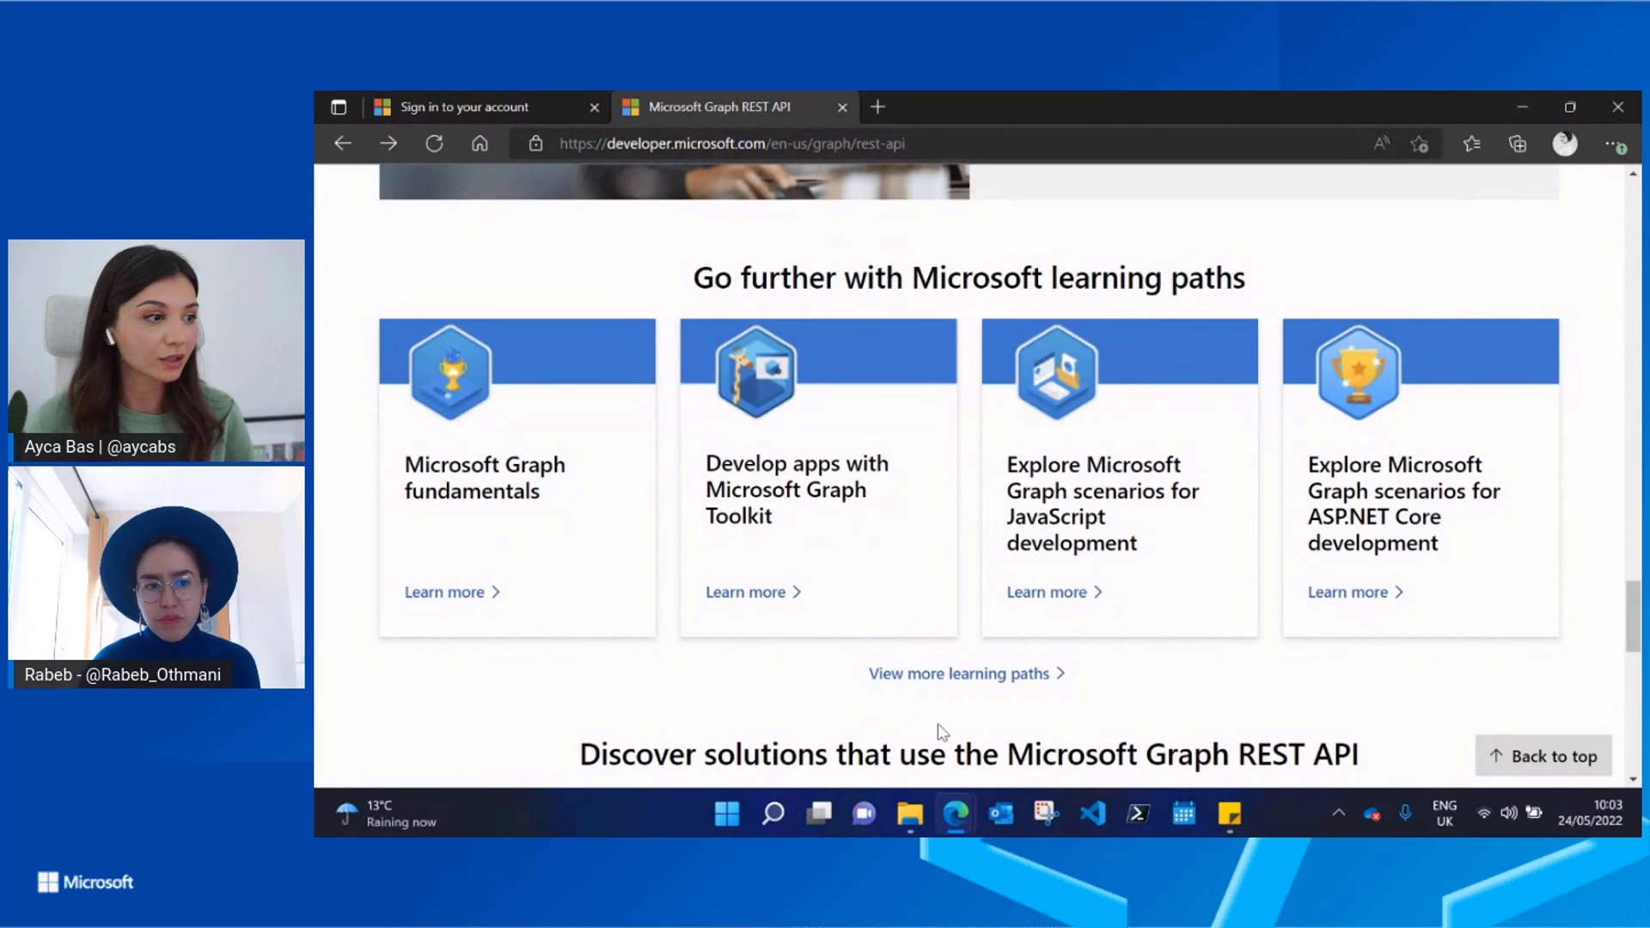
{"action": "mouse_move", "coordinate": [777, 715]}
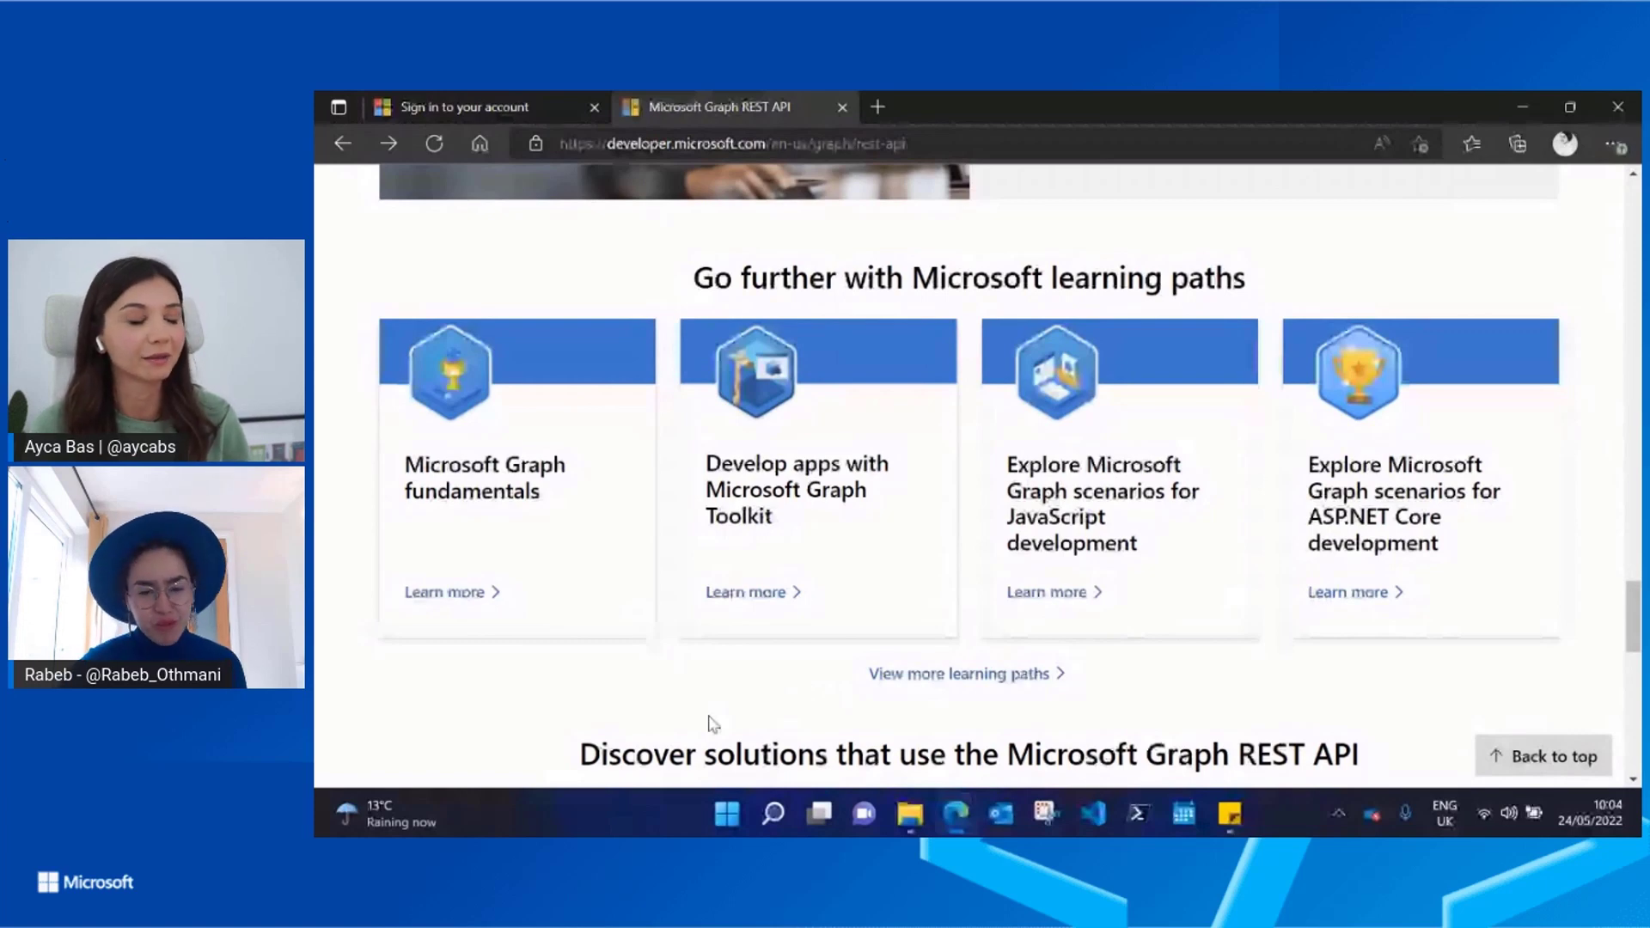
{"action": "mouse_move", "coordinate": [605, 711]}
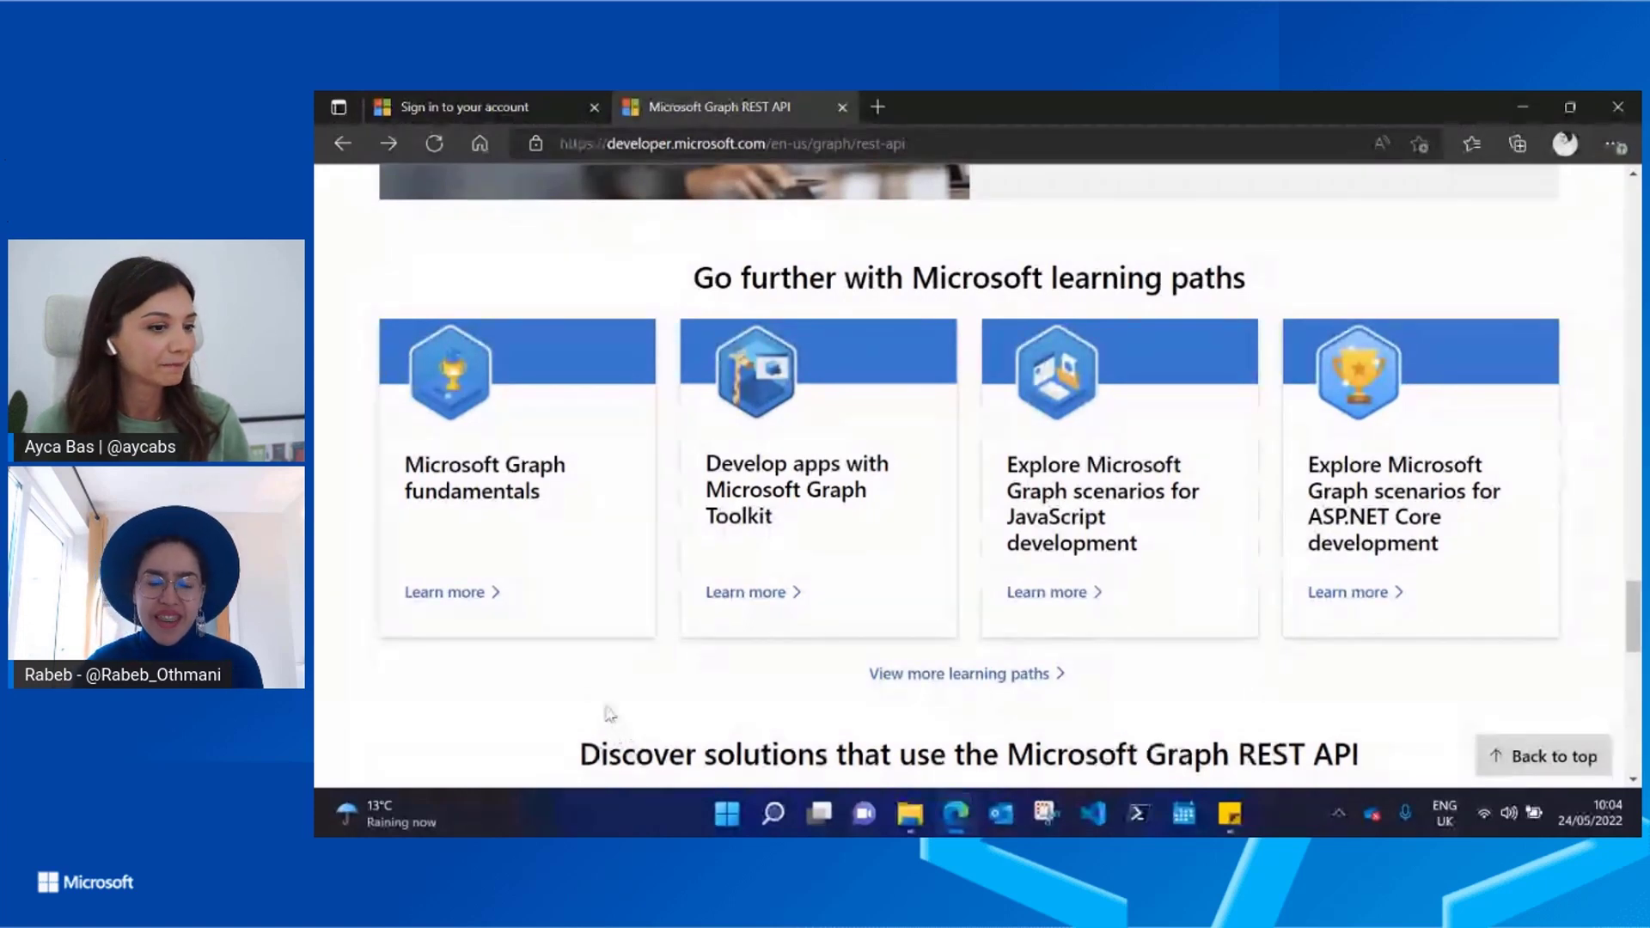
{"action": "mouse_move", "coordinate": [470, 729]}
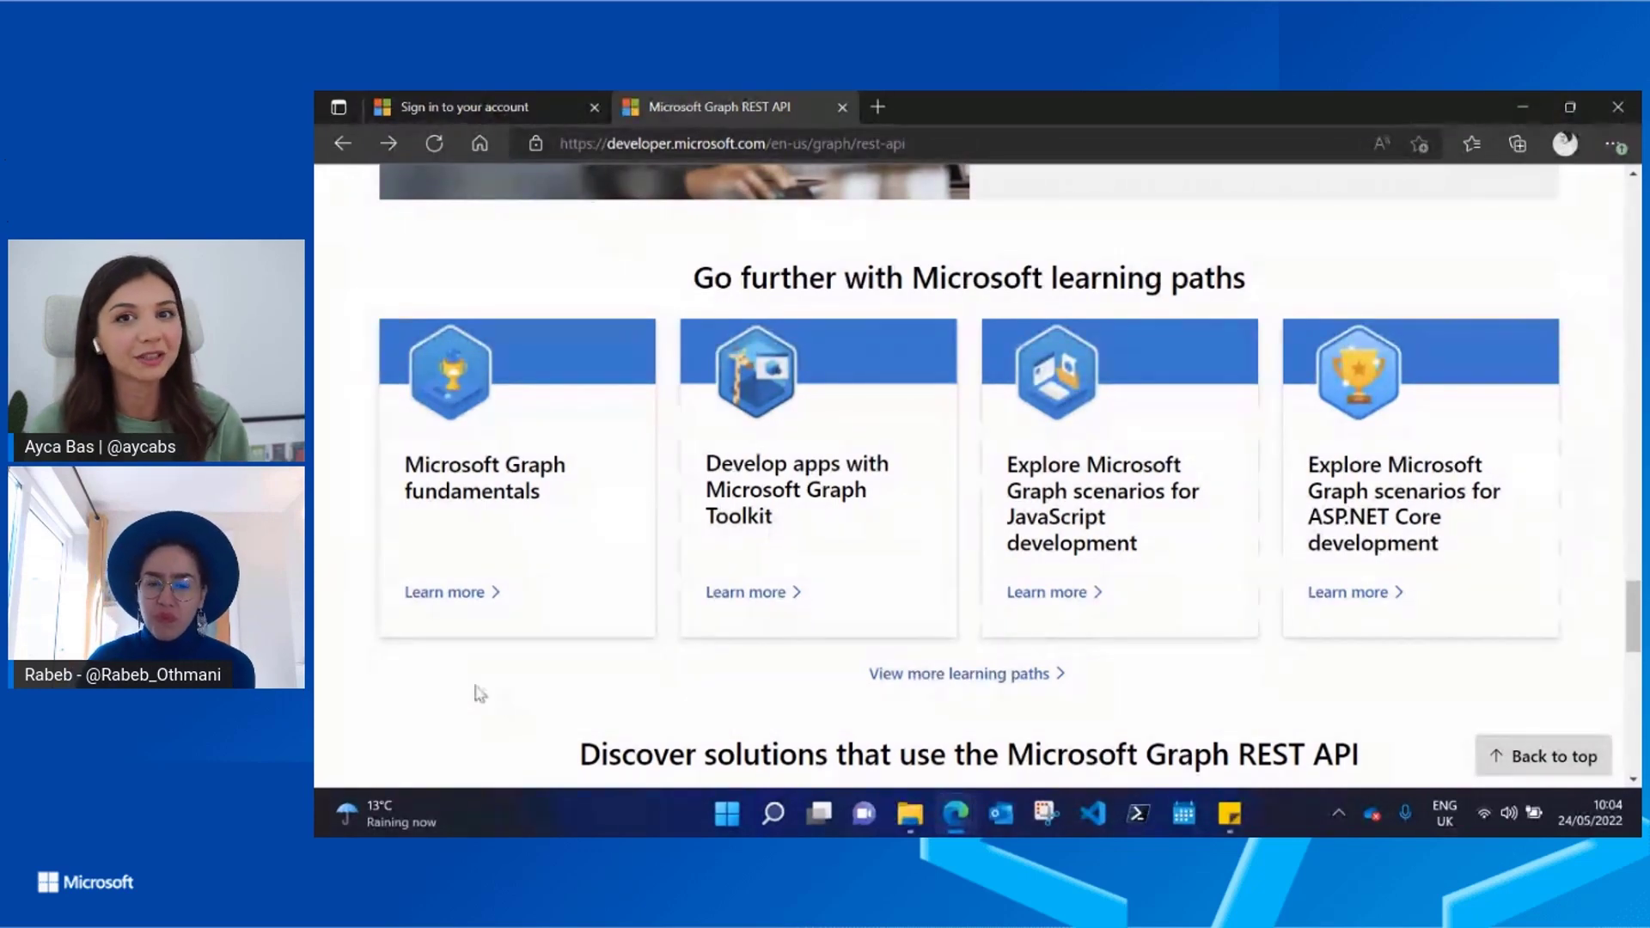
{"action": "scroll", "scroll_direction": "down", "scroll_amount": 3}
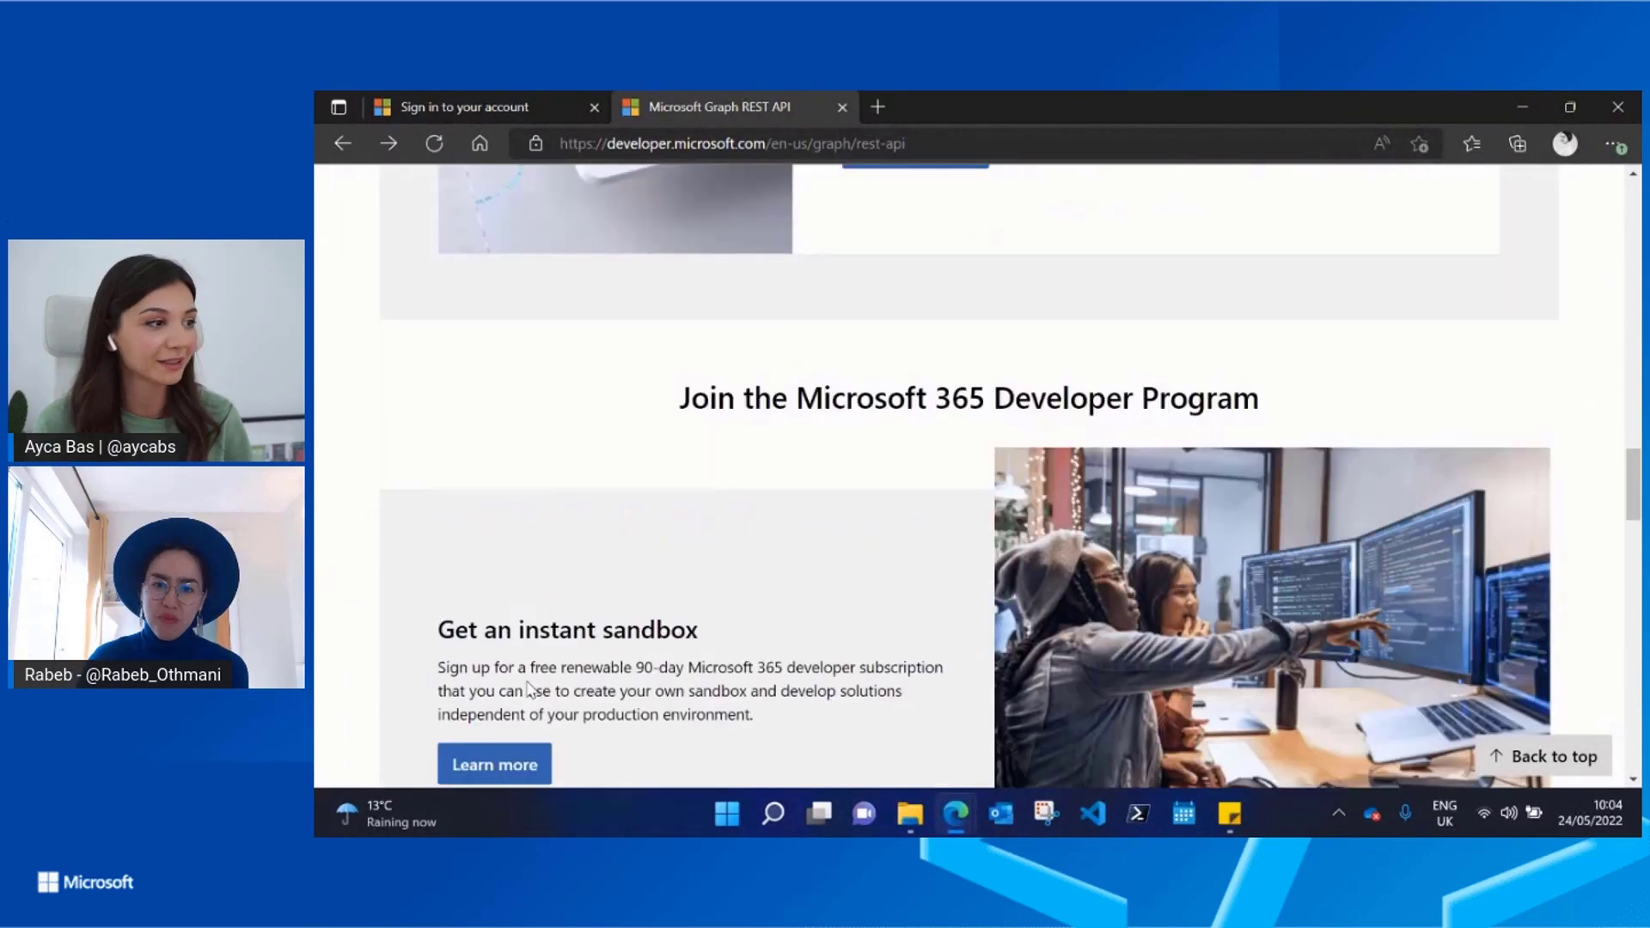
{"action": "scroll", "scroll_direction": "up", "scroll_amount": 3}
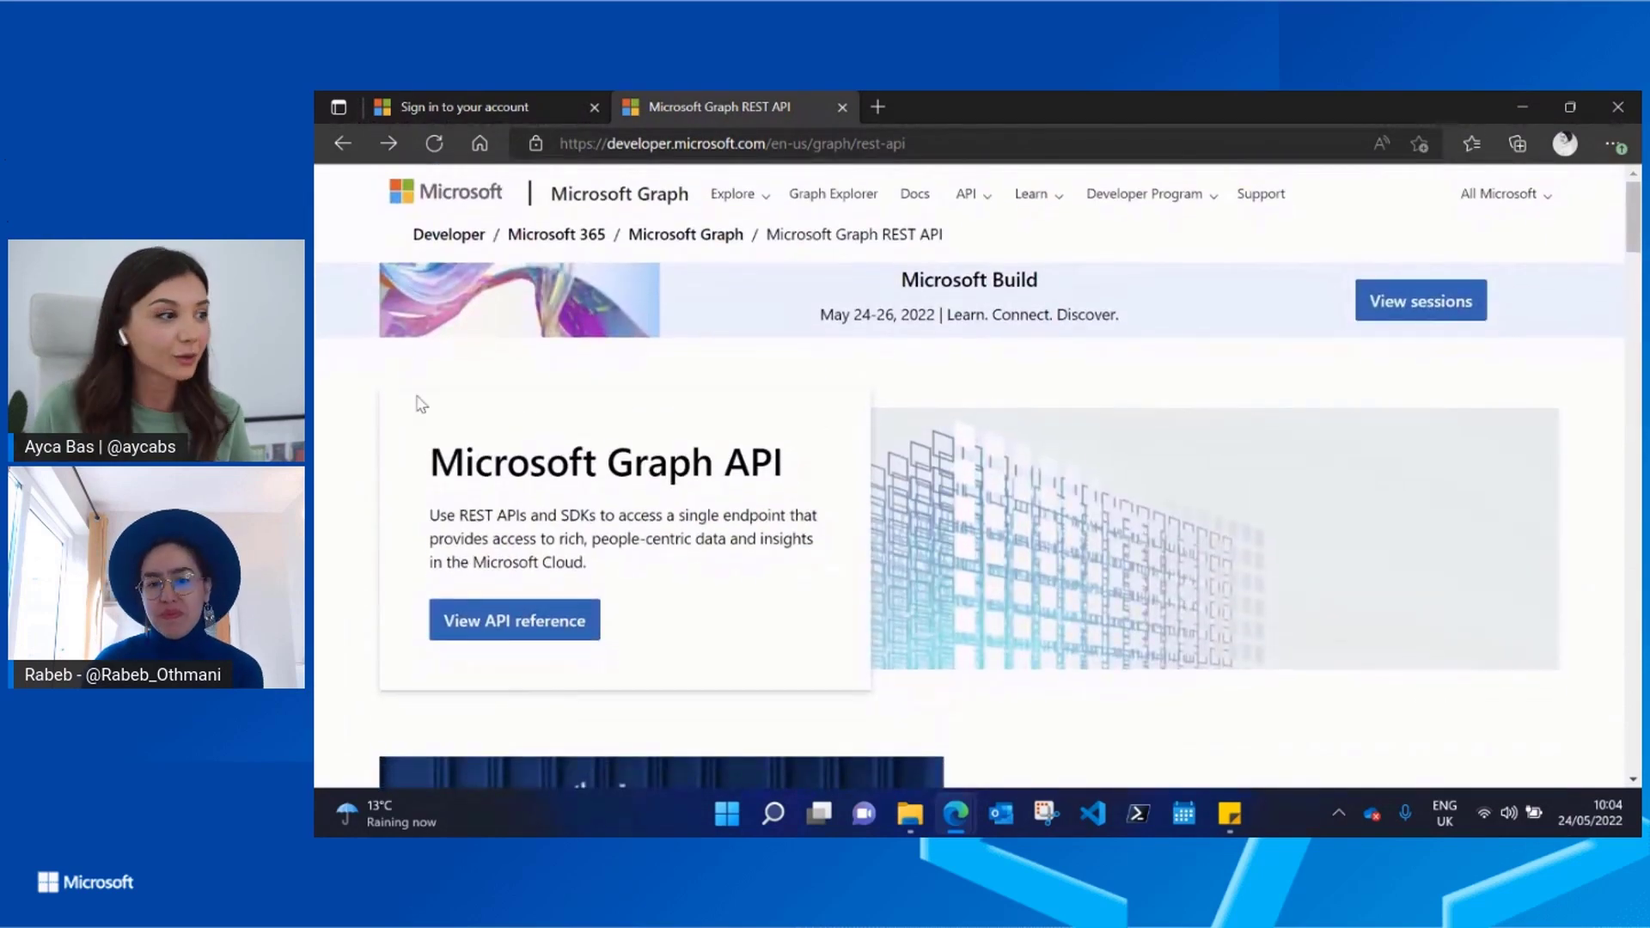